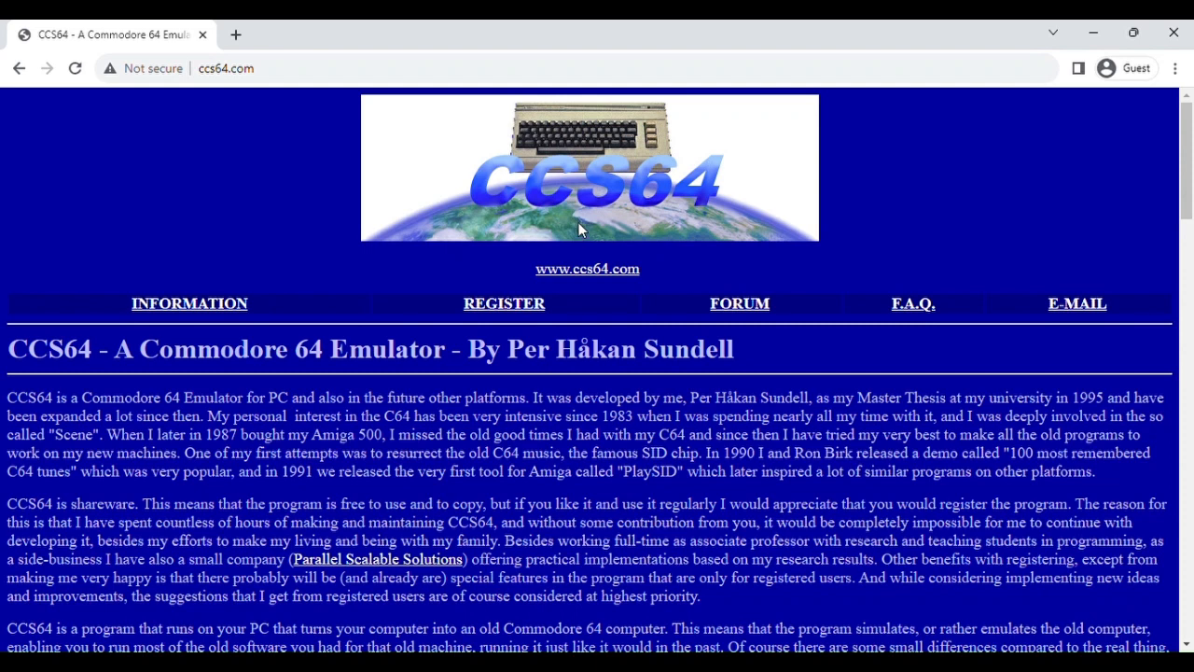
pyautogui.moveTo(599, 205)
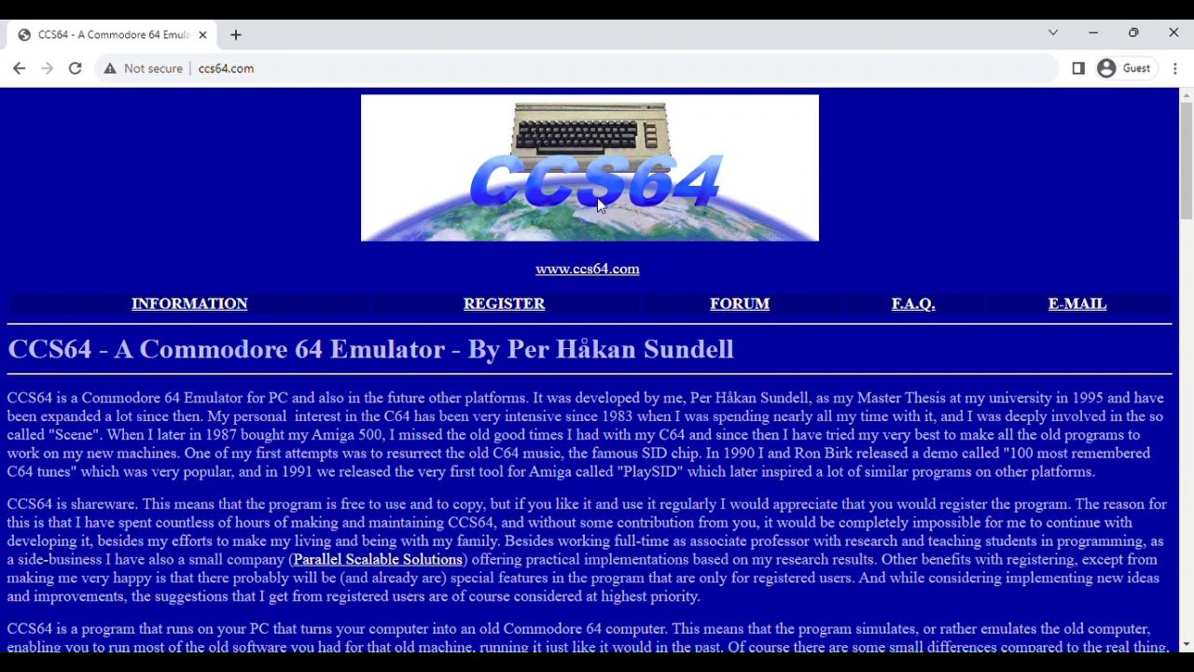
pyautogui.moveTo(570, 217)
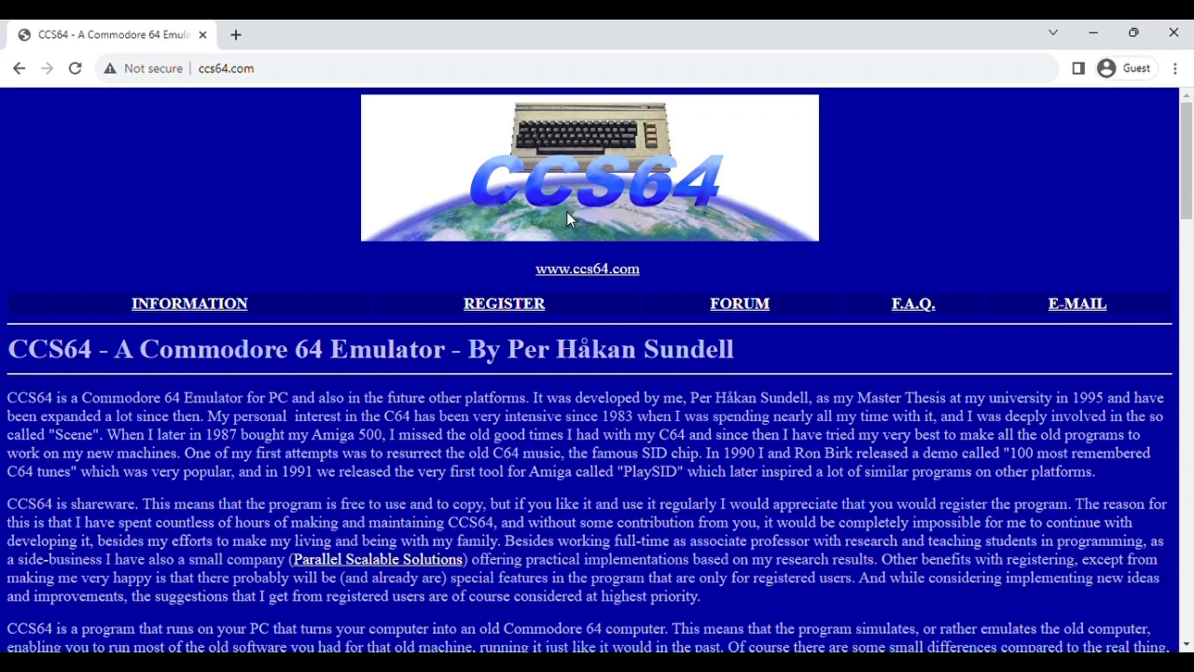
pyautogui.moveTo(522, 387)
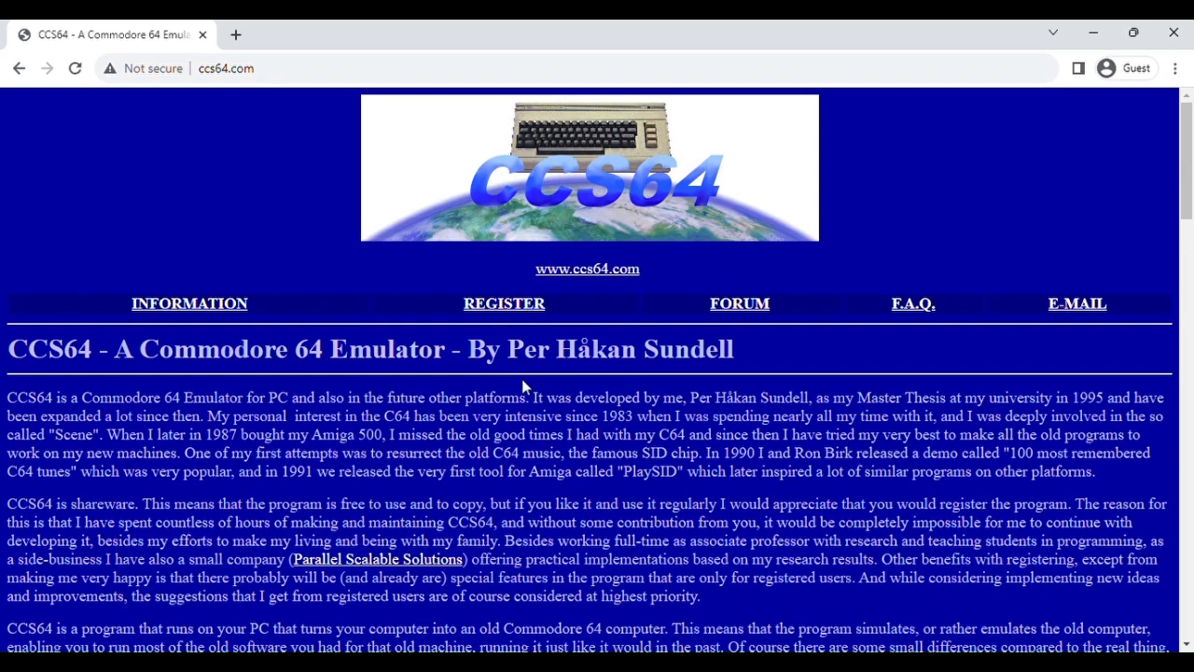
# Step: Scroll down the ccs64.com page to the CCS64 Version 3 download table
pyautogui.scroll(-3)
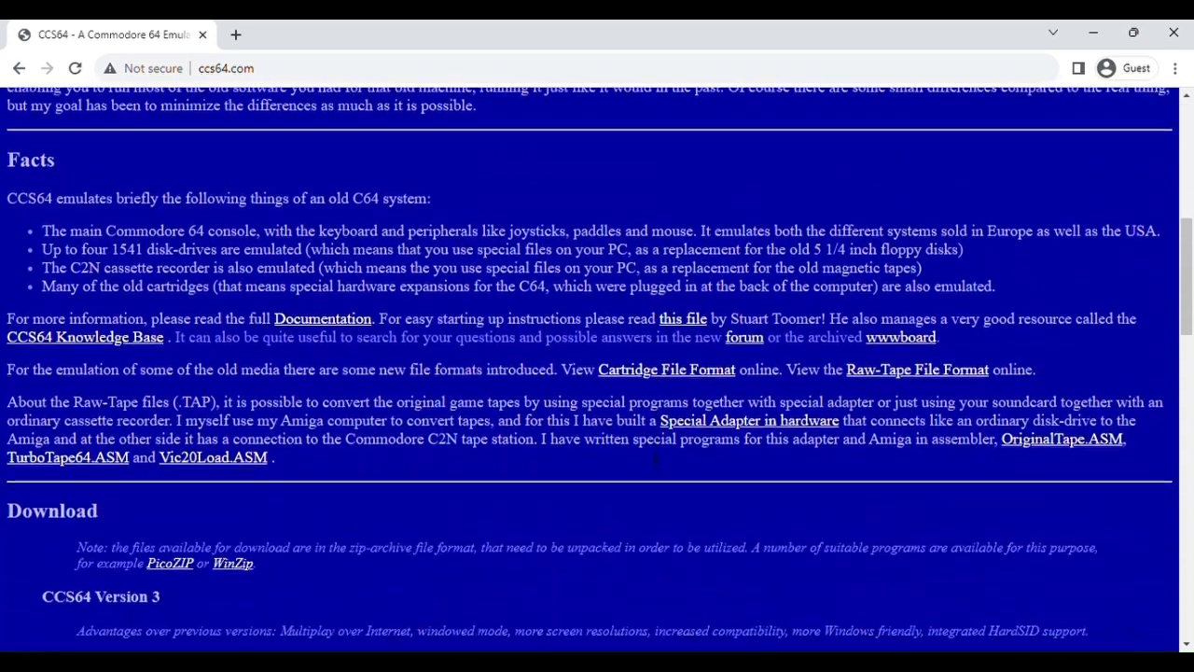
pyautogui.scroll(-3)
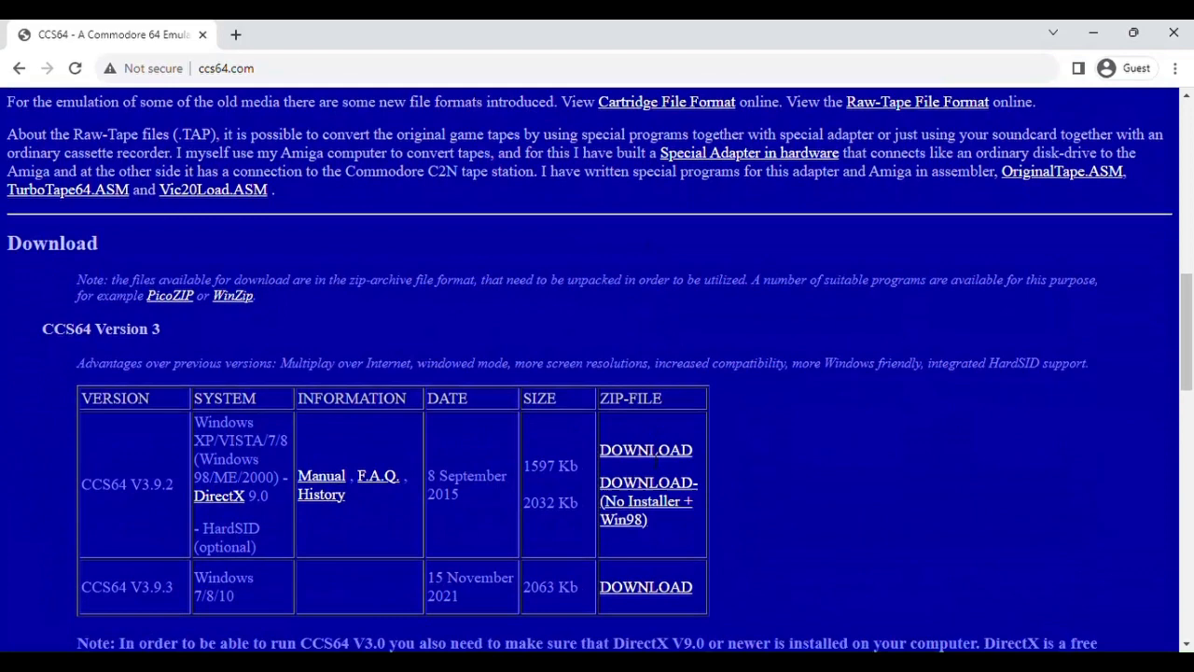
pyautogui.scroll(-3)
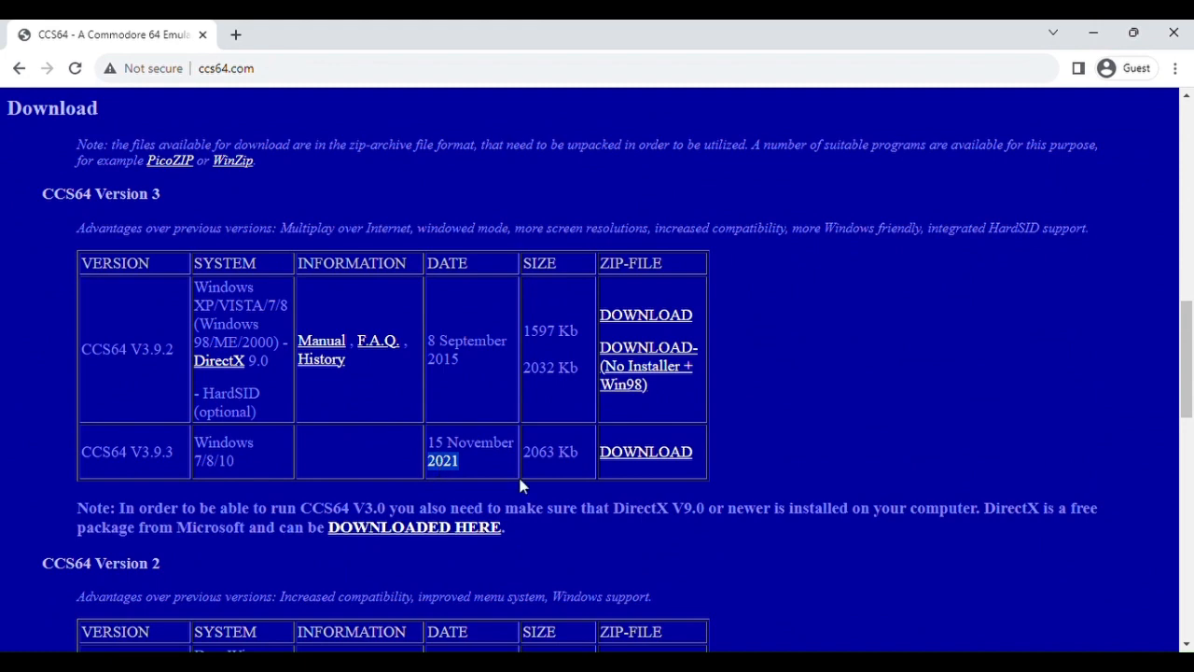
pyautogui.moveTo(828, 401)
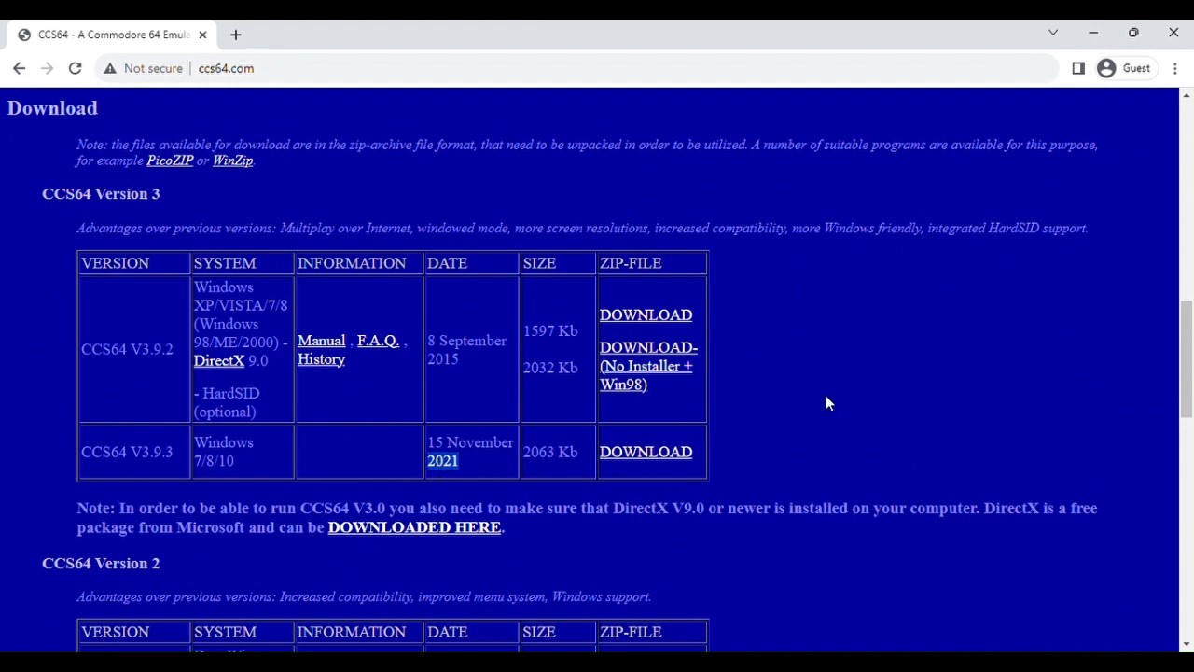
pyautogui.scroll(-3)
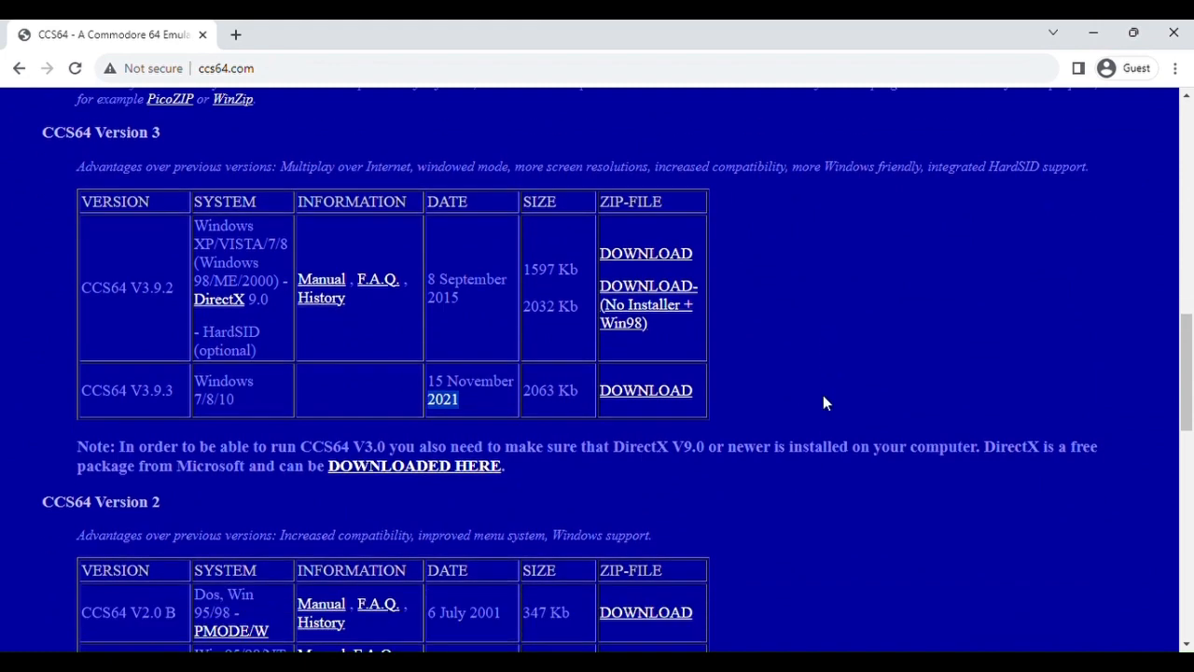
pyautogui.scroll(-3)
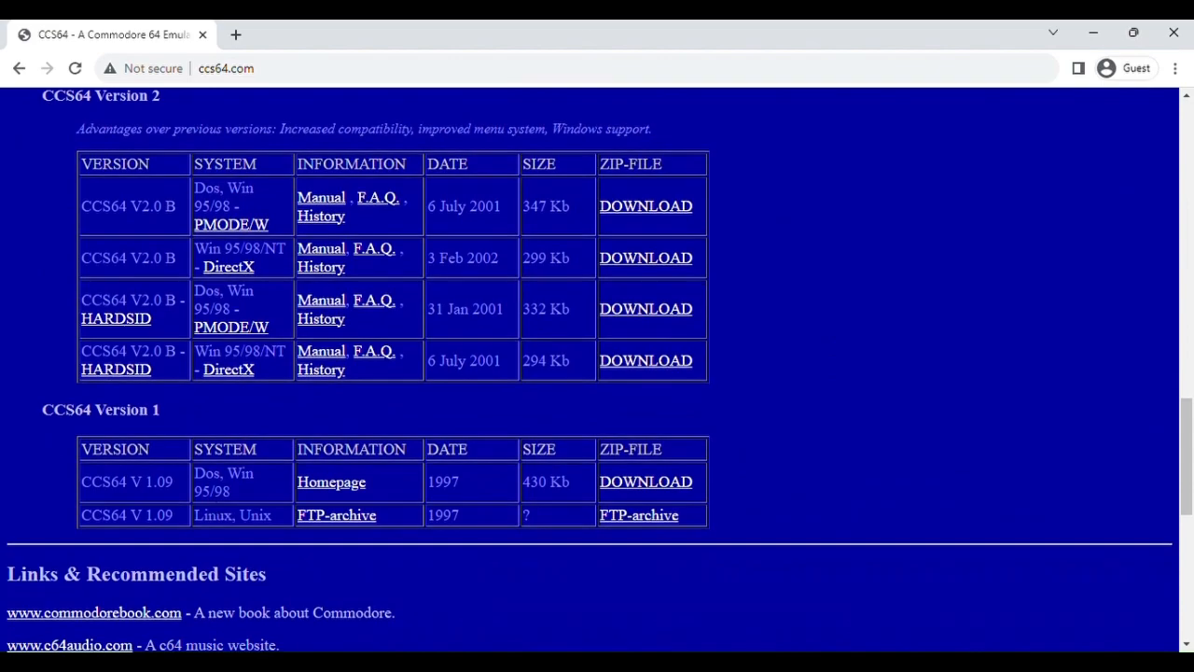
pyautogui.scroll(3)
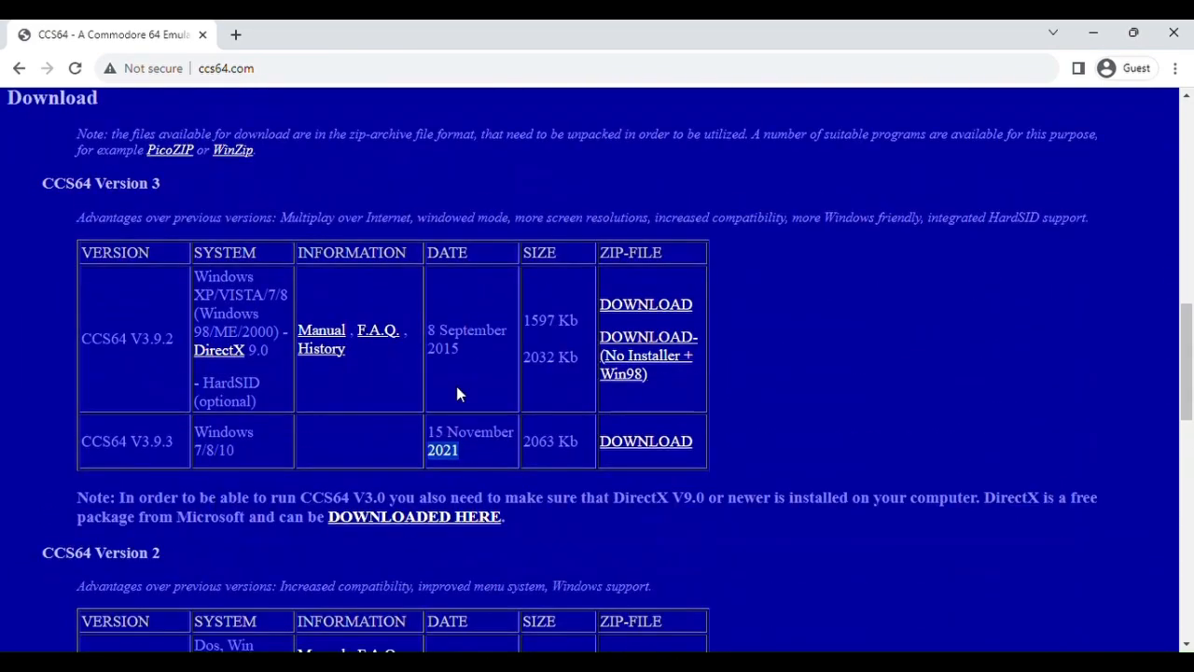
pyautogui.moveTo(641, 372)
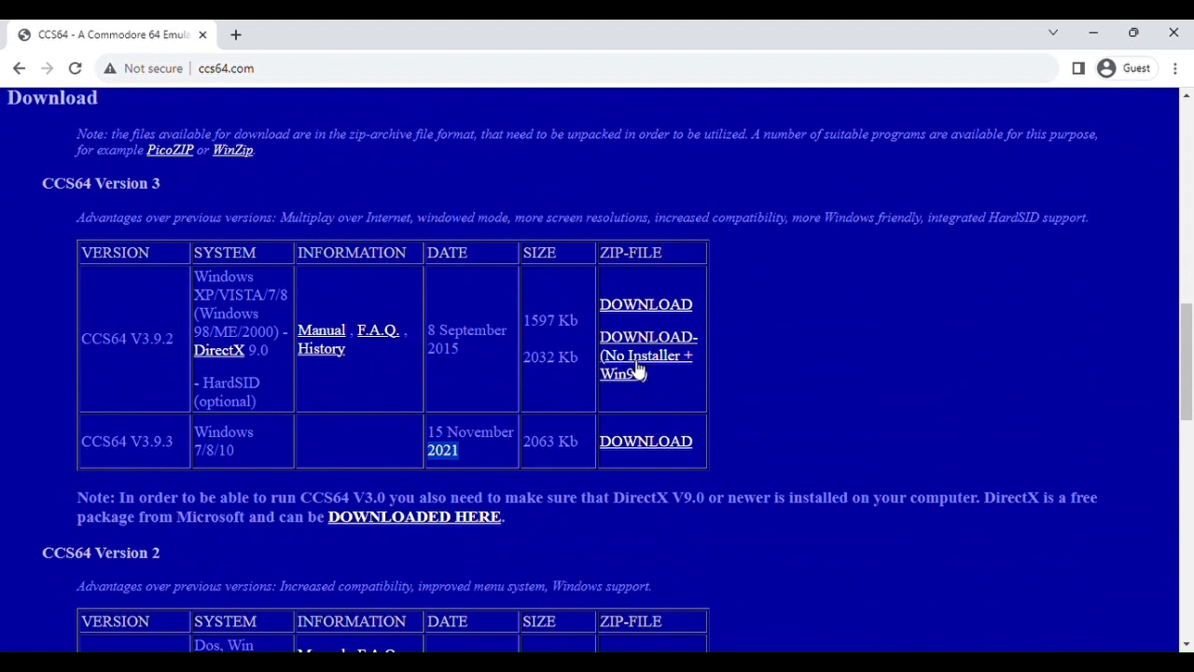
pyautogui.moveTo(644, 373)
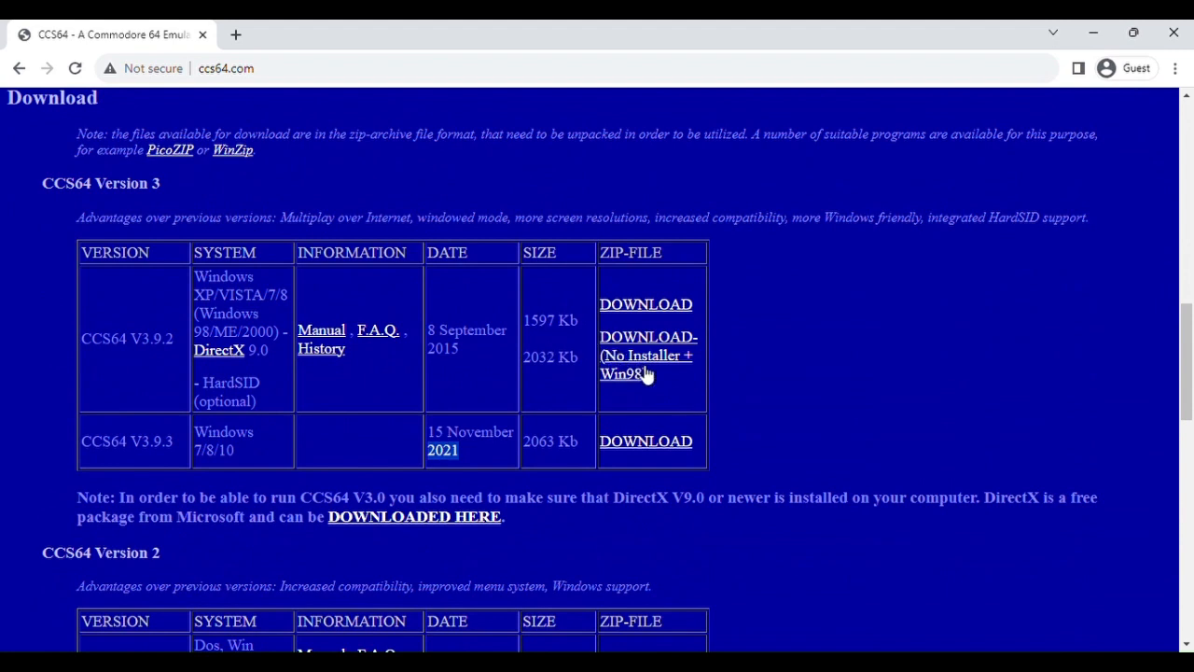
pyautogui.moveTo(653, 380)
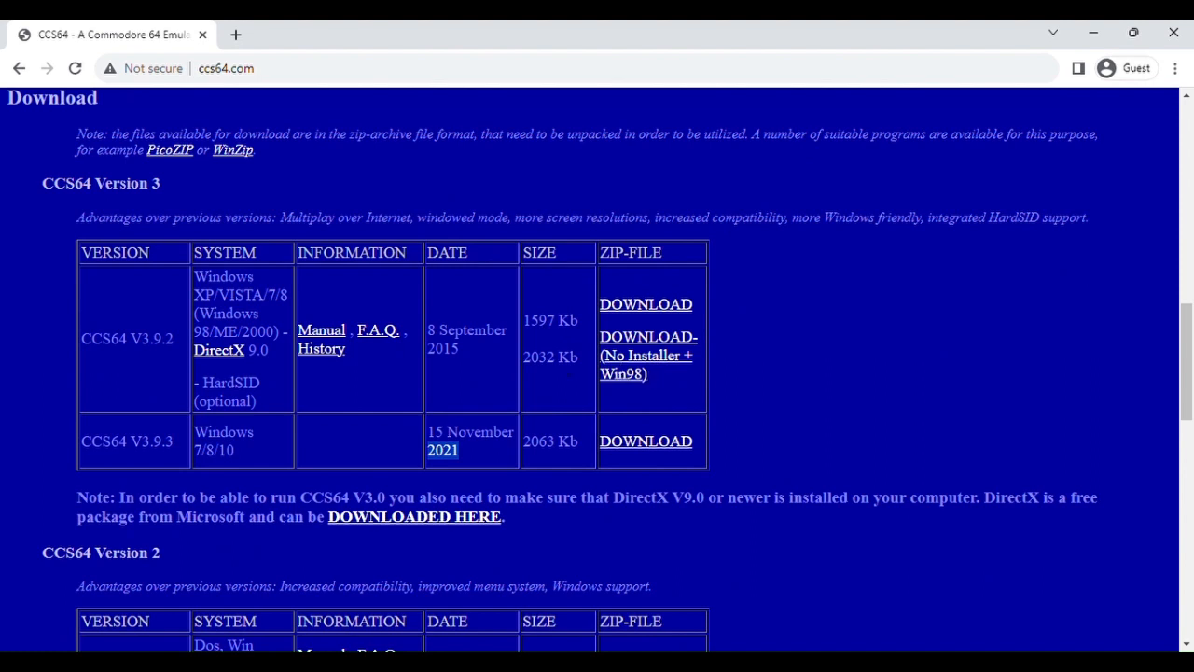
pyautogui.moveTo(586, 373)
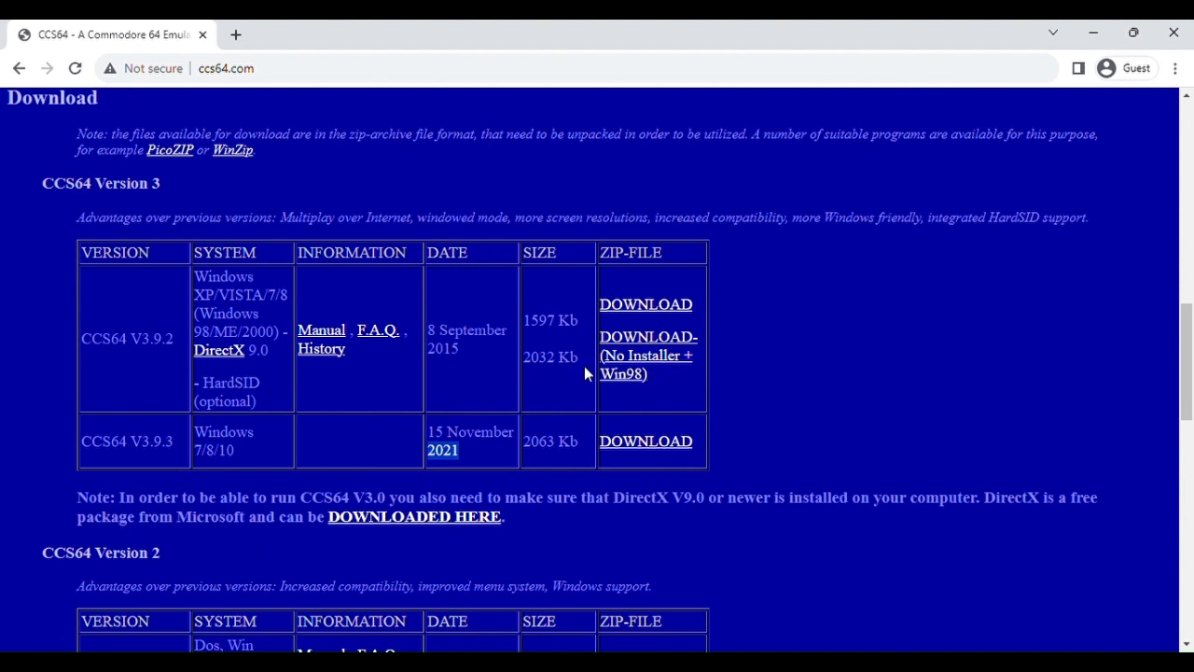
pyautogui.moveTo(615, 359)
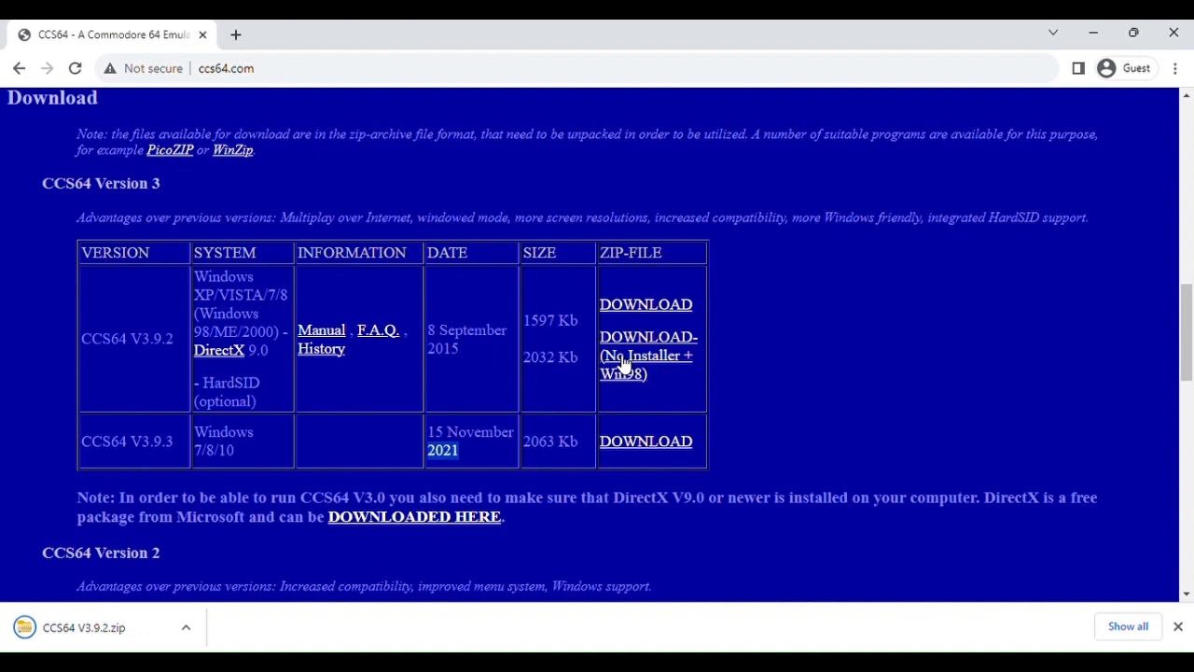
pyautogui.moveTo(65, 627)
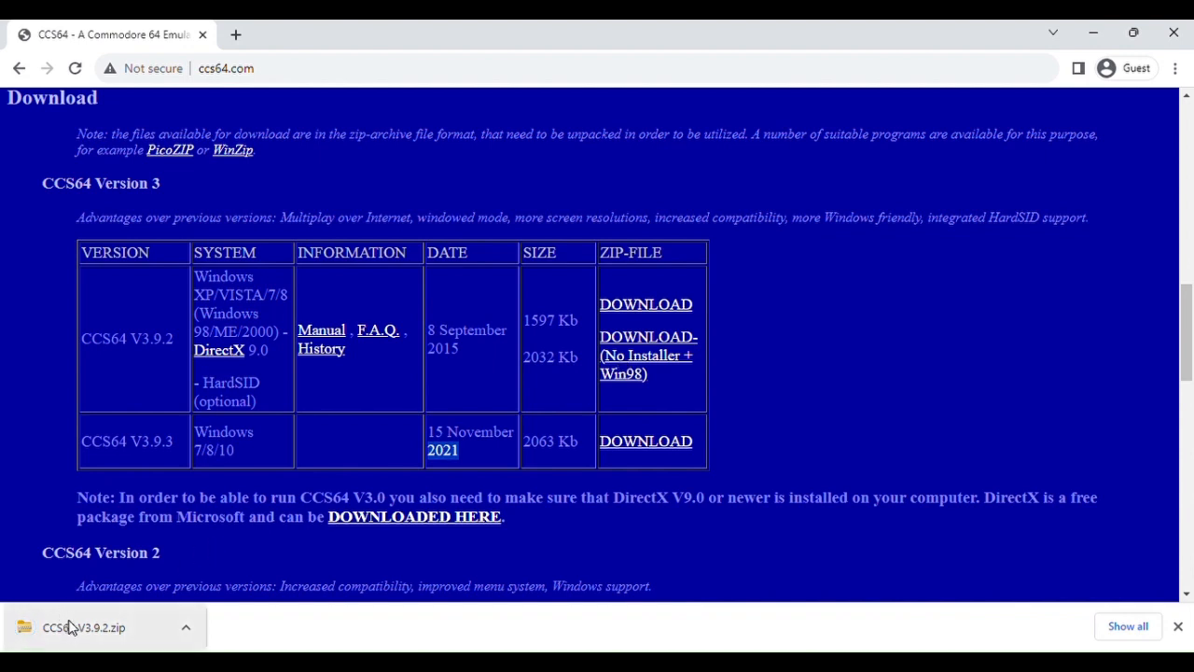
pyautogui.moveTo(97, 571)
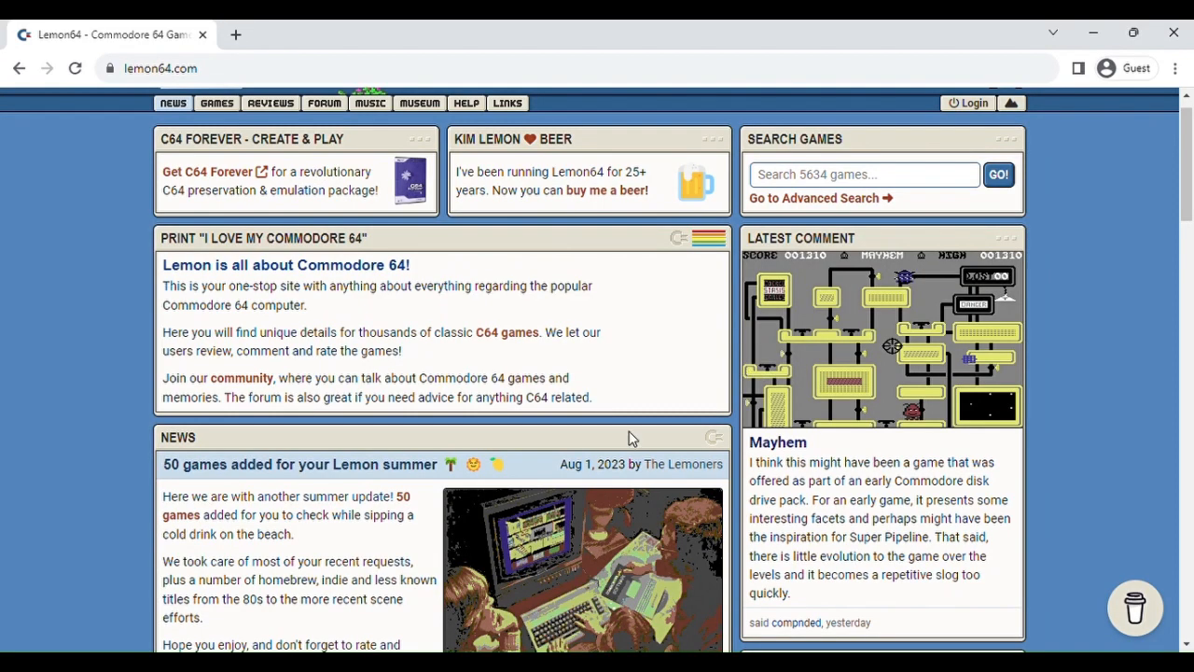
pyautogui.moveTo(773, 320)
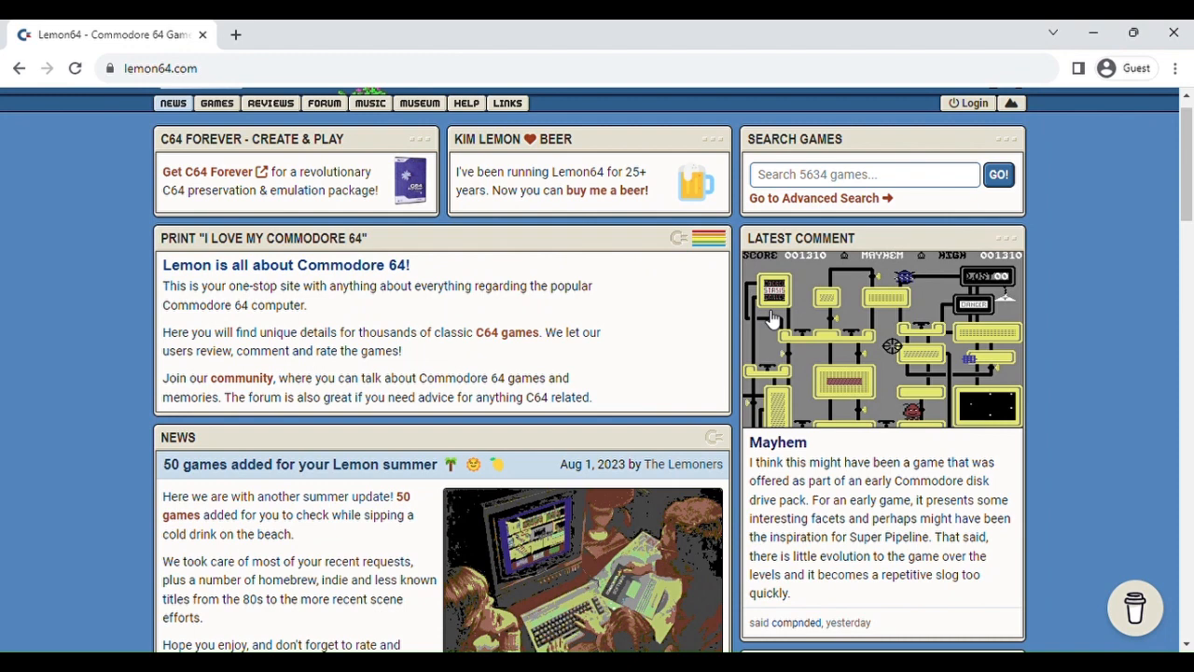
pyautogui.moveTo(678, 271)
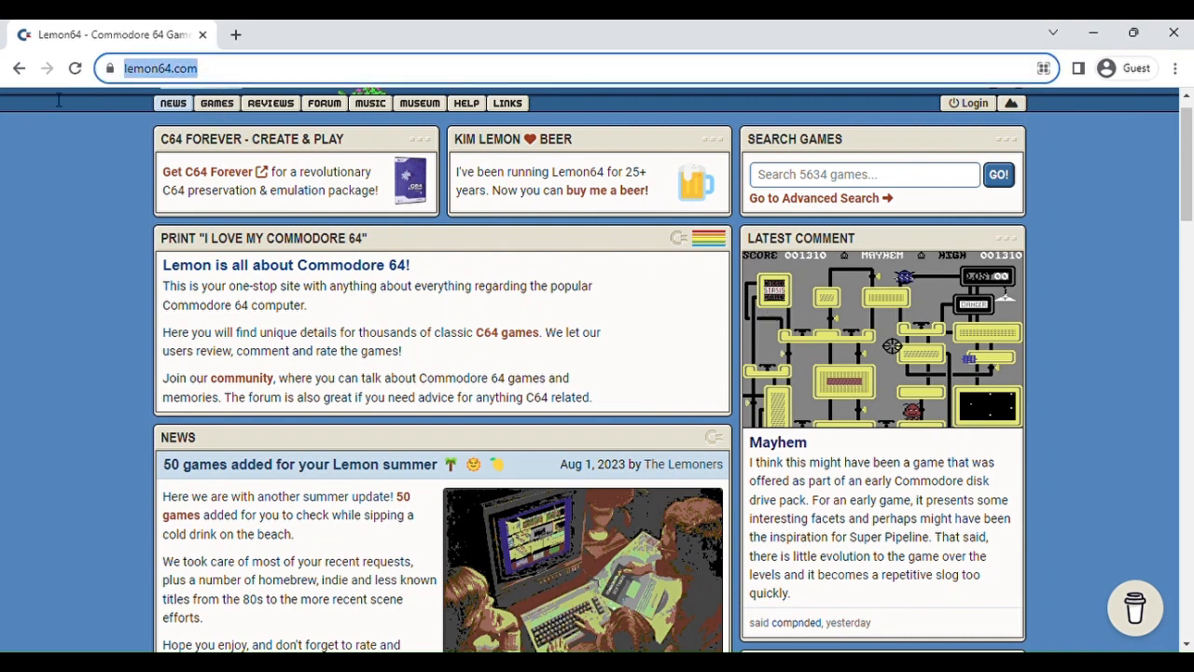
pyautogui.moveTo(243, 154)
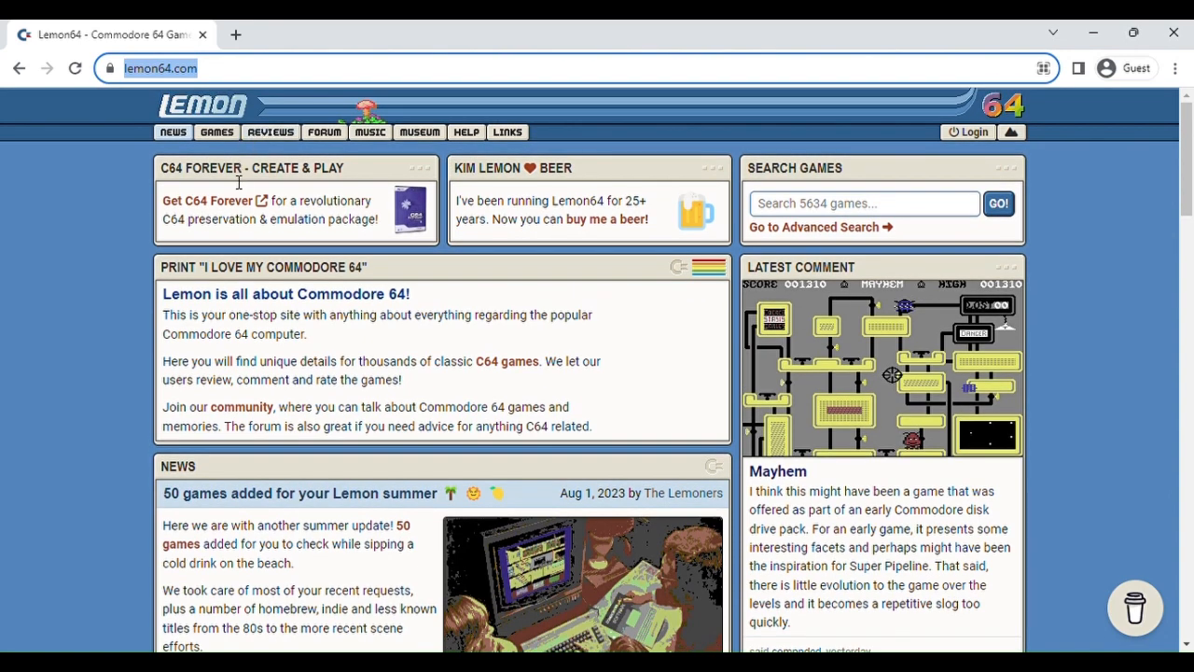
pyautogui.moveTo(386, 396)
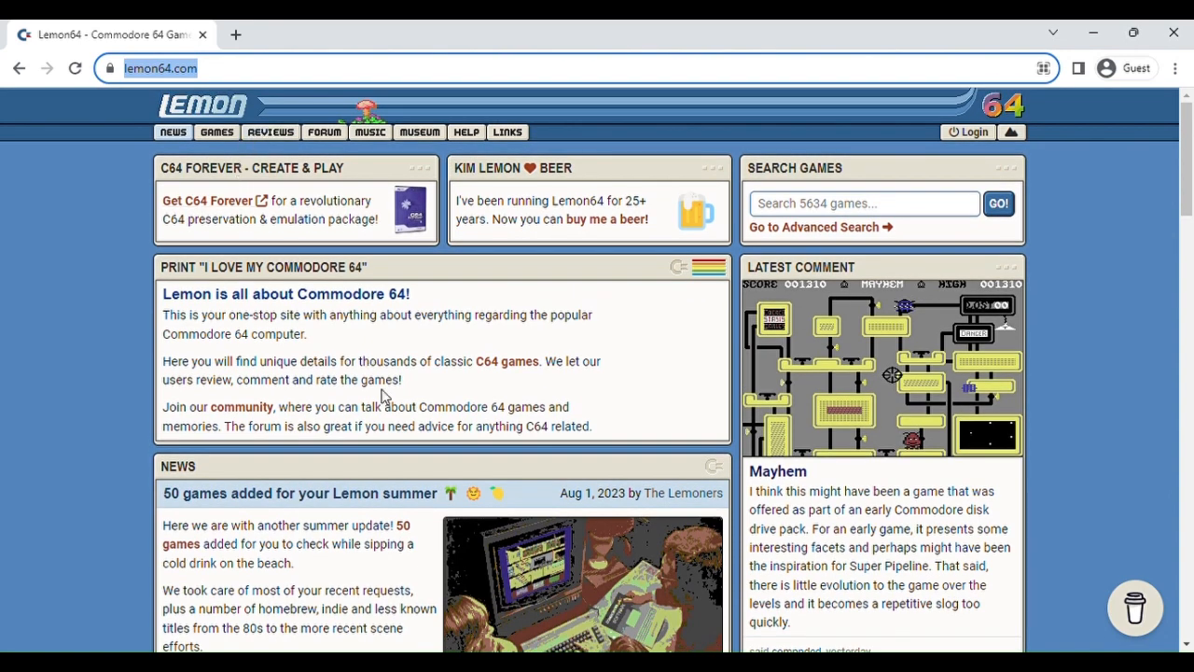
pyautogui.moveTo(576, 492)
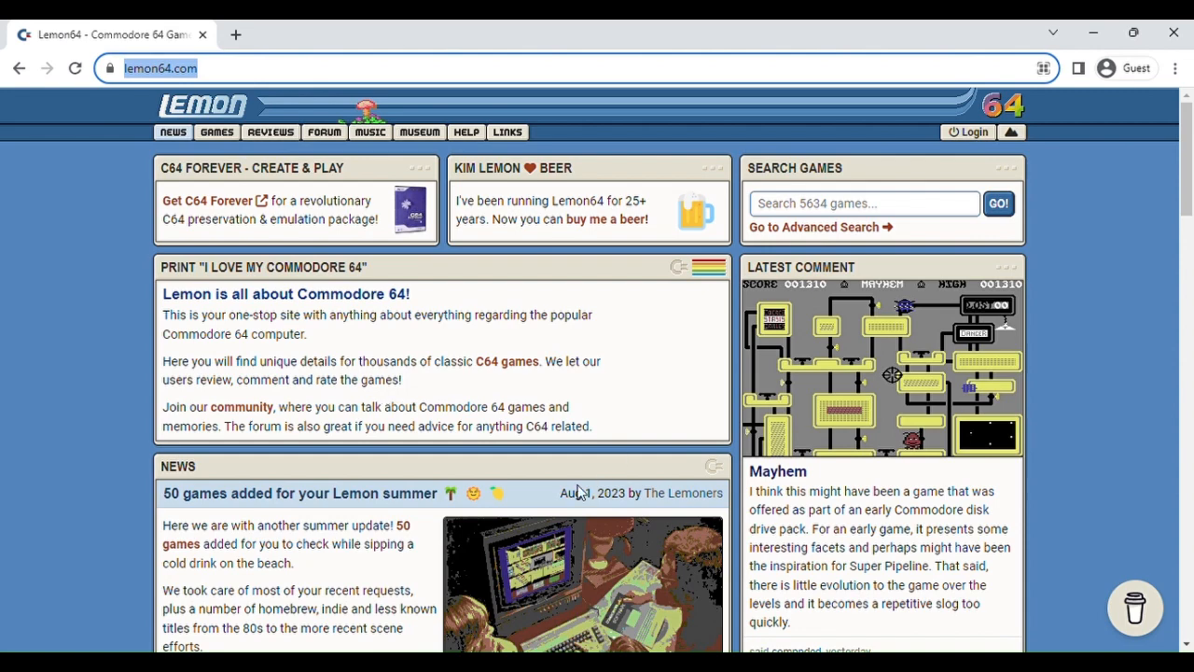
# Step: Open lemon64.com and browse its news feed, reviews, game updates and games toplist
pyautogui.doubleClick(574, 492)
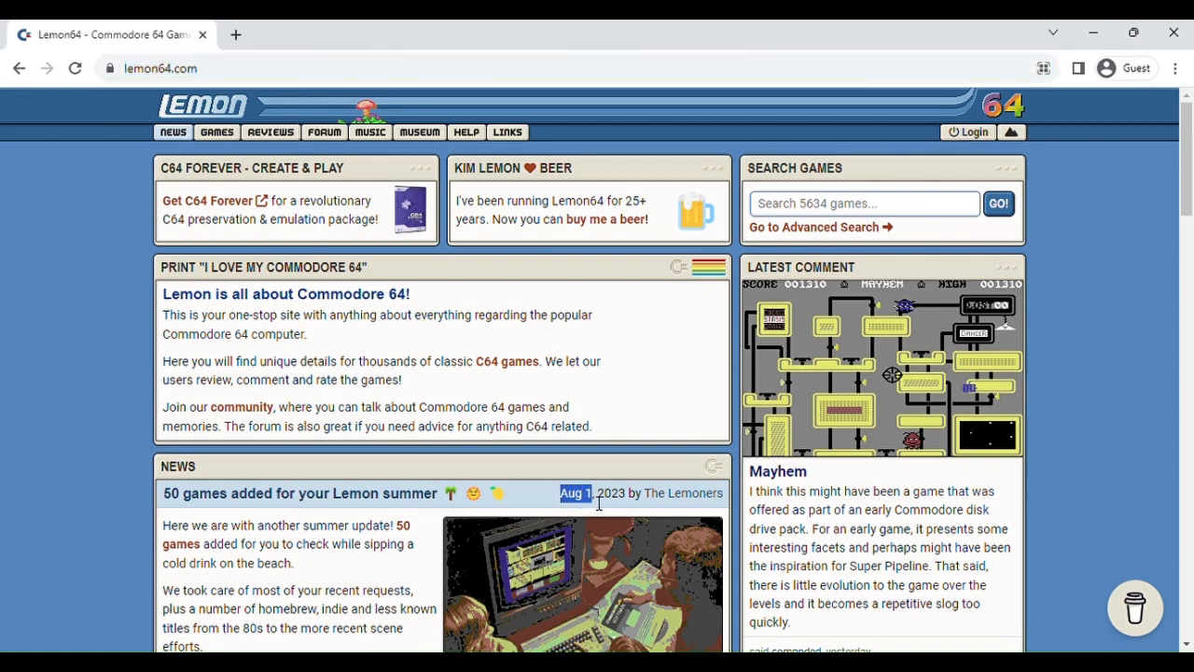
pyautogui.scroll(-3)
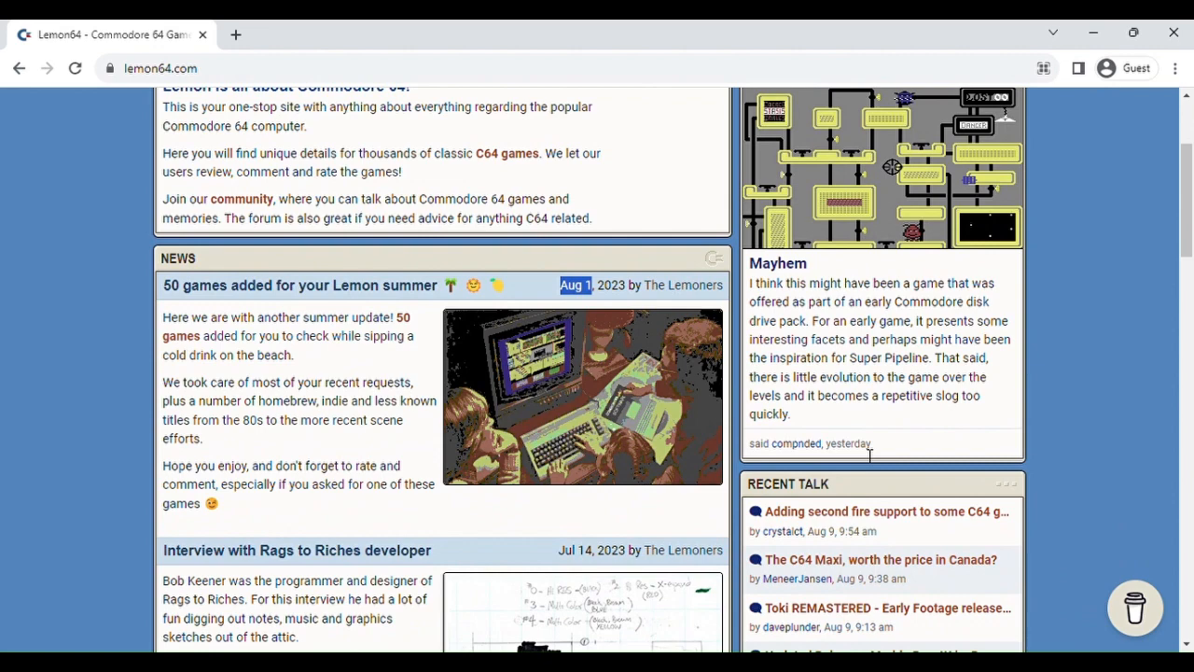
pyautogui.scroll(-3)
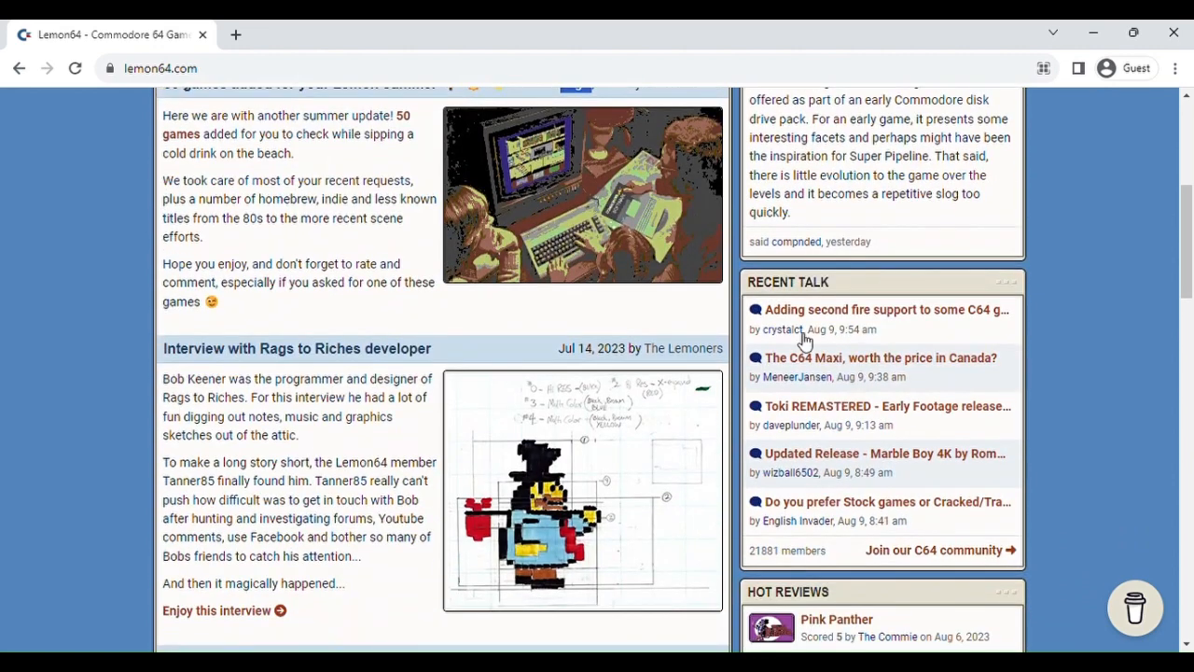
pyautogui.scroll(-3)
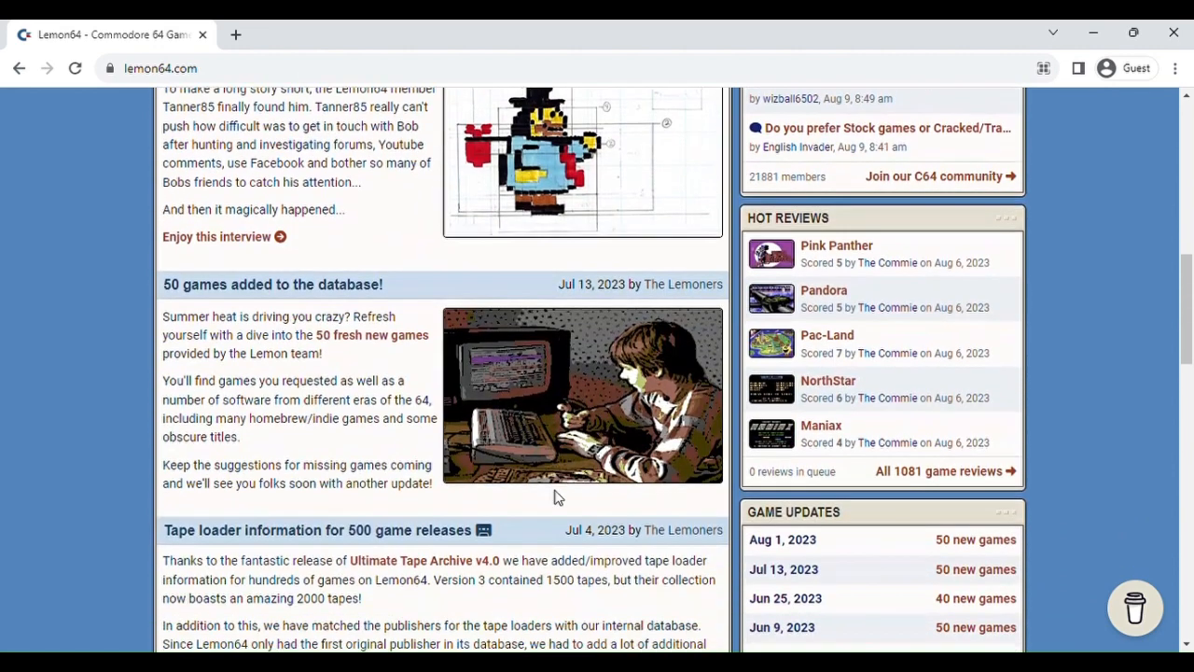
pyautogui.scroll(-3)
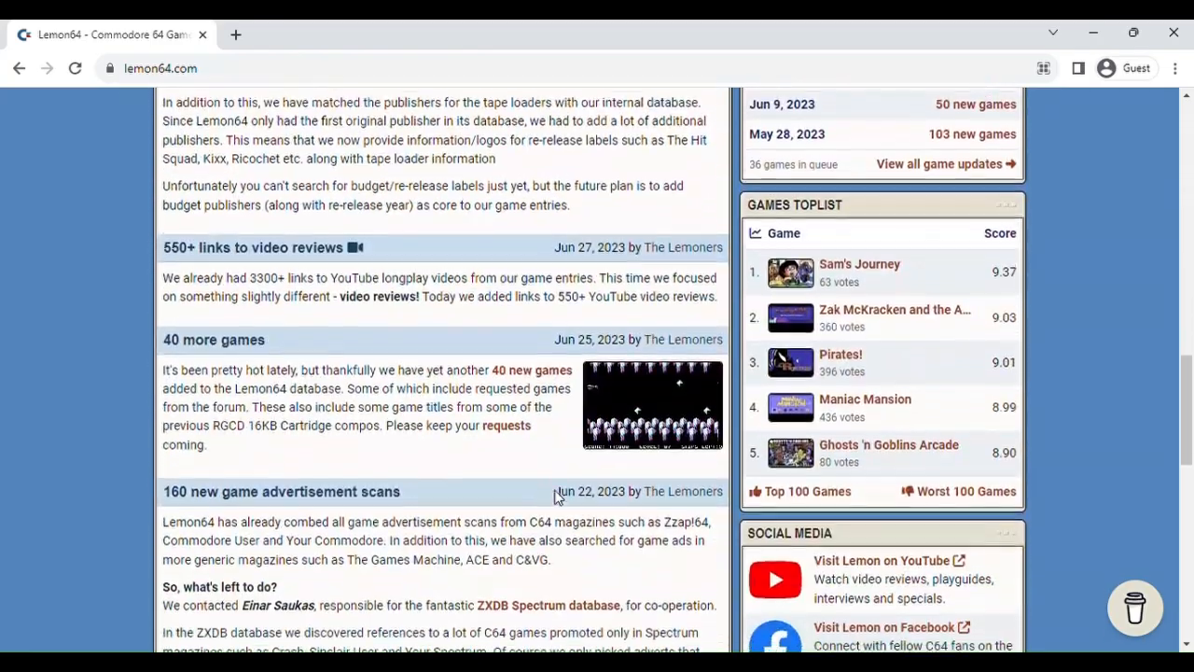
pyautogui.scroll(3)
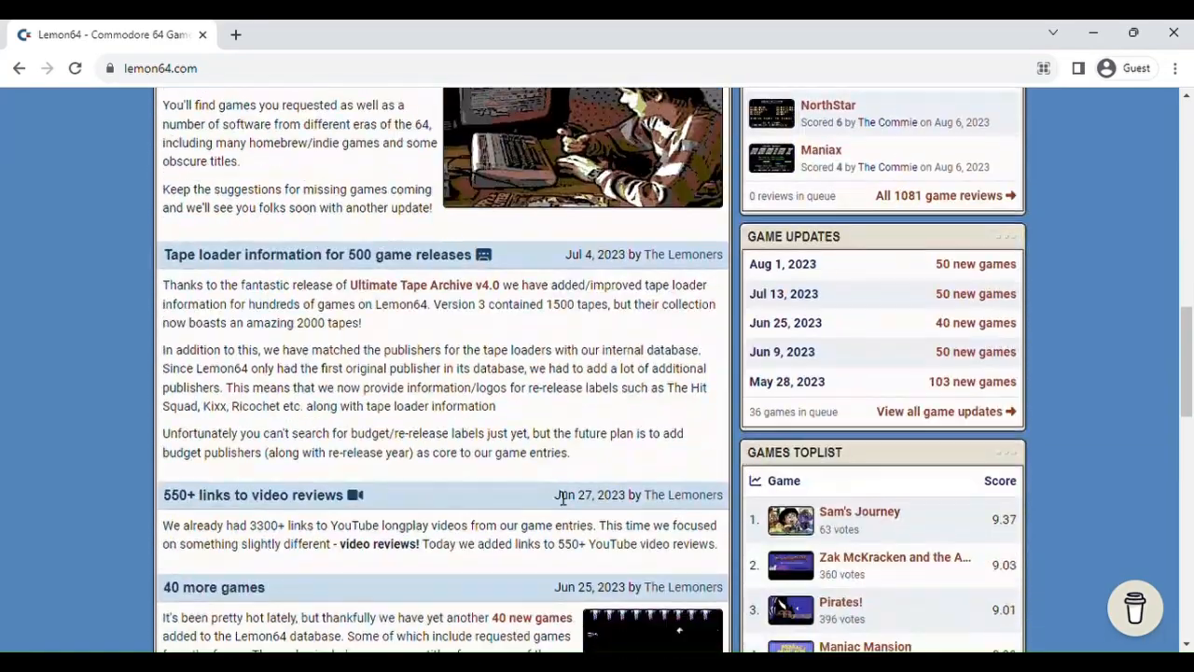
pyautogui.scroll(3)
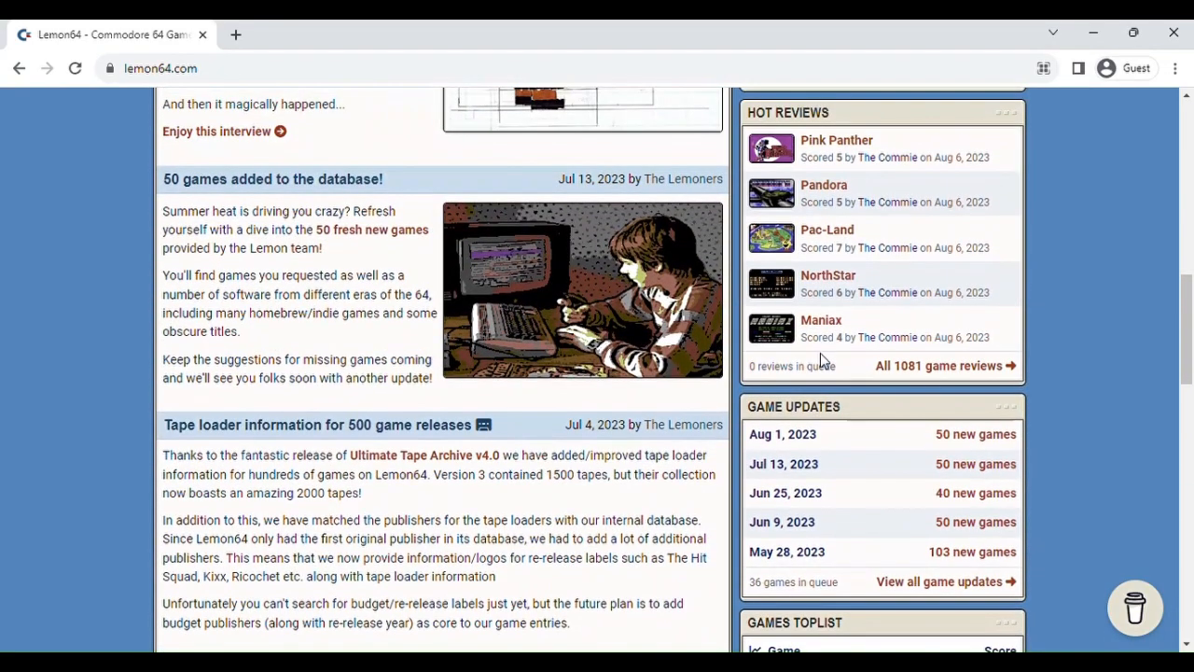
pyautogui.scroll(-3)
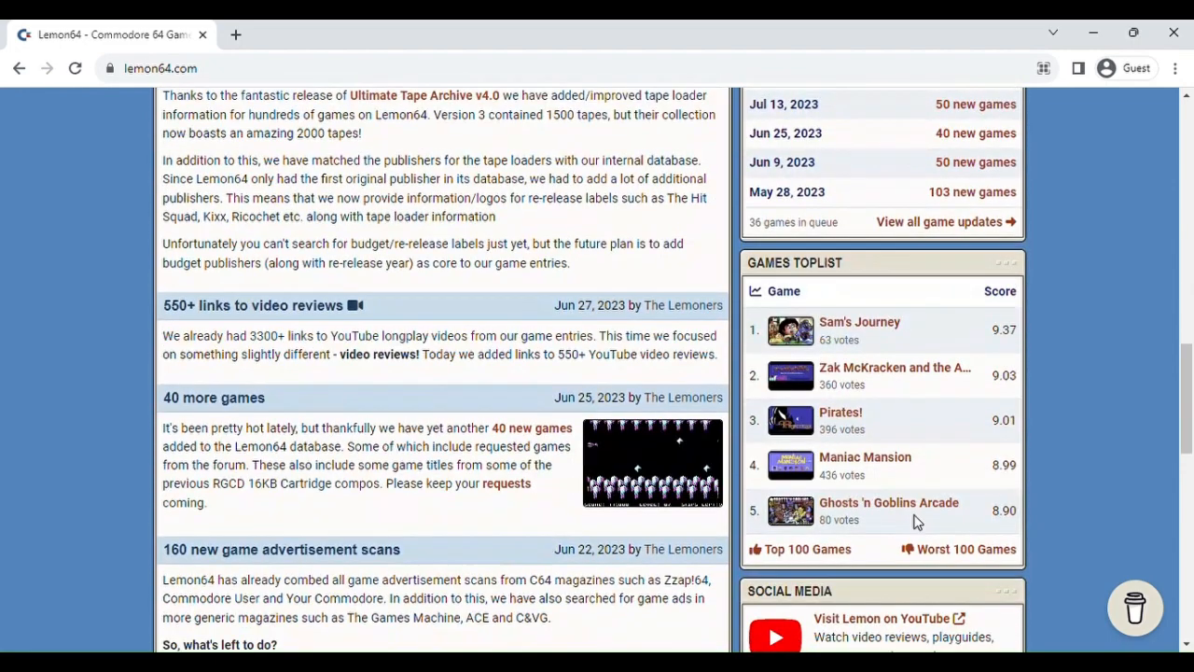
pyautogui.moveTo(793, 550)
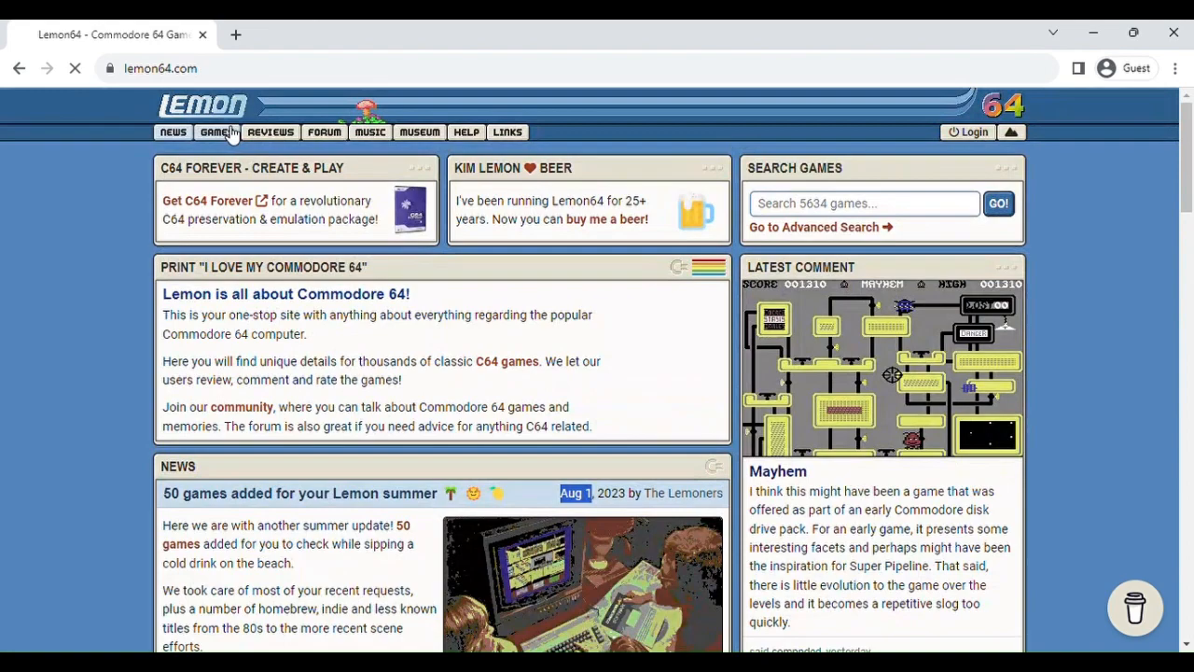
# Step: Go to Lemon64's GAMES section and open the Top 100 Games list
pyautogui.click(217, 132)
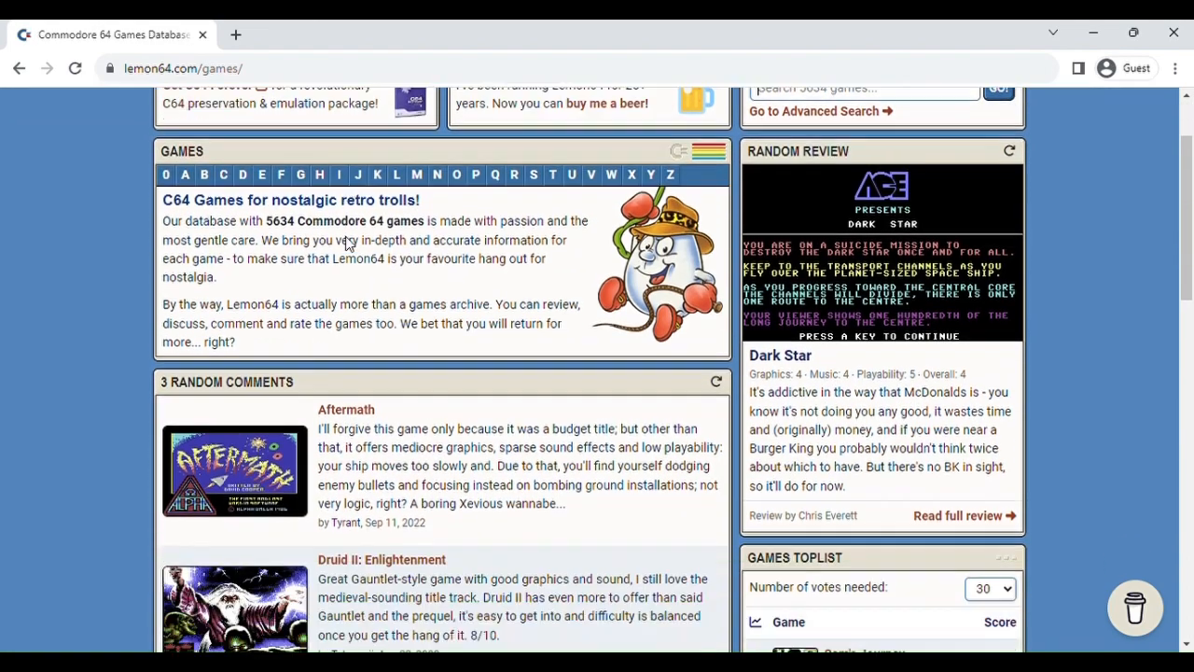
pyautogui.scroll(-3)
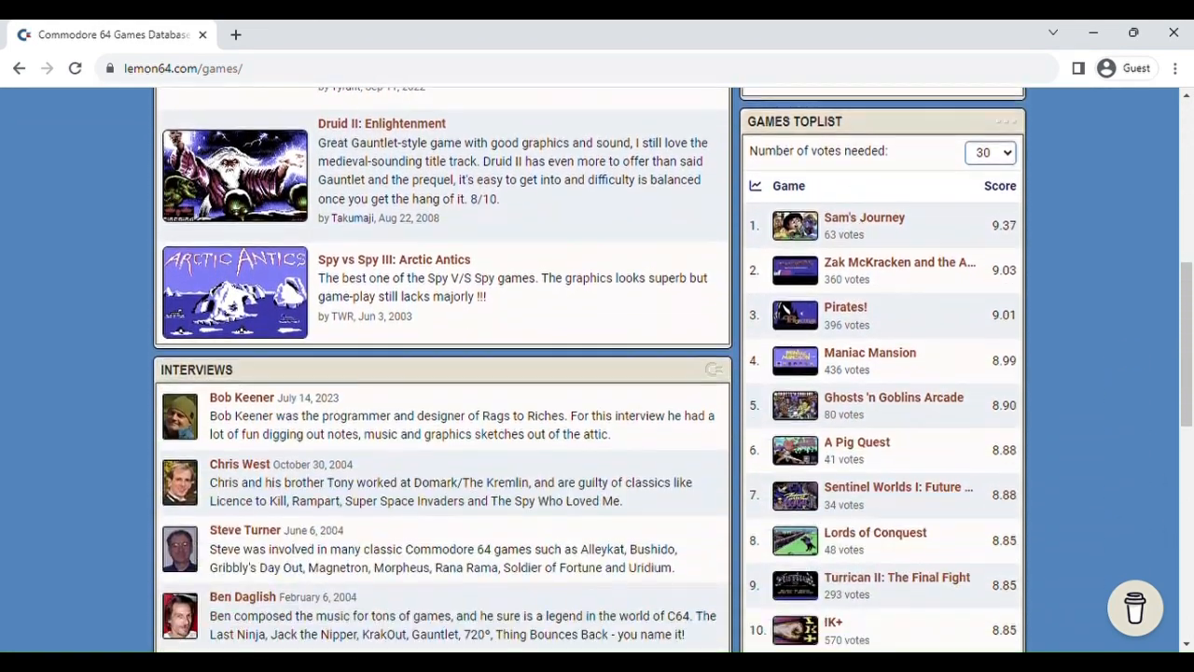
pyautogui.scroll(-3)
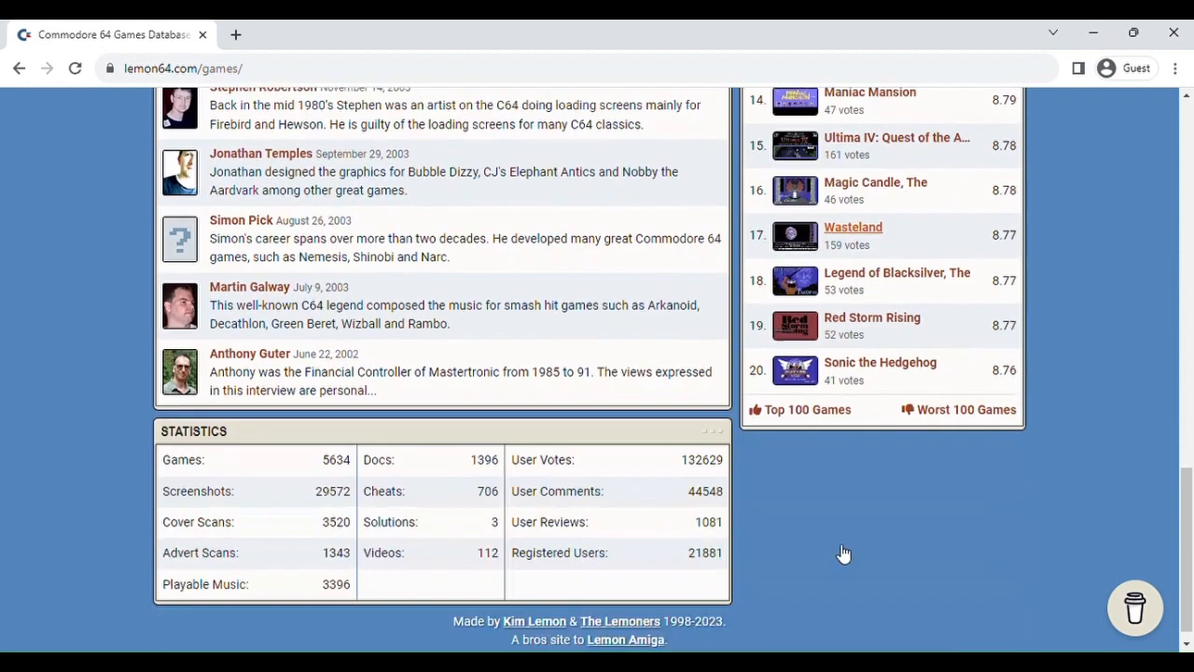
pyautogui.click(805, 409)
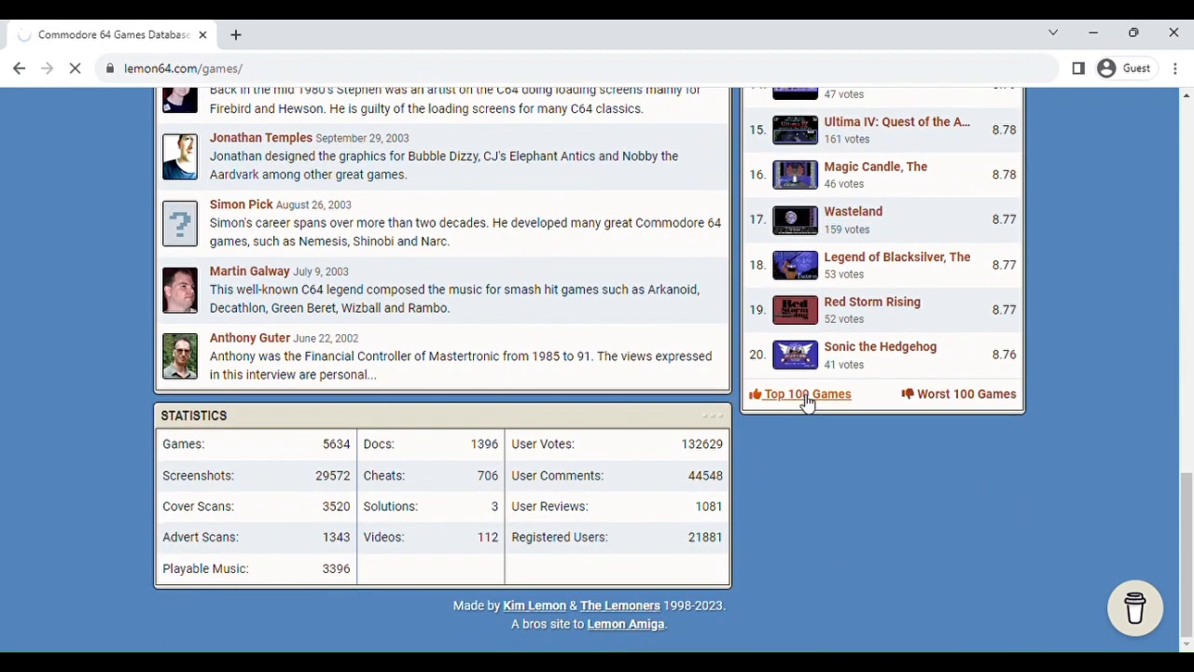
# Step: Scroll the Top 100 list and search the page for 'impo' to reach Impossible Mission
pyautogui.click(806, 392)
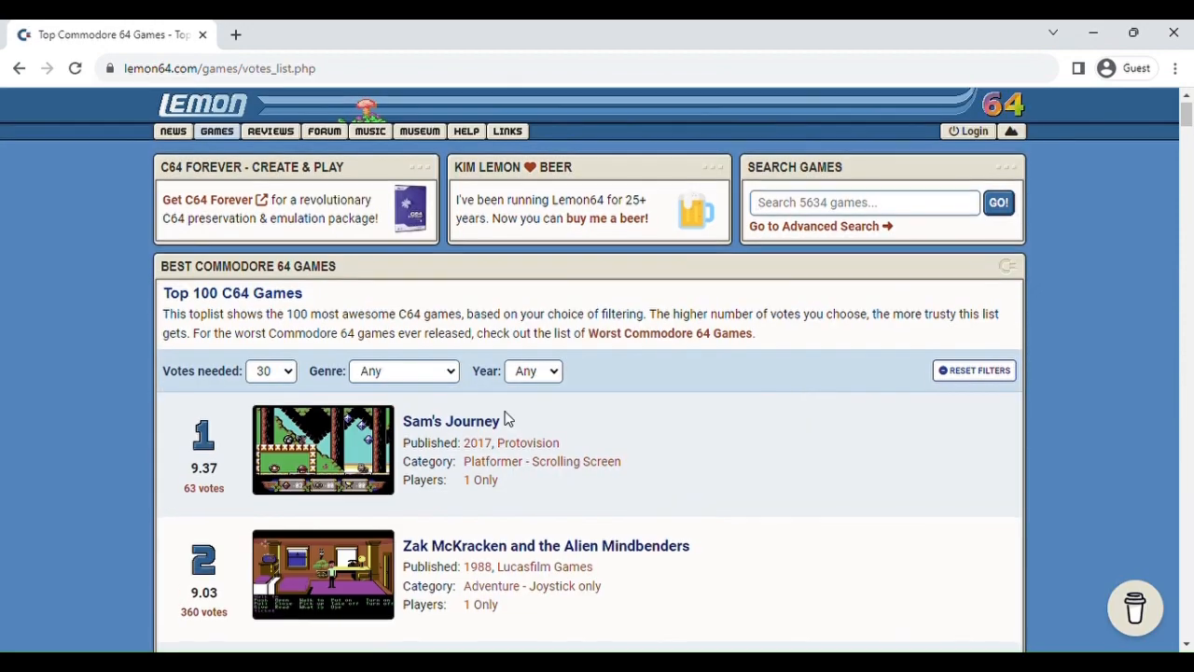
pyautogui.scroll(-3)
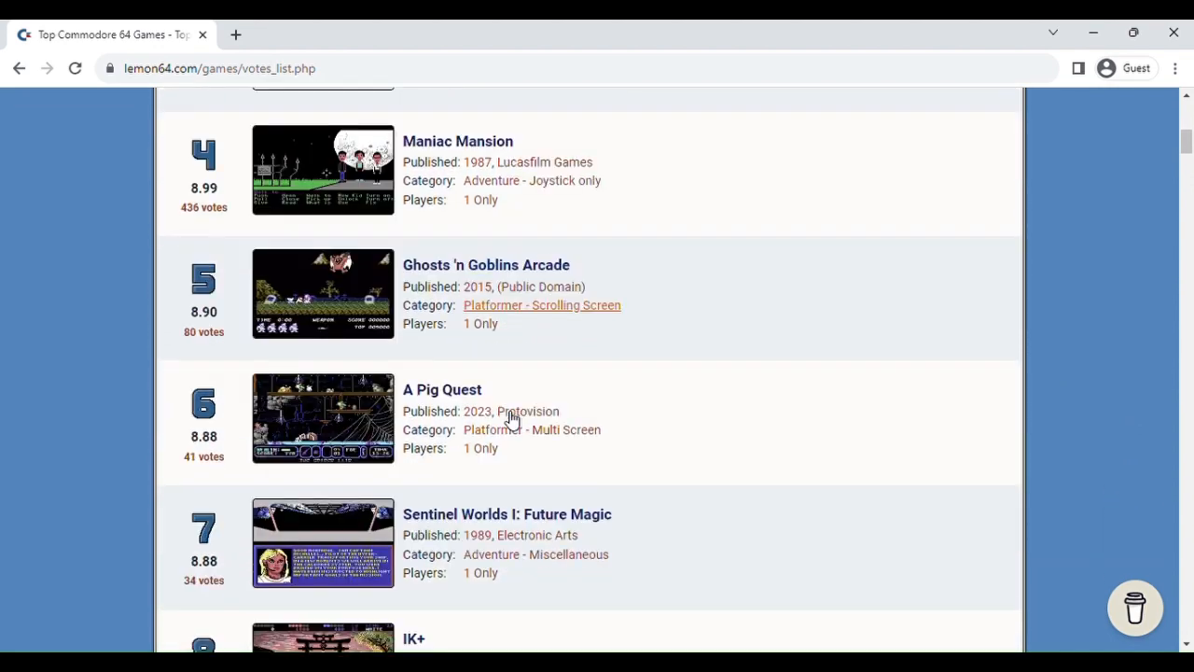
pyautogui.scroll(-3)
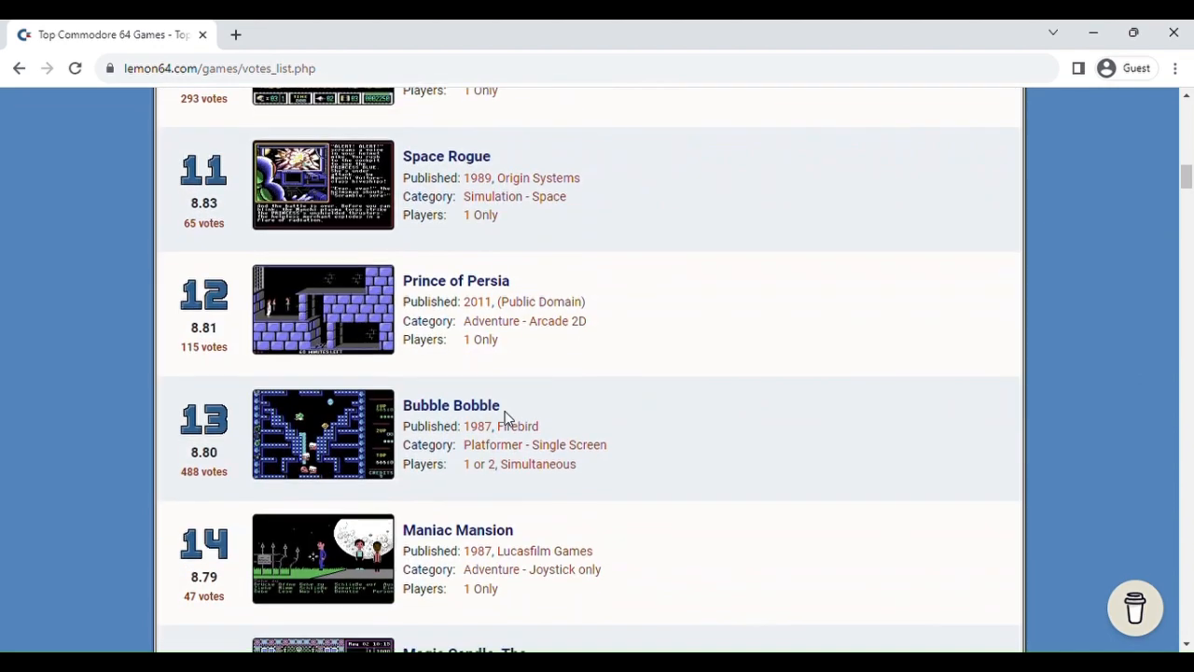
pyautogui.scroll(-3)
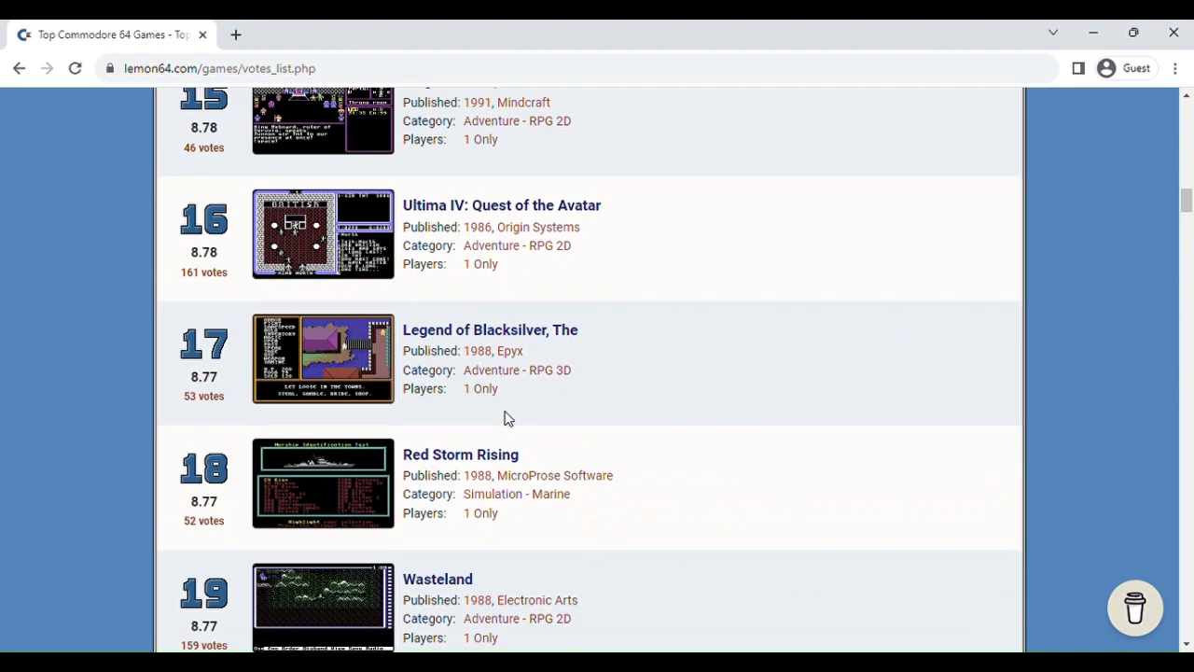
pyautogui.scroll(-3)
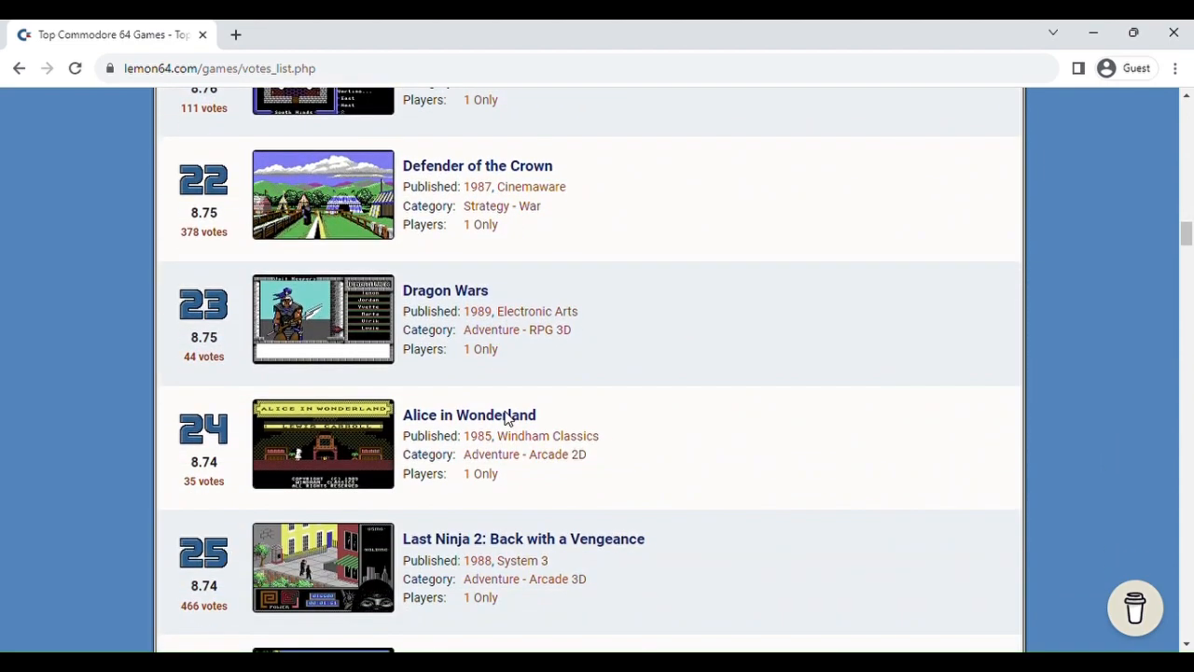
pyautogui.scroll(-3)
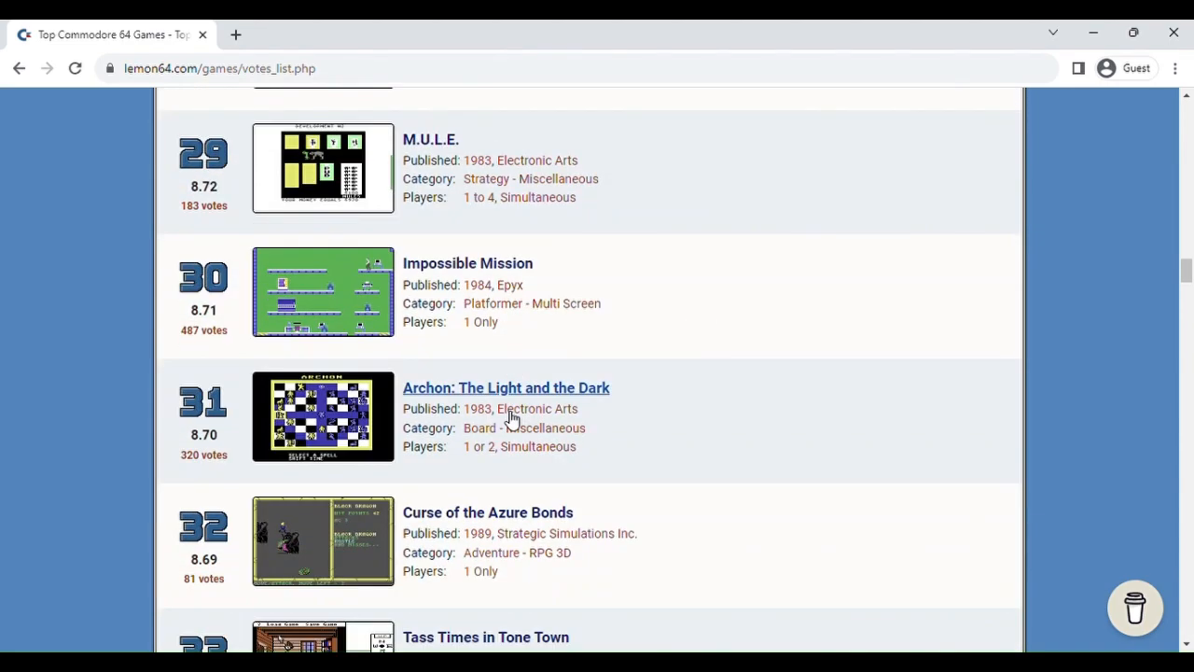
pyautogui.scroll(-3)
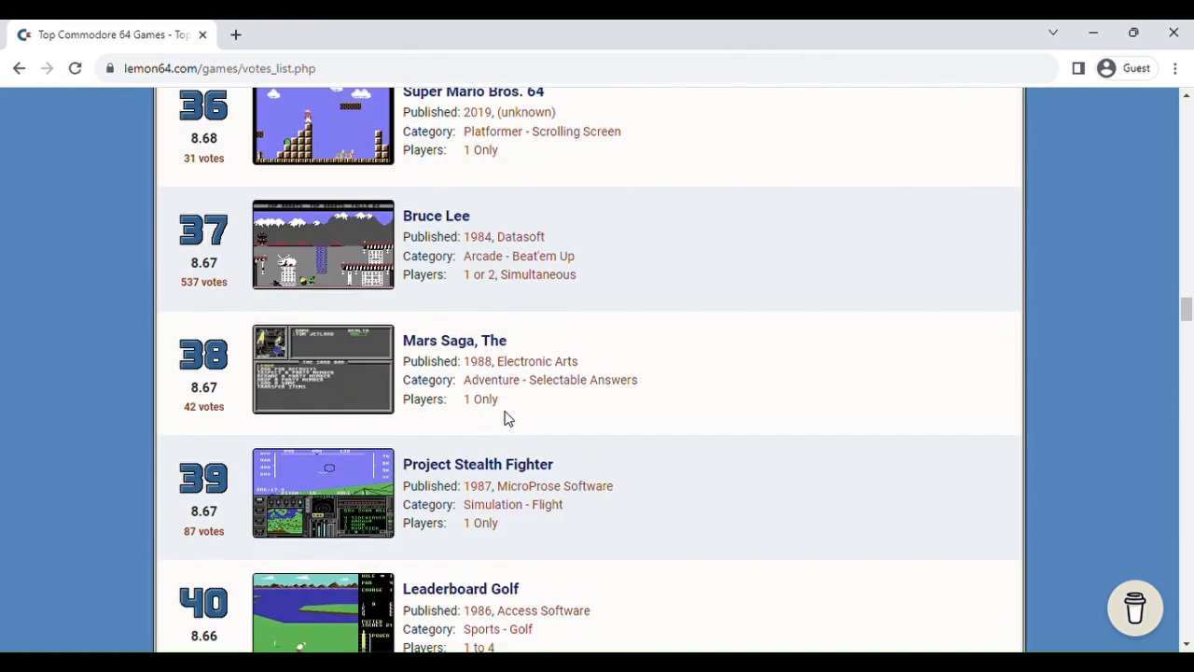
pyautogui.scroll(-3)
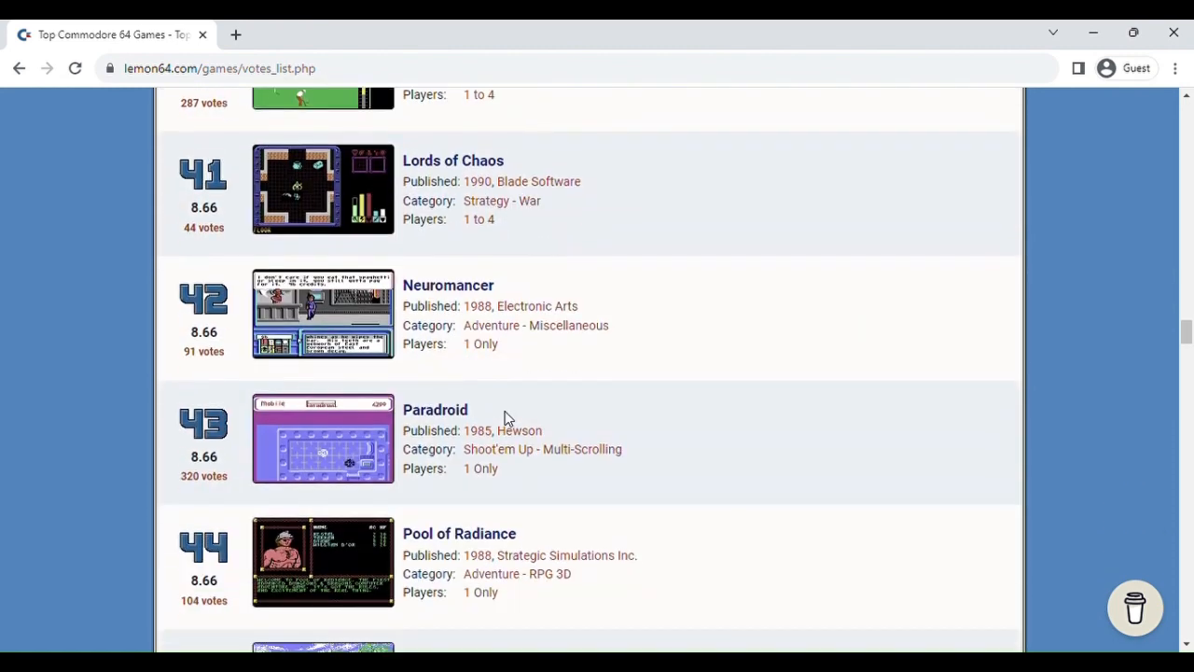
pyautogui.press('ctrl+f')
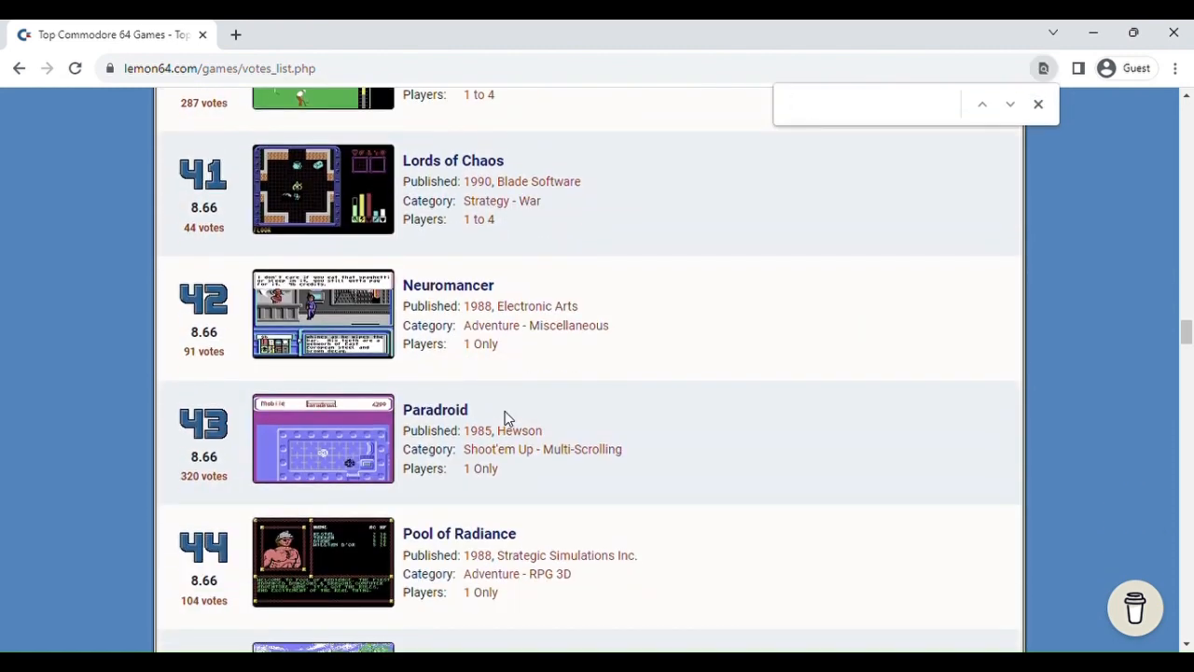
pyautogui.write('impo')
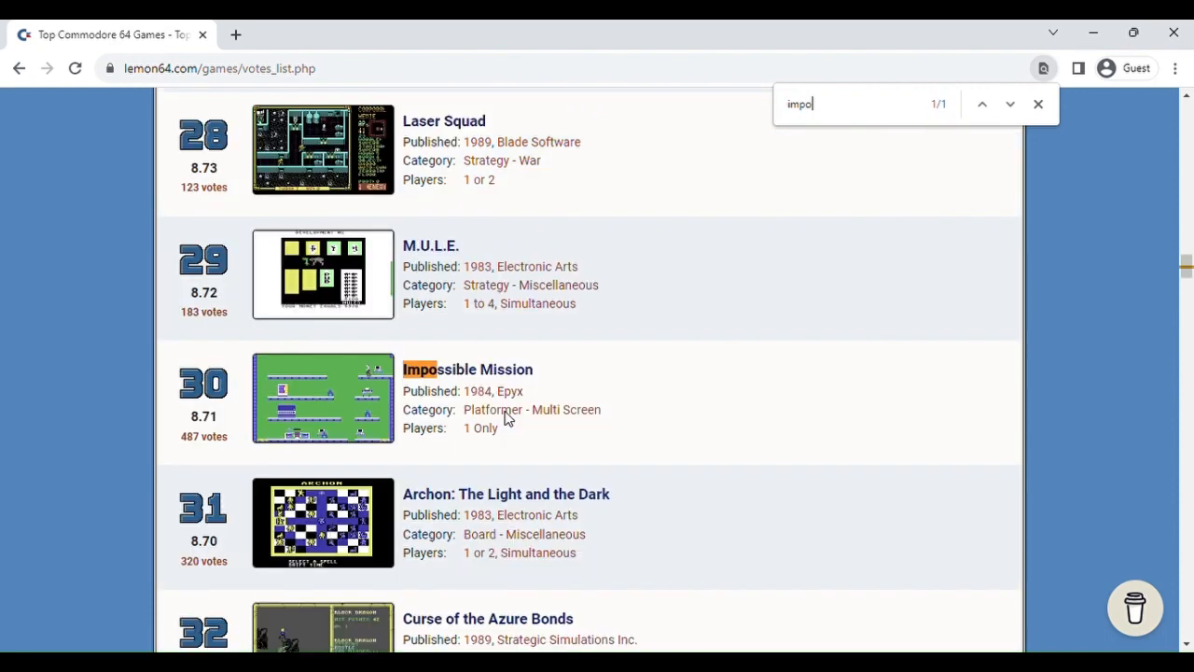
pyautogui.moveTo(499, 373)
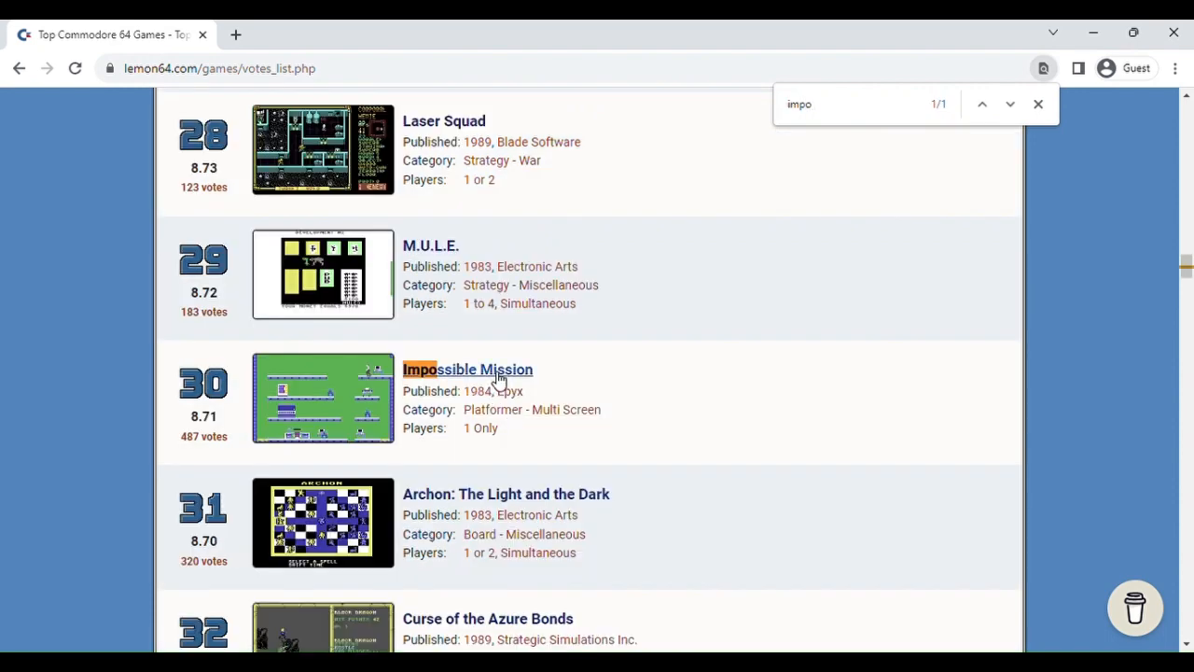
pyautogui.click(467, 368)
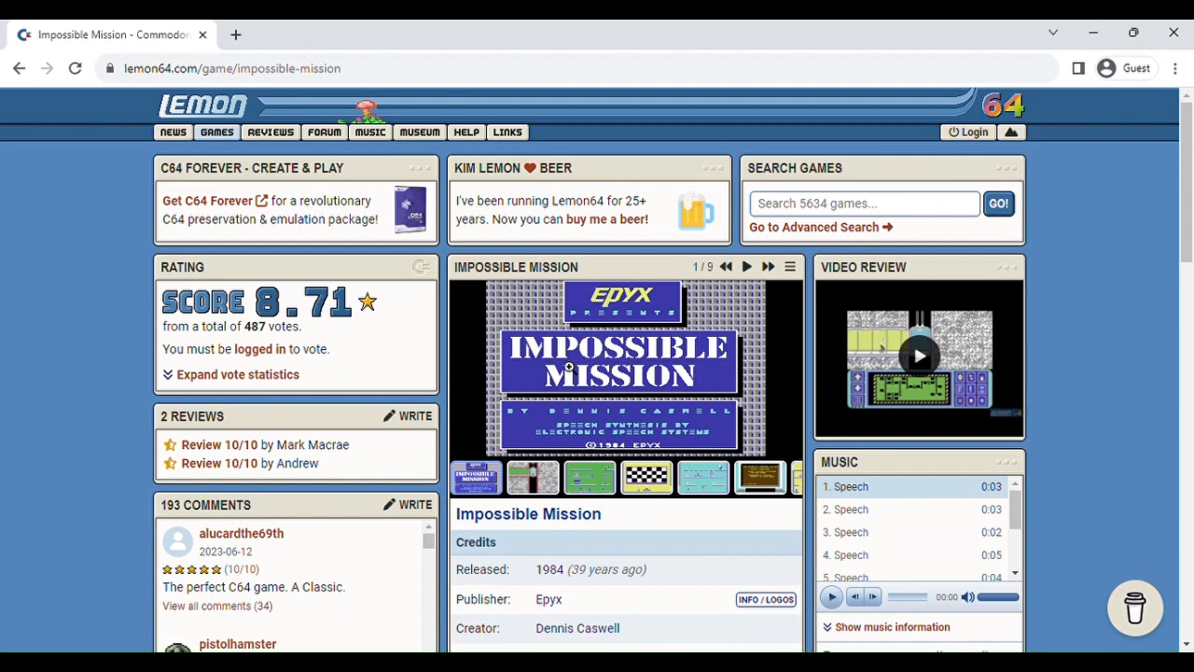
pyautogui.moveTo(457, 420)
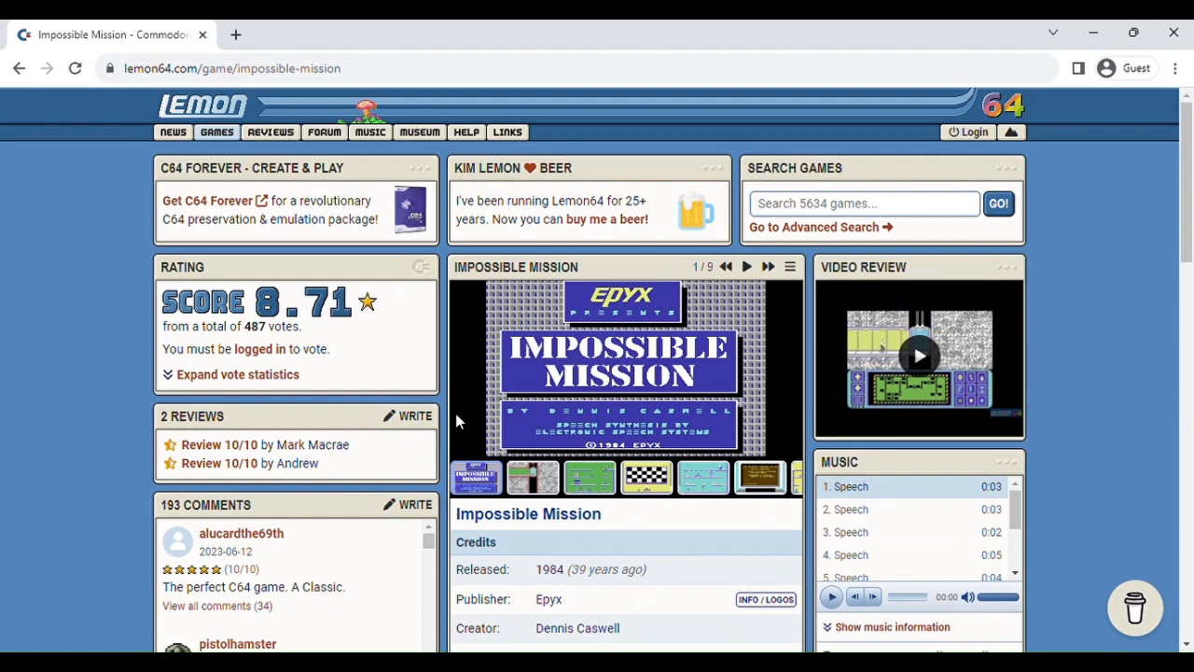
pyautogui.scroll(-3)
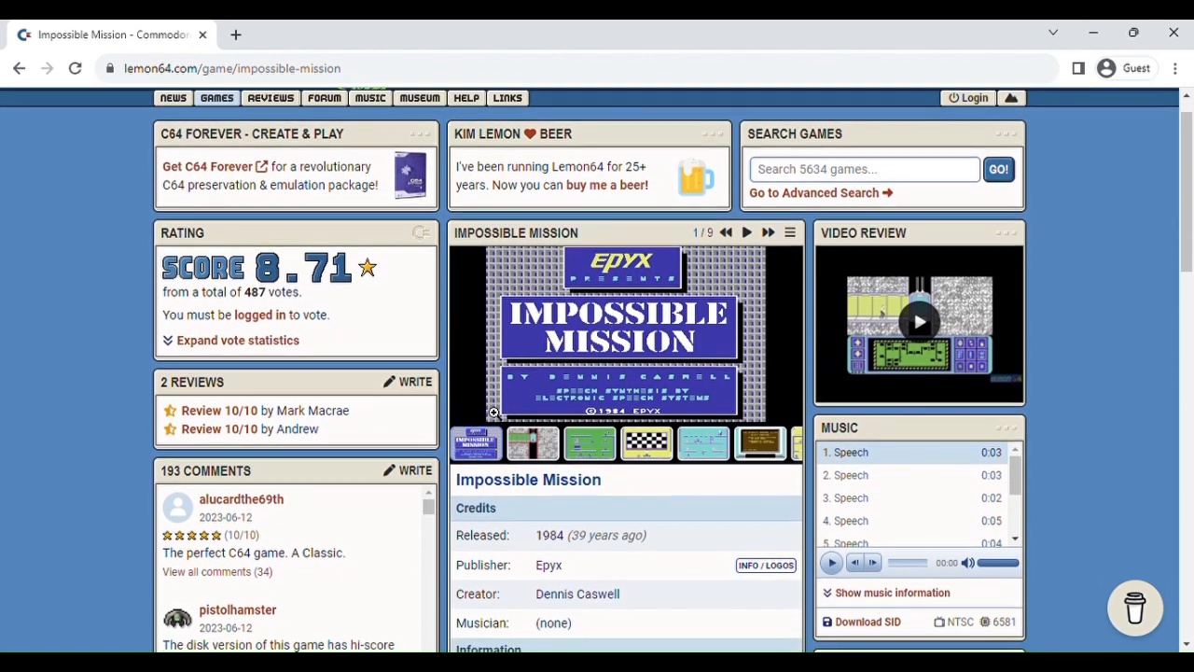
pyautogui.scroll(-3)
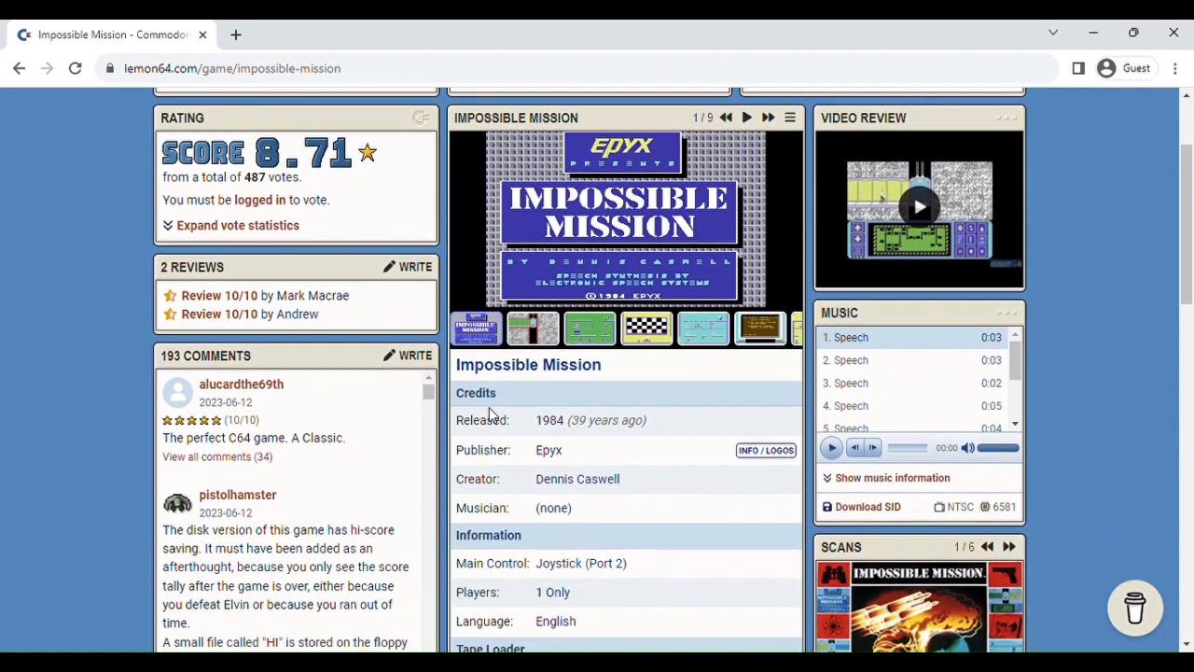
pyautogui.scroll(3)
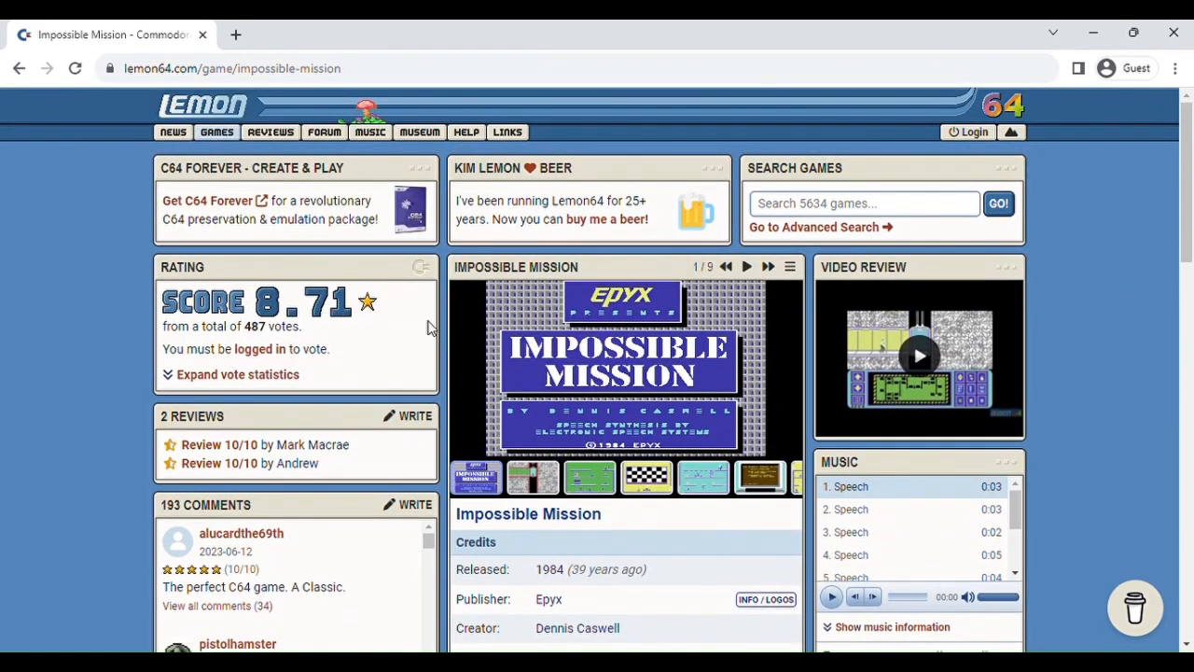
pyautogui.scroll(-3)
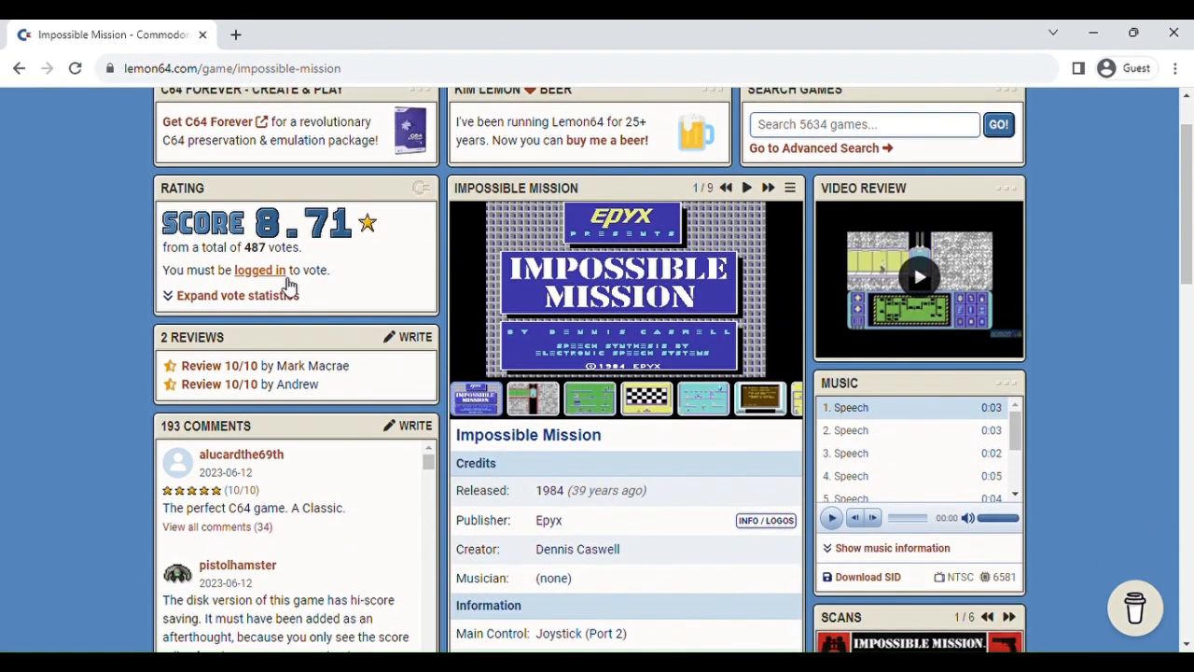
pyautogui.scroll(-3)
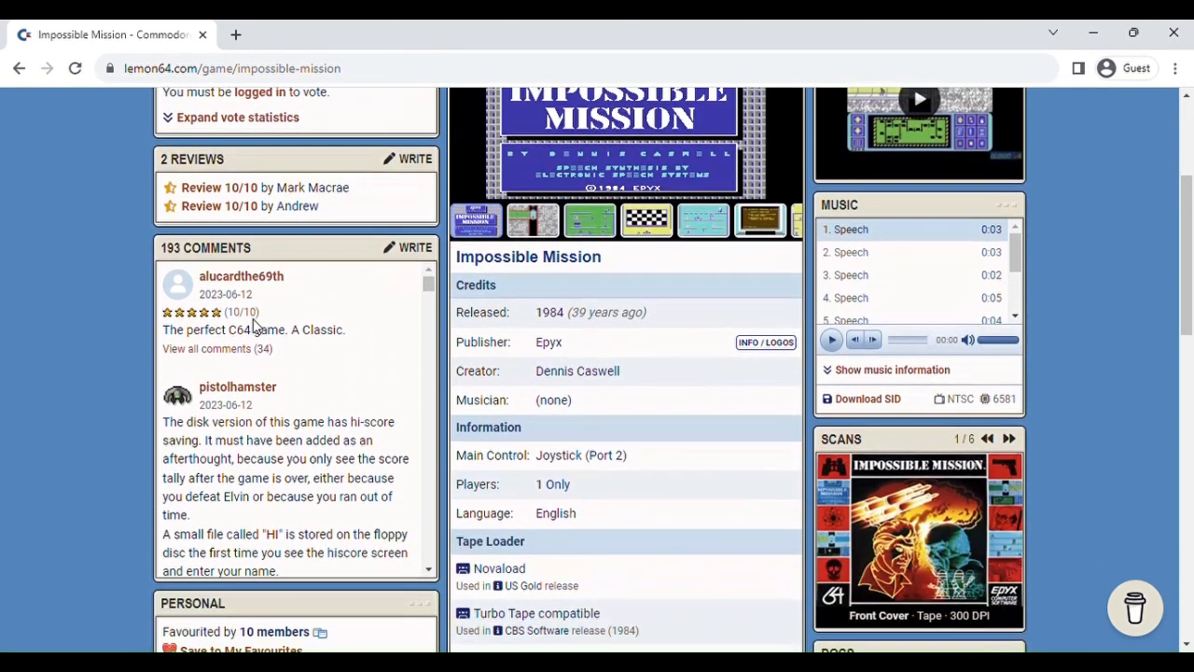
pyautogui.scroll(-3)
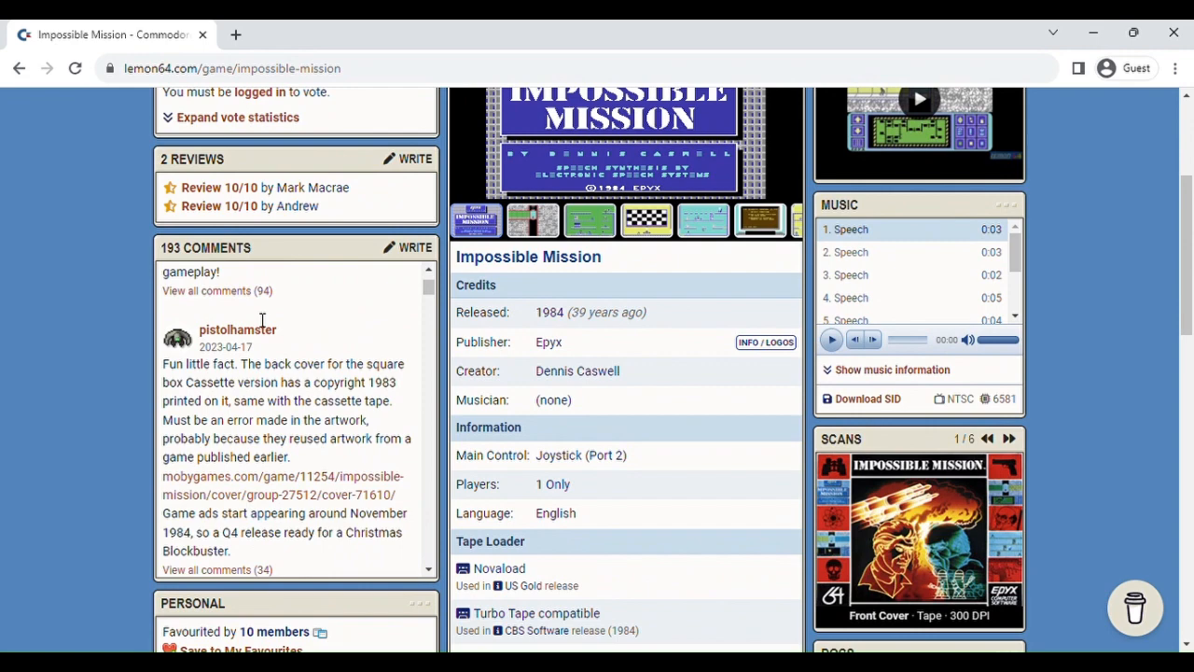
pyautogui.scroll(3)
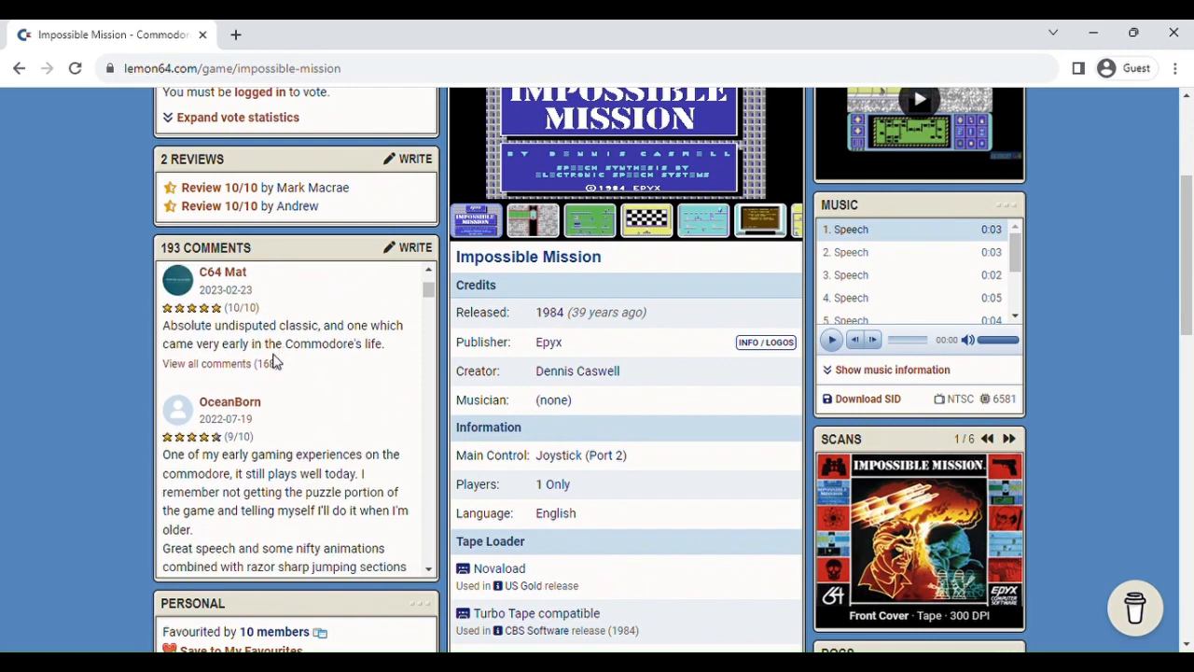
pyautogui.moveTo(327, 406)
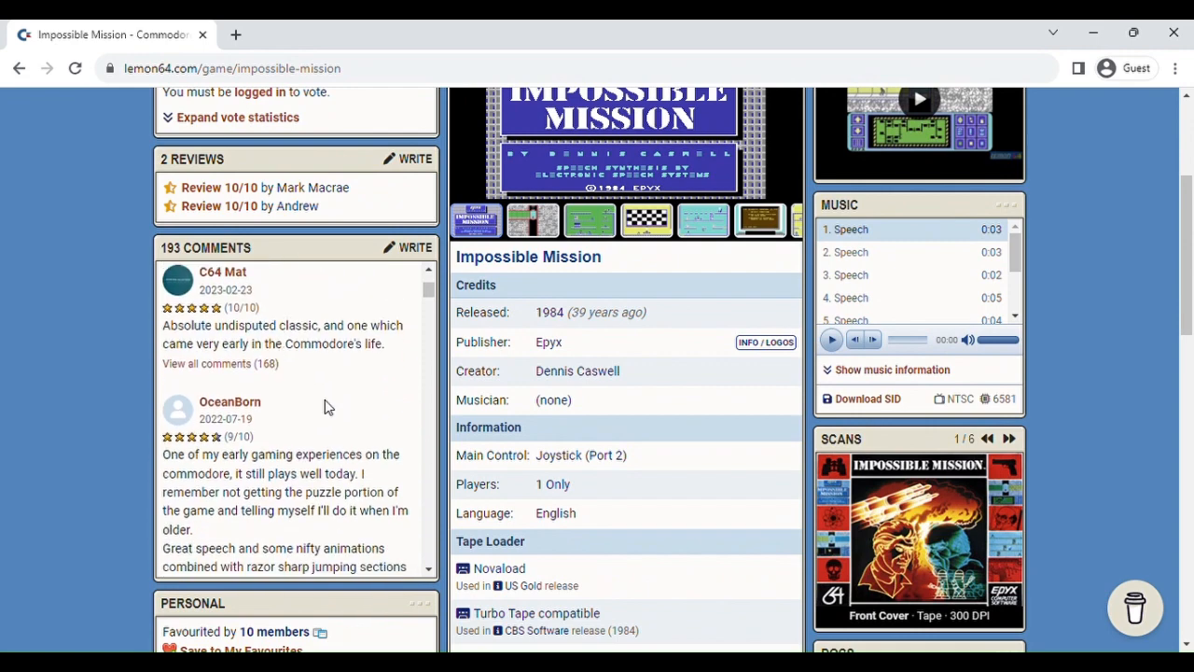
pyautogui.scroll(-3)
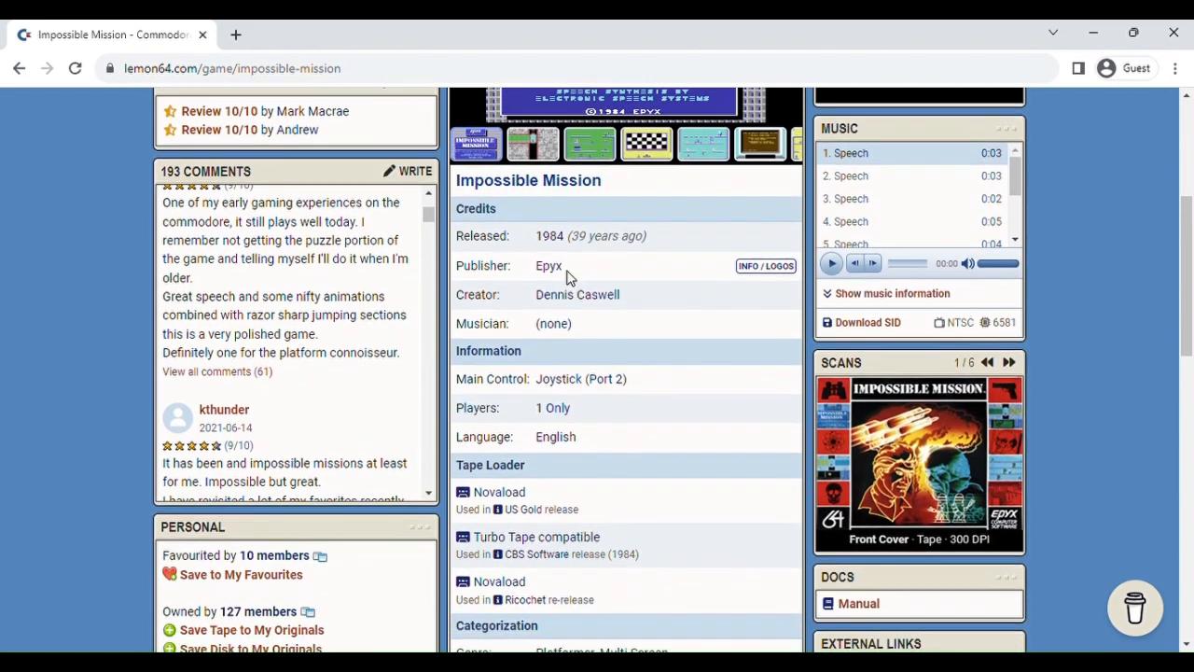
pyautogui.scroll(-3)
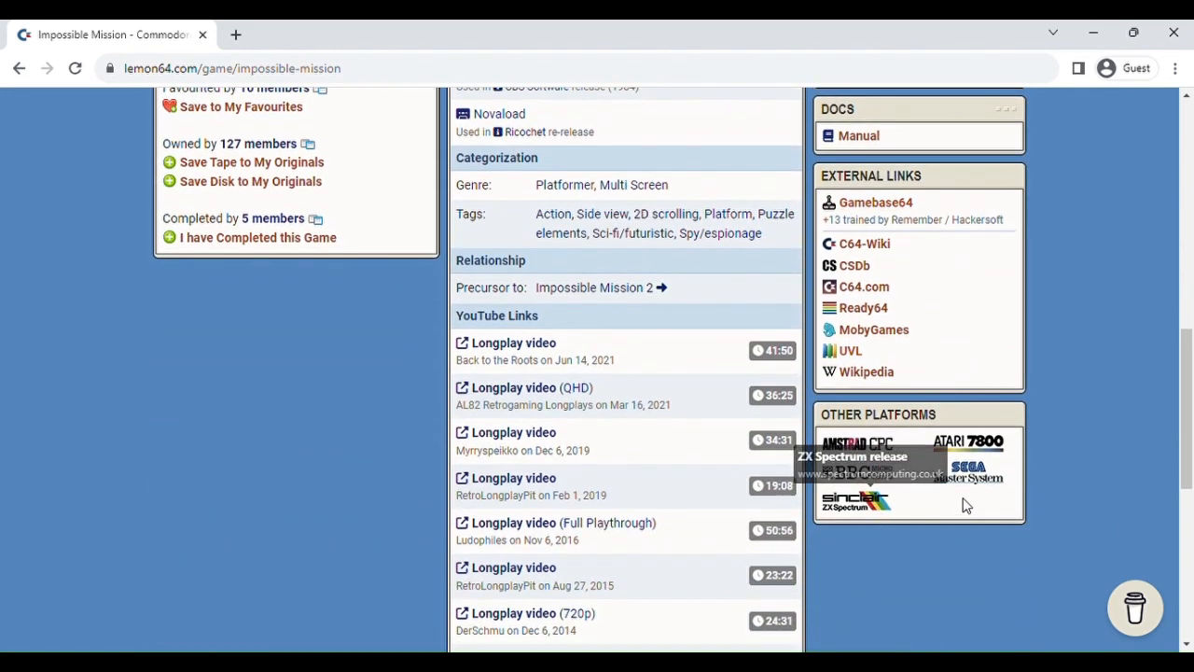
pyautogui.moveTo(854, 499)
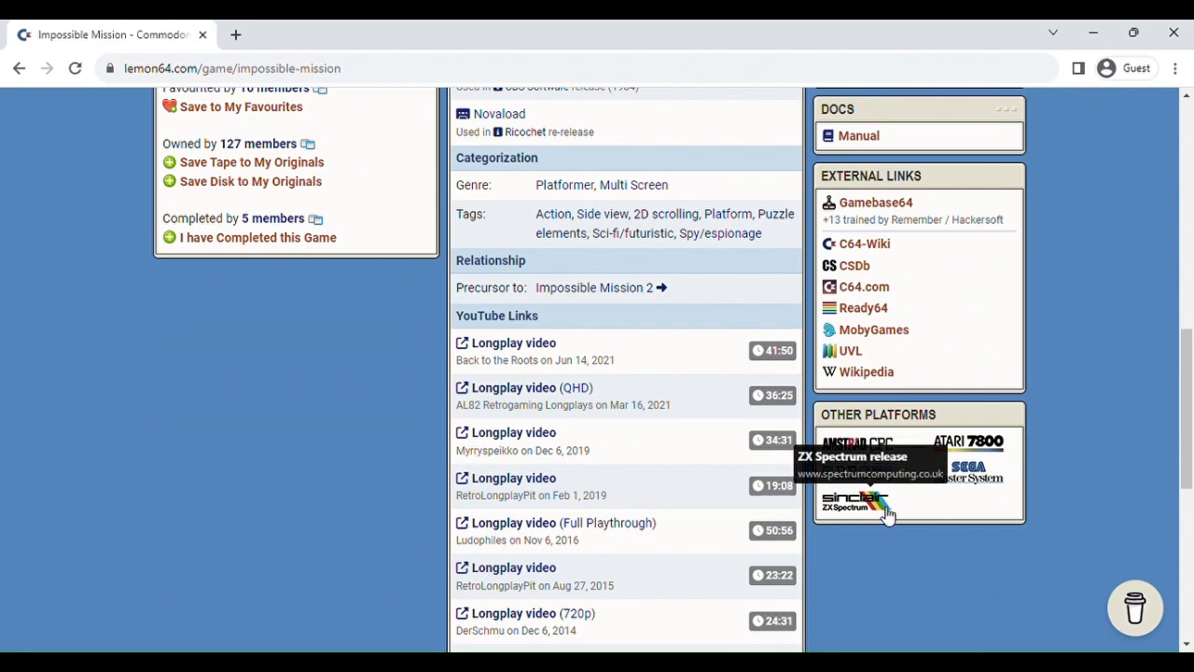
pyautogui.scroll(3)
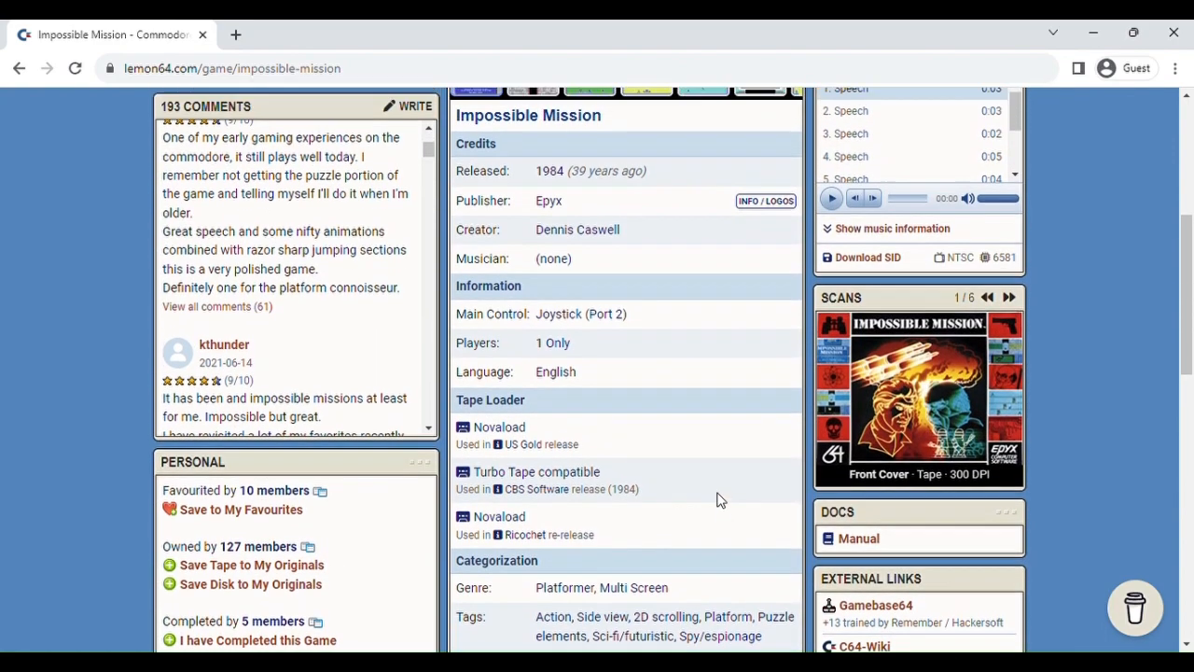
pyautogui.scroll(3)
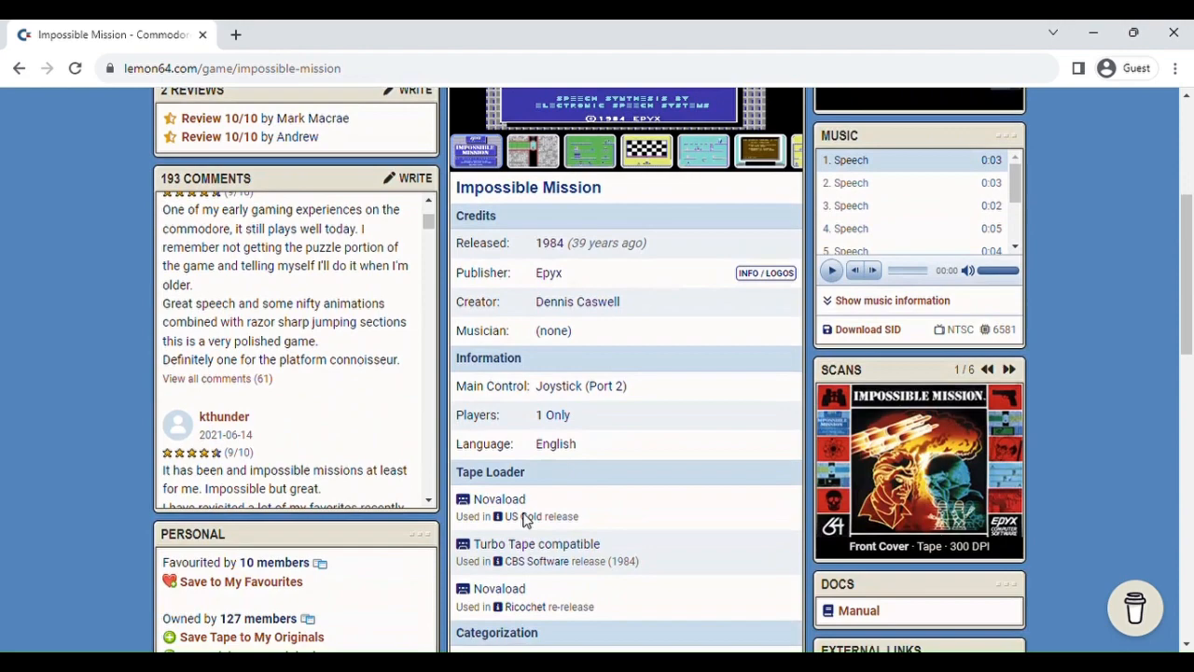
pyautogui.scroll(-3)
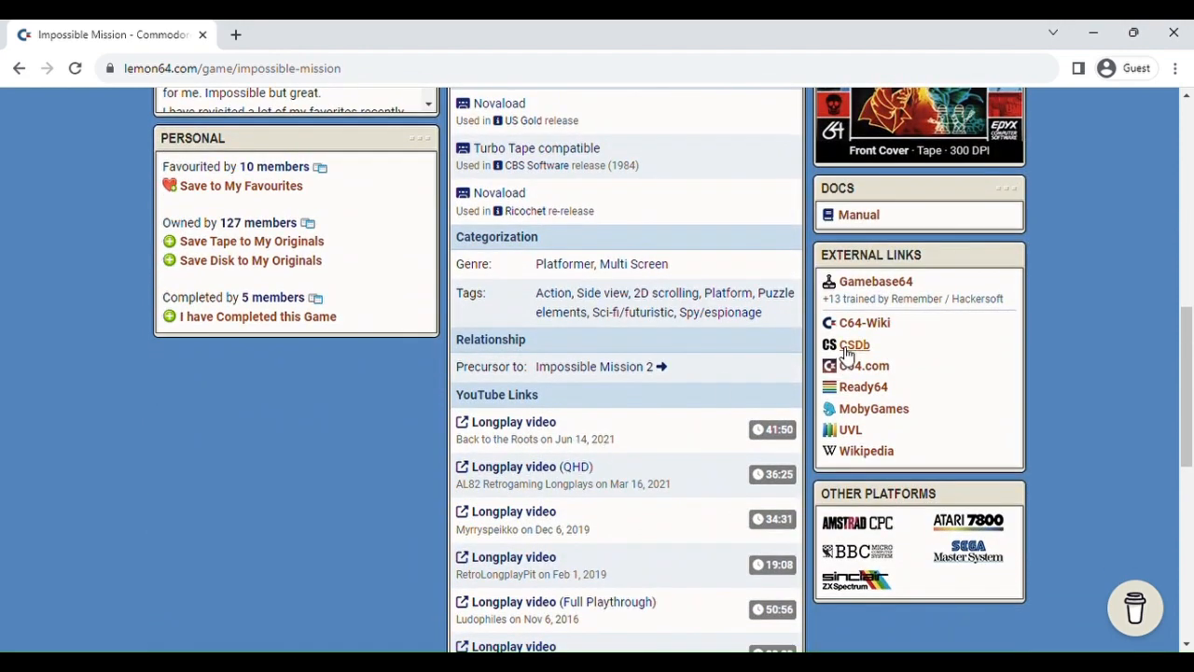
pyautogui.moveTo(847, 353)
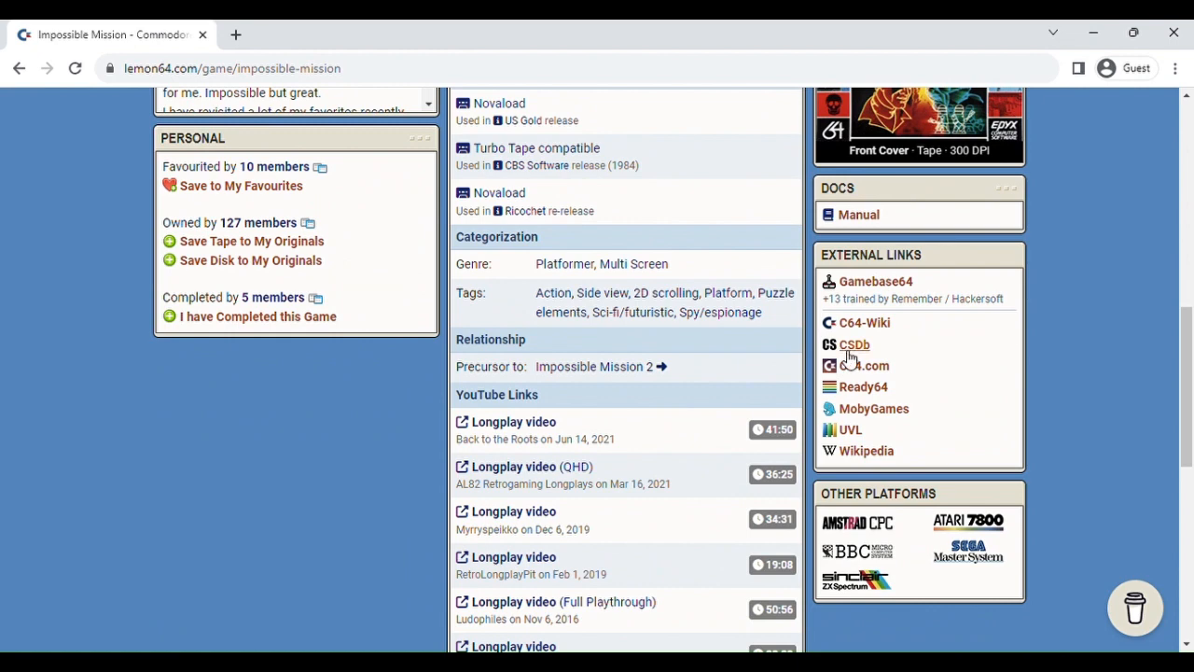
# Step: Open Impossible Mission on CSDb and show all 113 matching releases
pyautogui.click(854, 344)
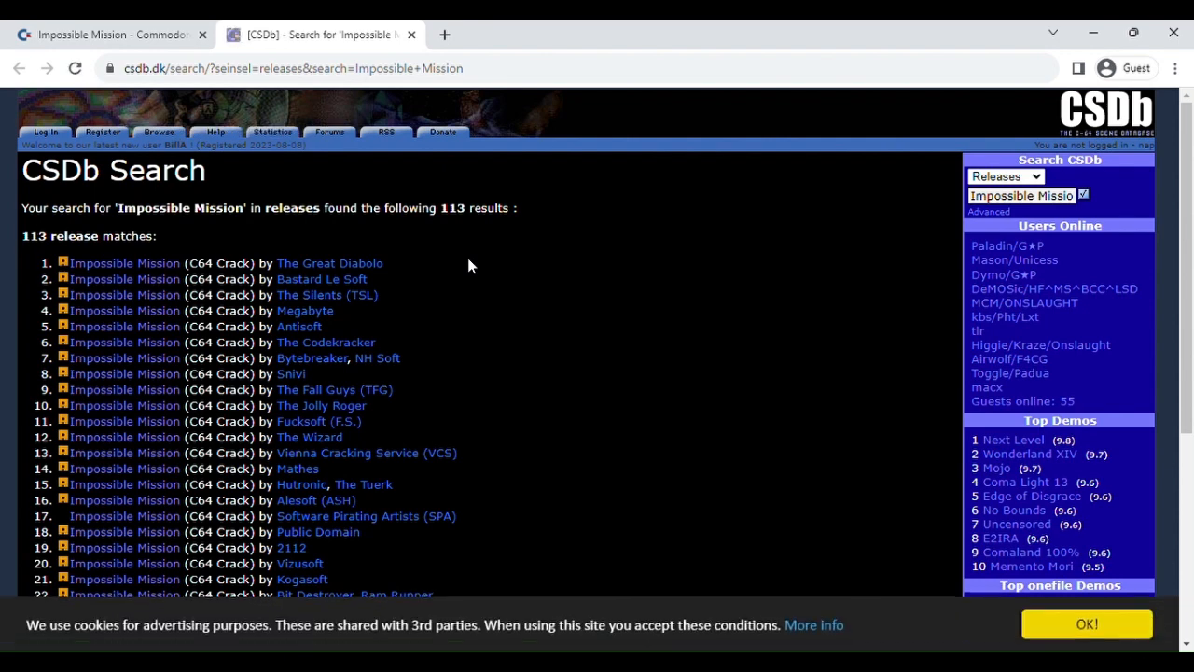
pyautogui.scroll(-3)
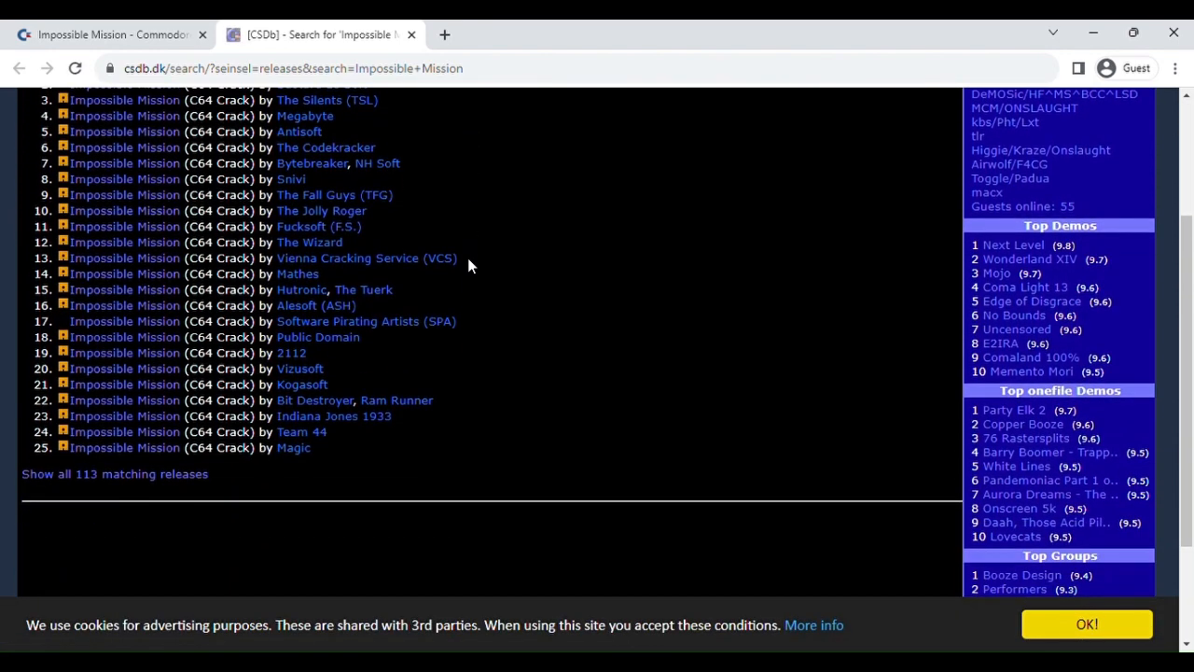
pyautogui.click(113, 473)
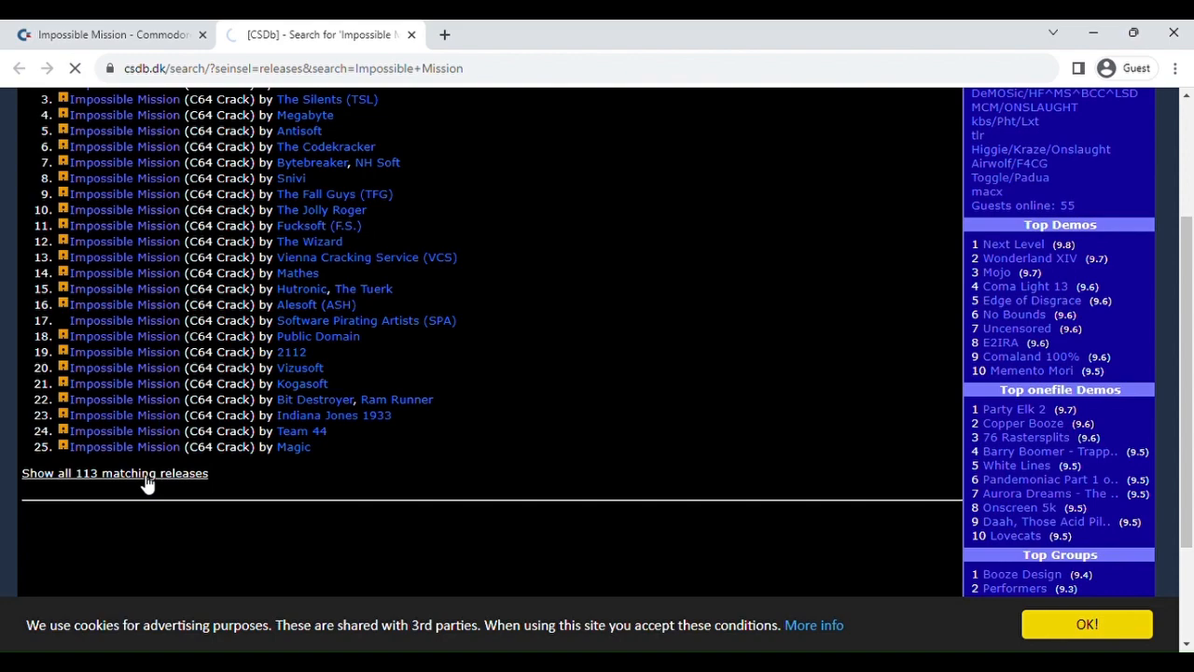
pyautogui.click(115, 473)
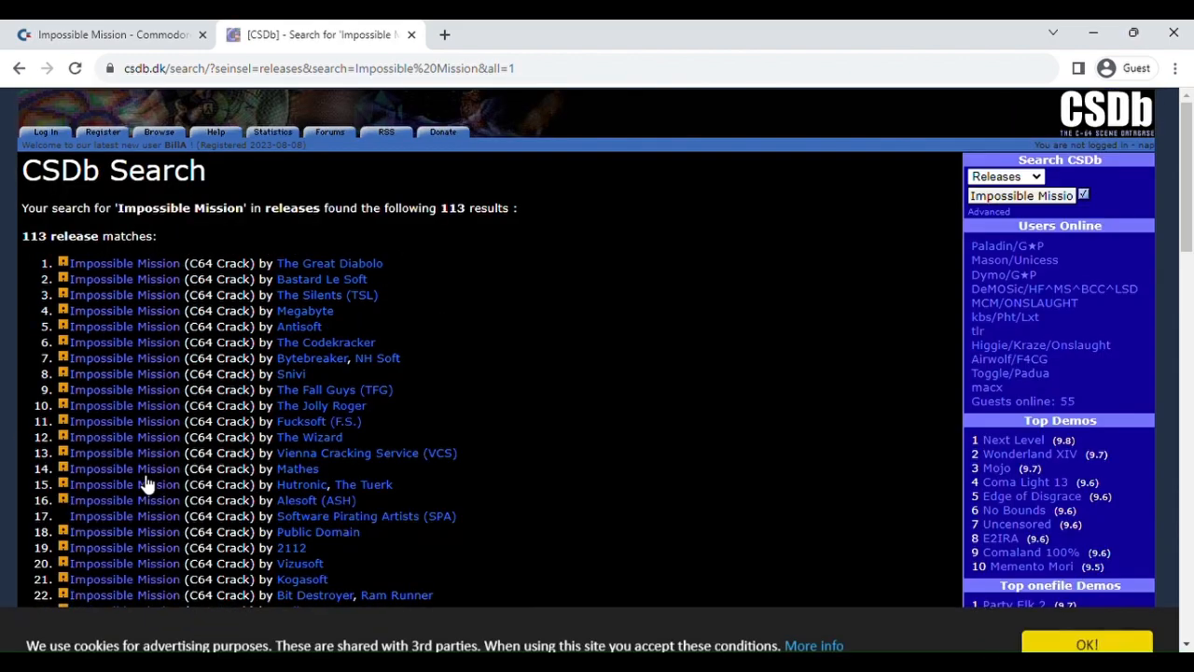
# Step: Search the release list to find the +5DFH crack by Remember
pyautogui.scroll(-3)
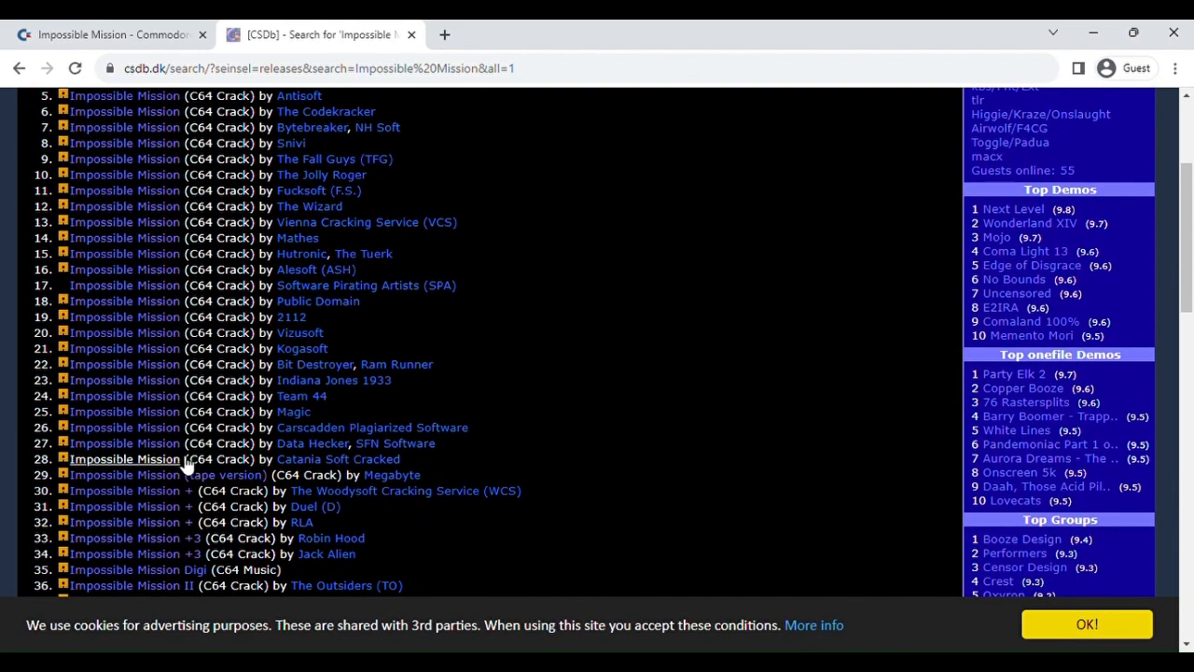
pyautogui.scroll(-3)
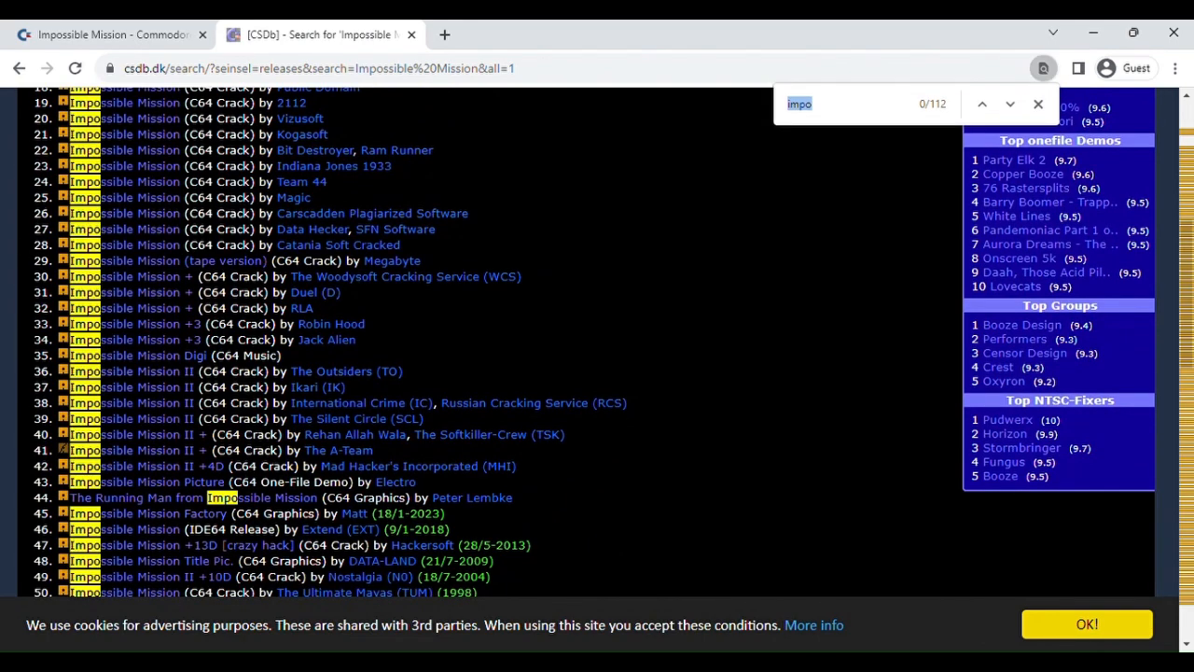
pyautogui.write('nost')
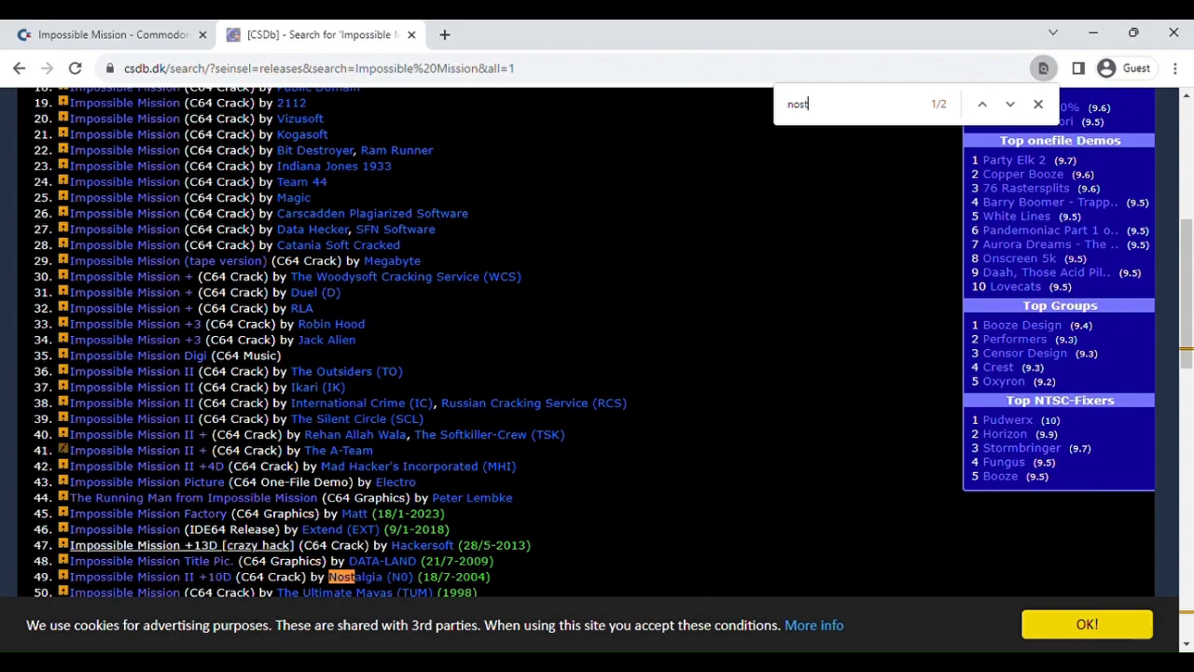
pyautogui.scroll(3)
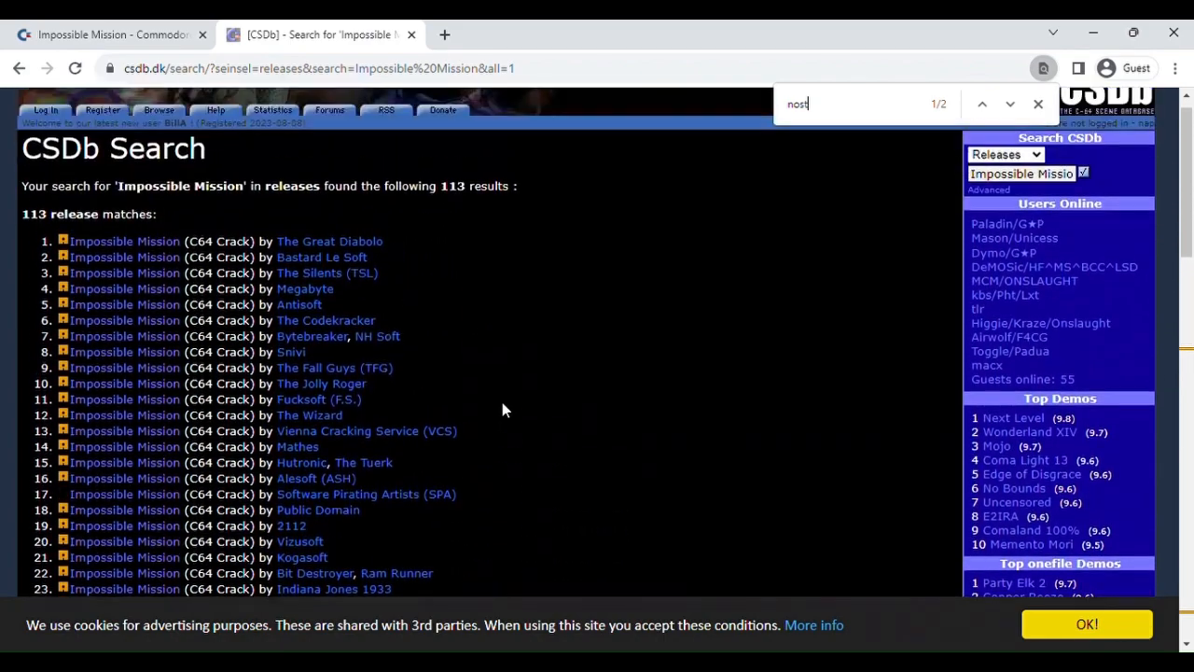
pyautogui.scroll(-3)
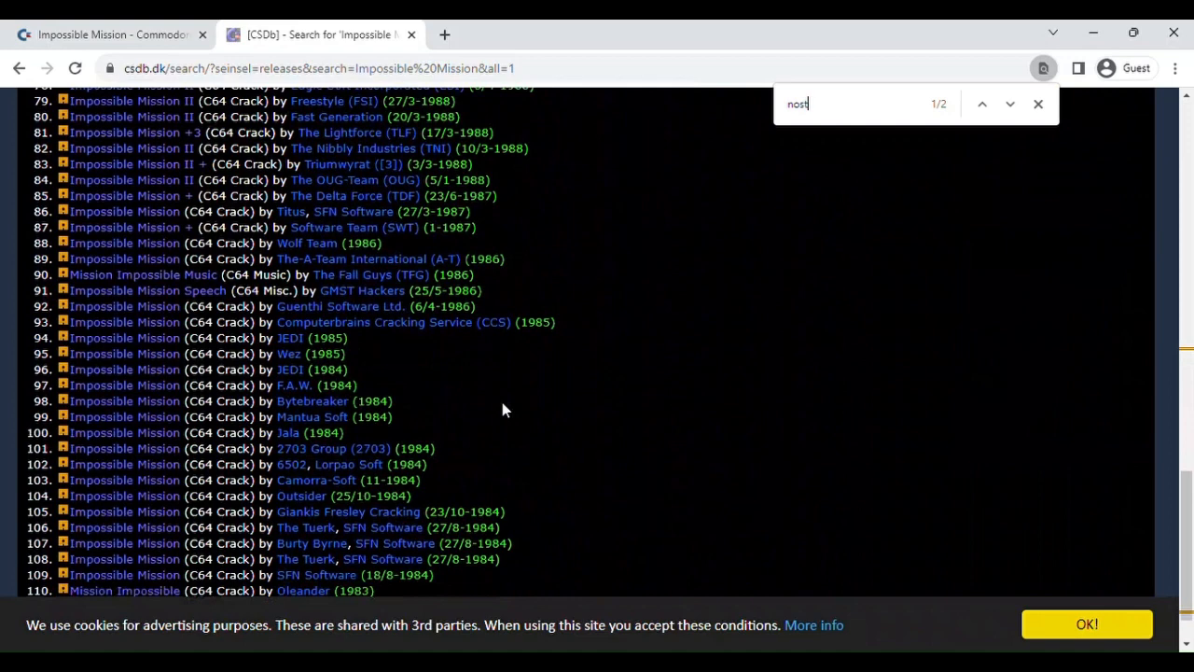
pyautogui.scroll(-3)
pyautogui.write('re')
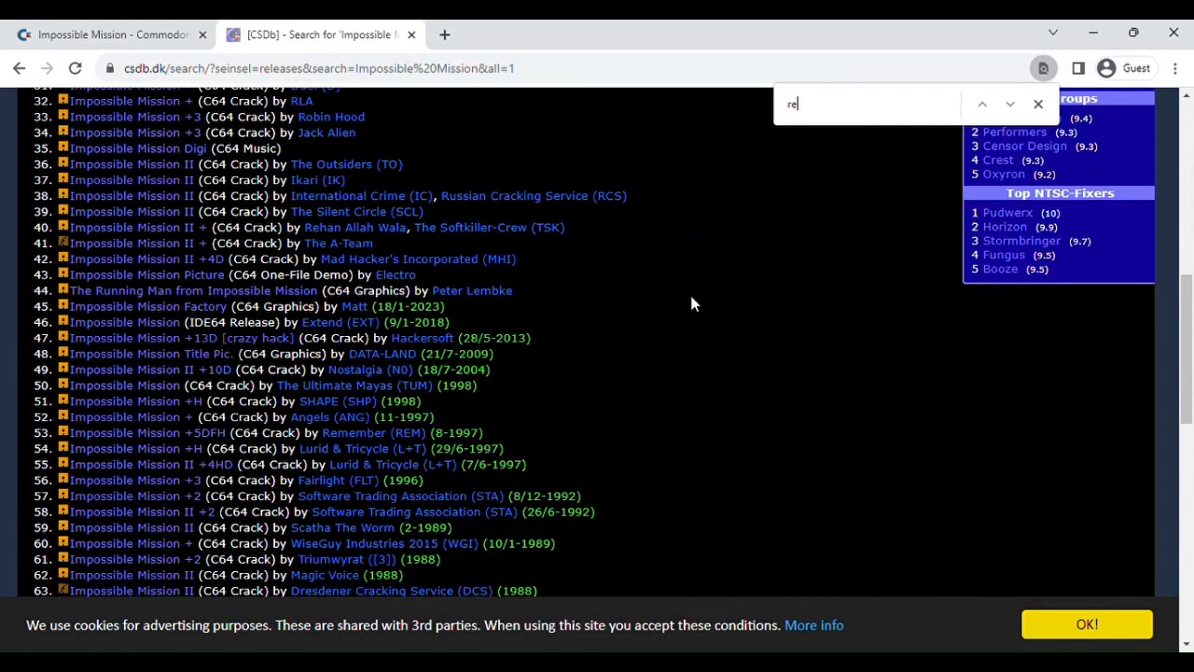
pyautogui.write('m')
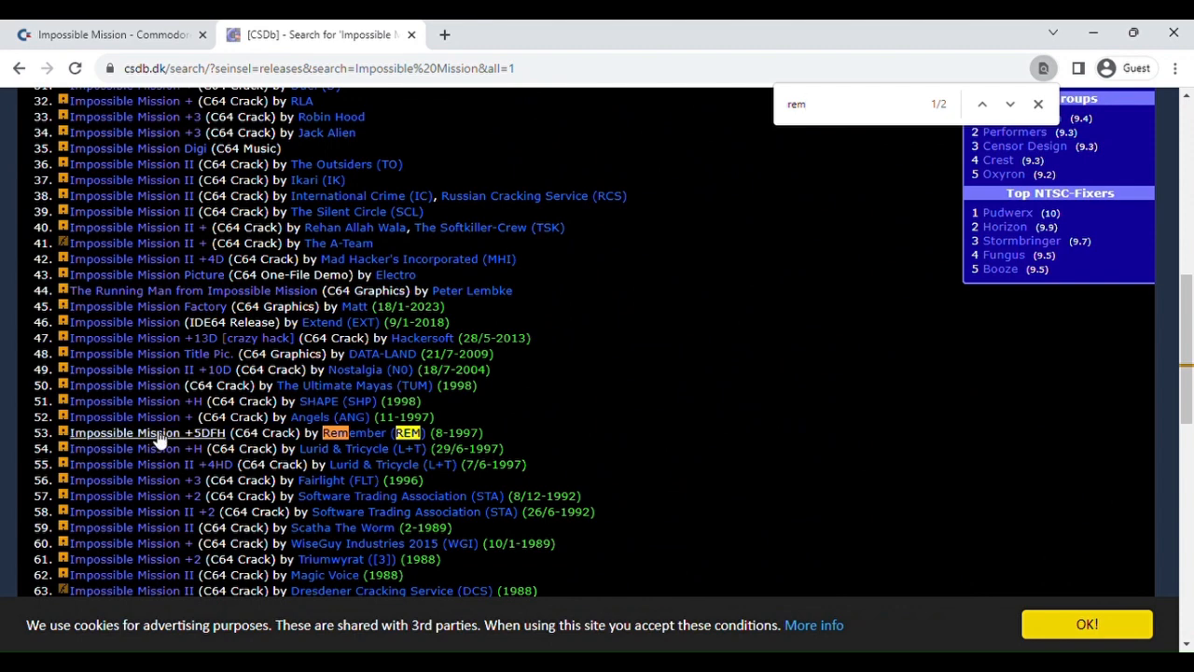
# Step: Open the Impossible Mission +5DFH release by Remember and dismiss the full-page ad
pyautogui.click(145, 431)
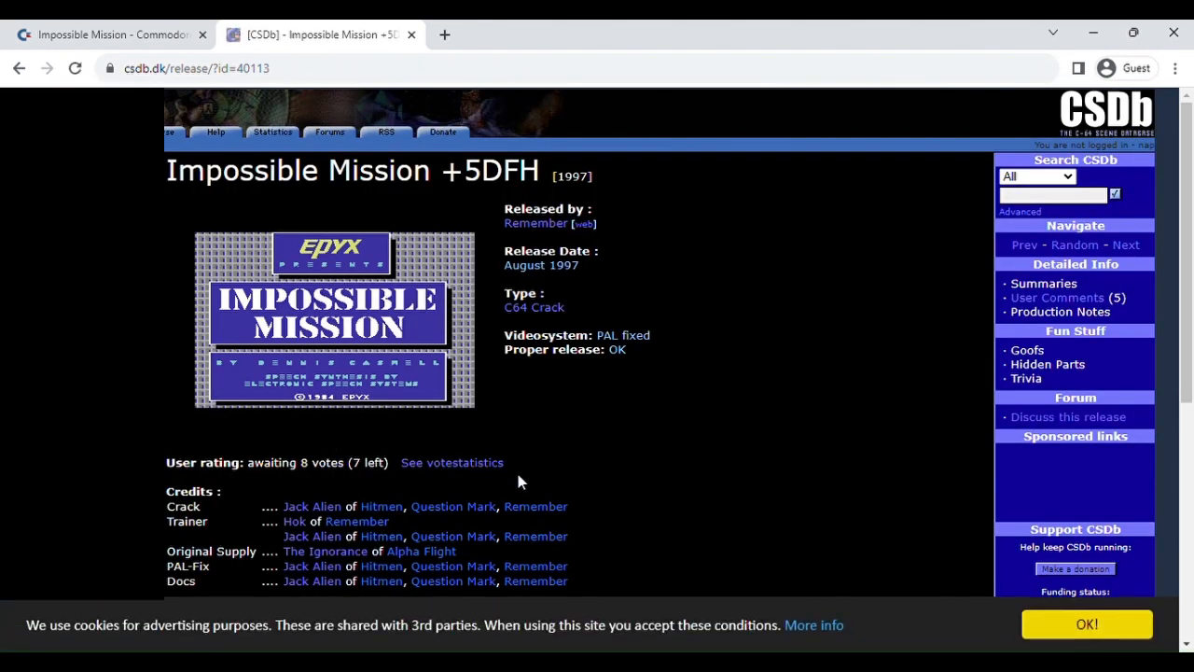
pyautogui.moveTo(466, 580)
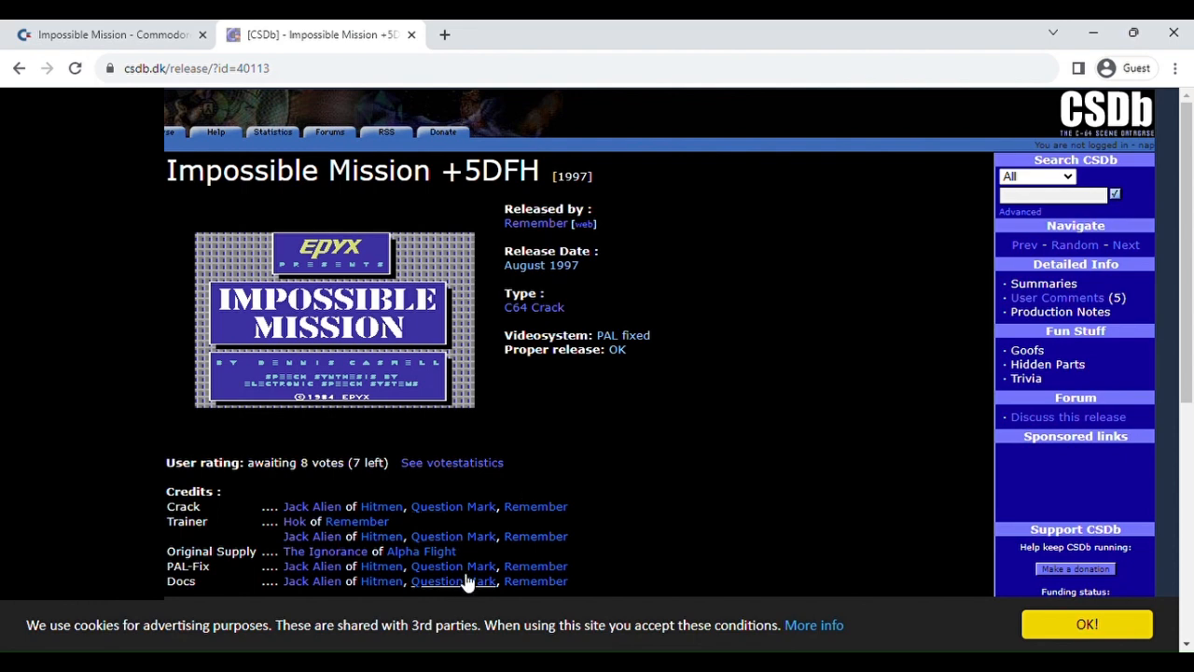
pyautogui.scroll(-3)
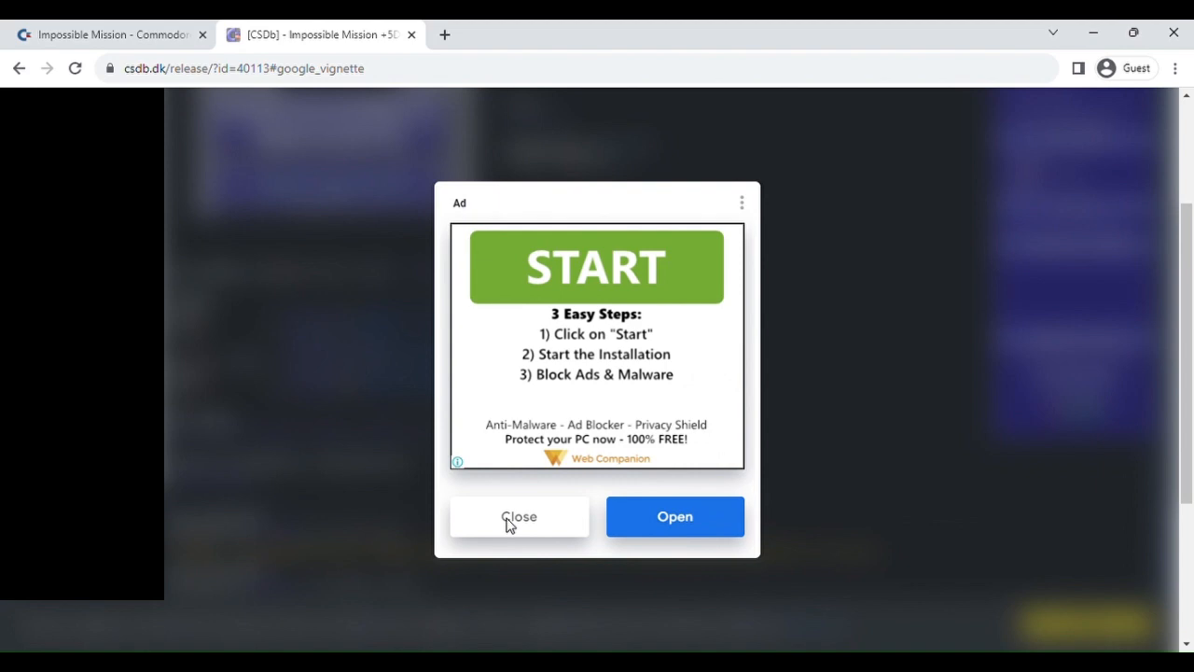
pyautogui.click(519, 516)
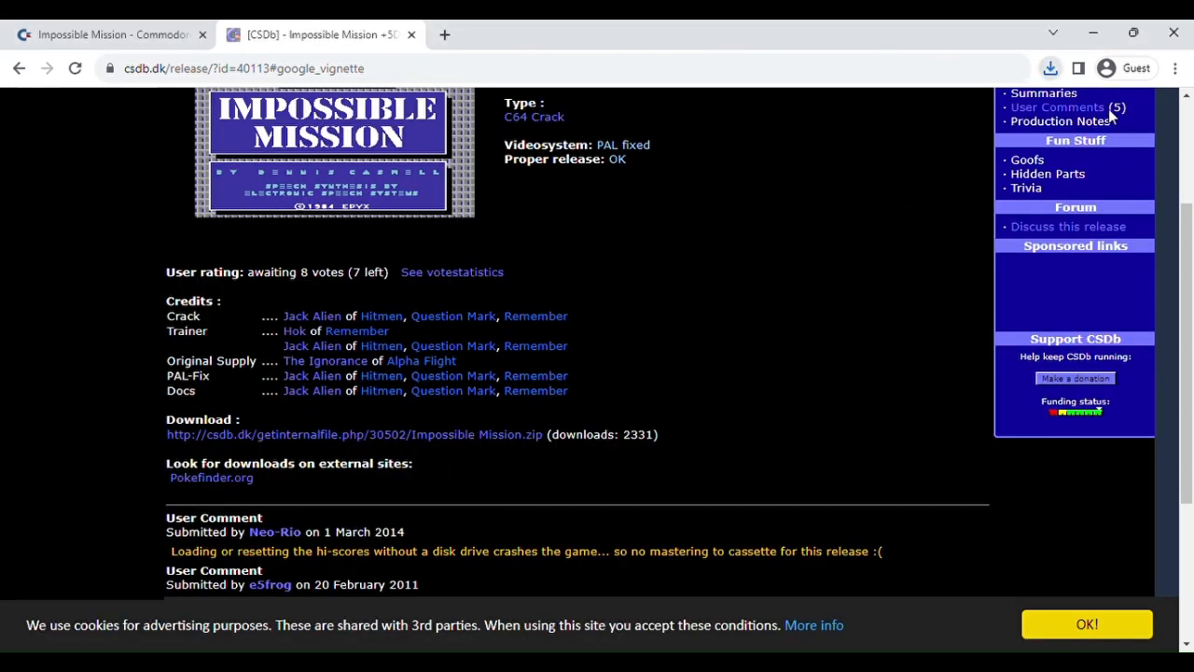
pyautogui.moveTo(848, 165)
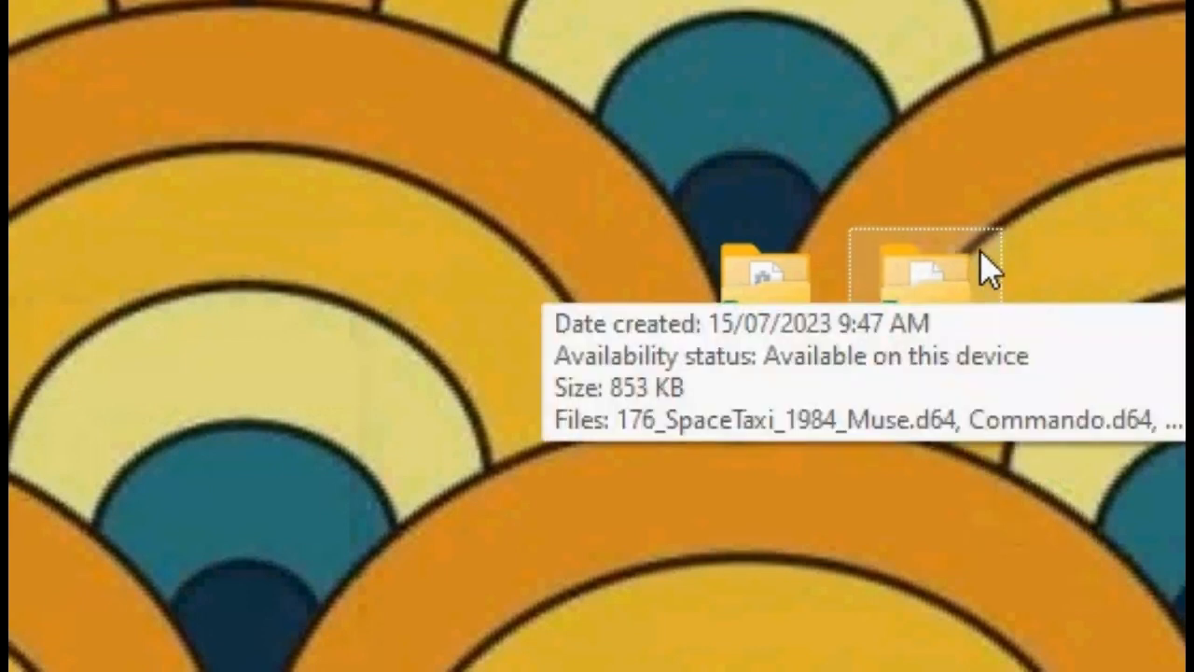
pyautogui.moveTo(826, 304)
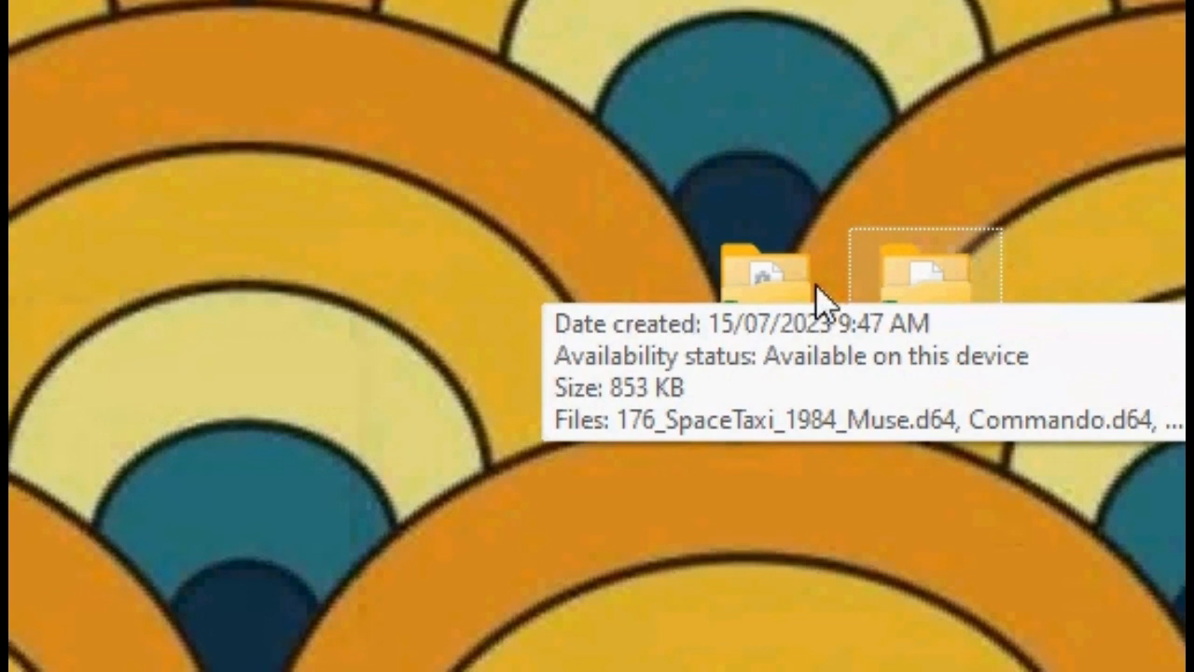
# Step: Open the desktop emulator folder and launch CCS64.exe
pyautogui.doubleClick(764, 271)
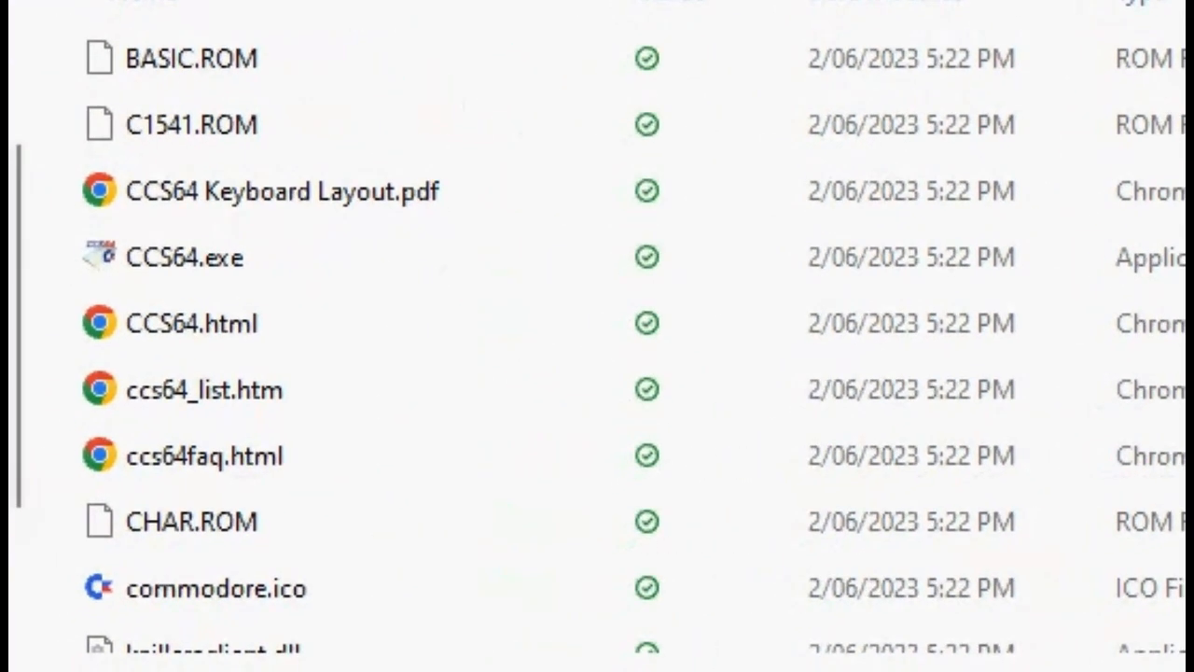
pyautogui.scroll(-3)
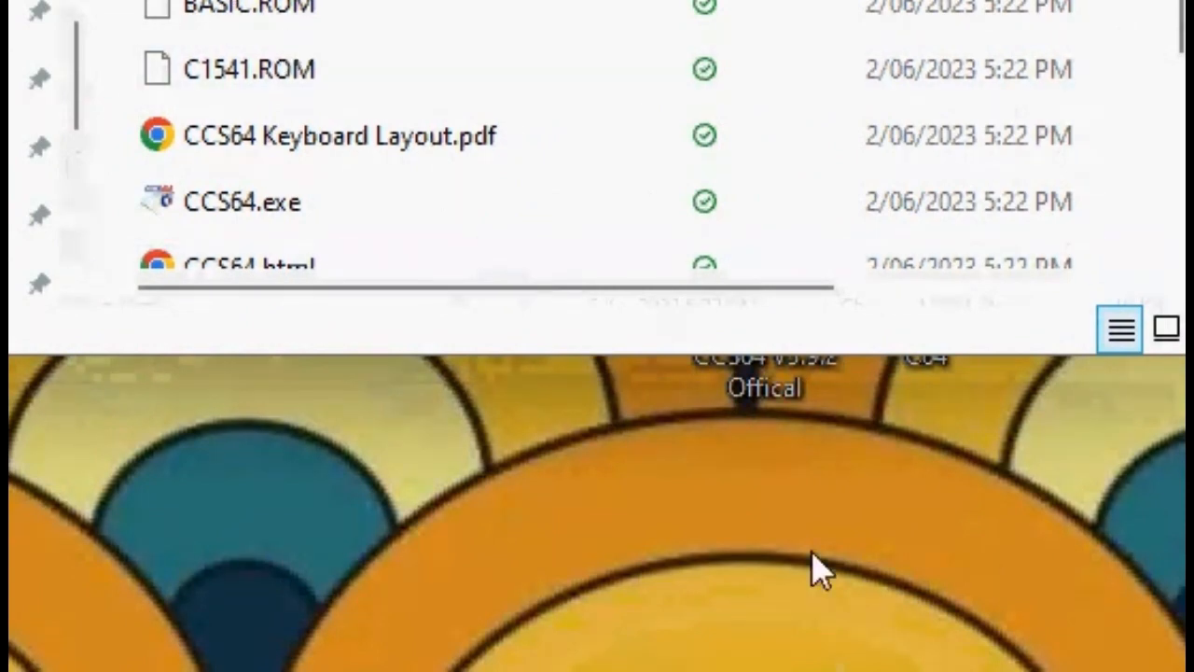
pyautogui.click(242, 202)
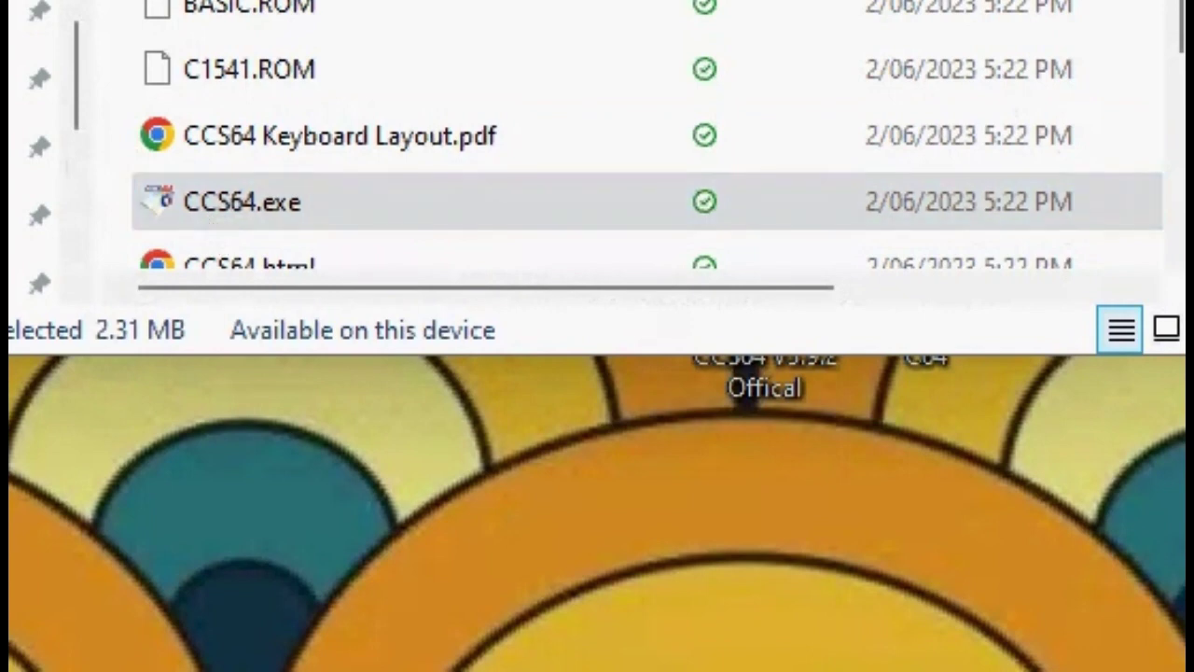
pyautogui.doubleClick(242, 201)
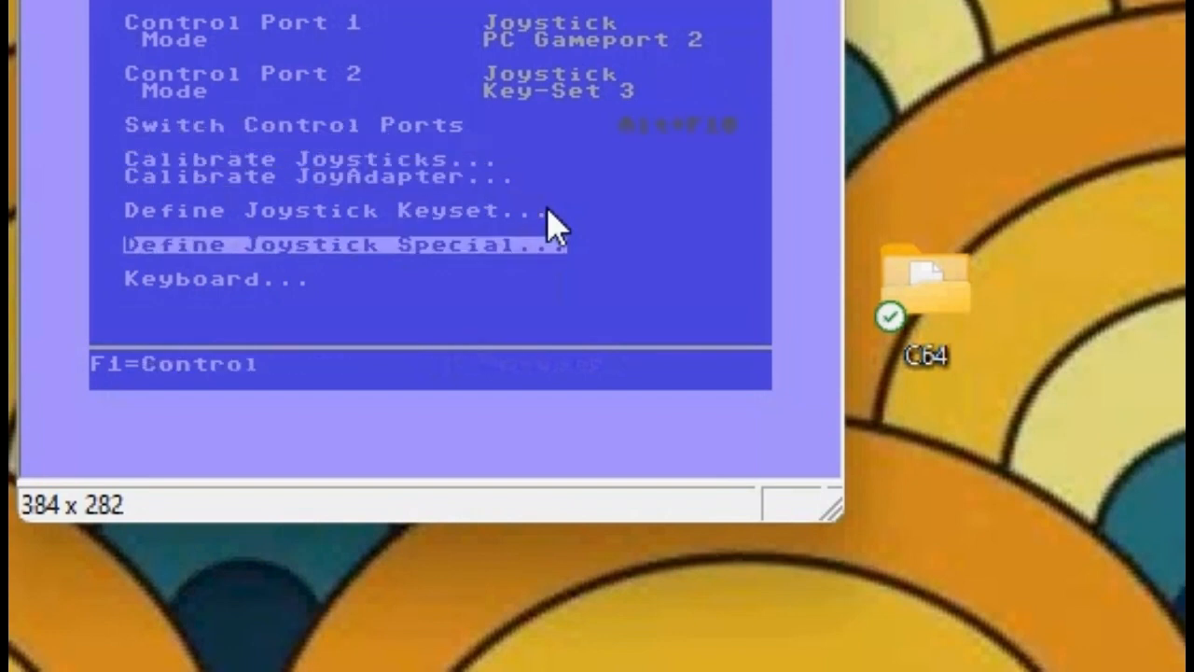
# Step: Define joystick keyset 3 with cursor keys and Right Control fire, then return to port settings
pyautogui.click(335, 211)
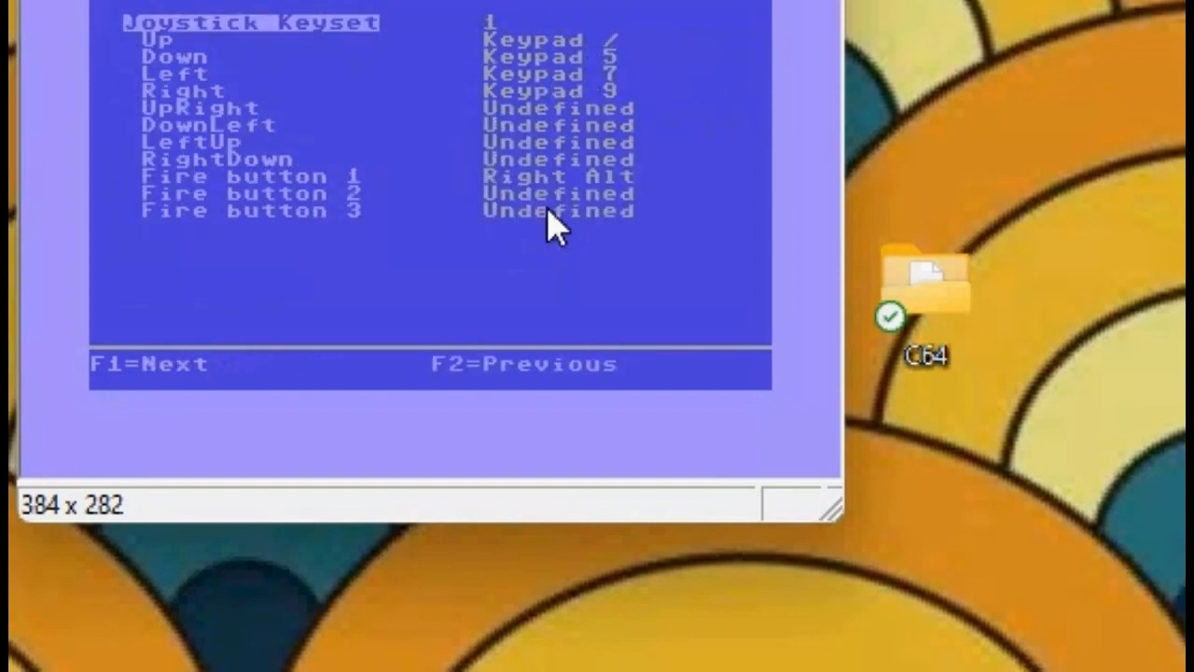
pyautogui.press('F1')
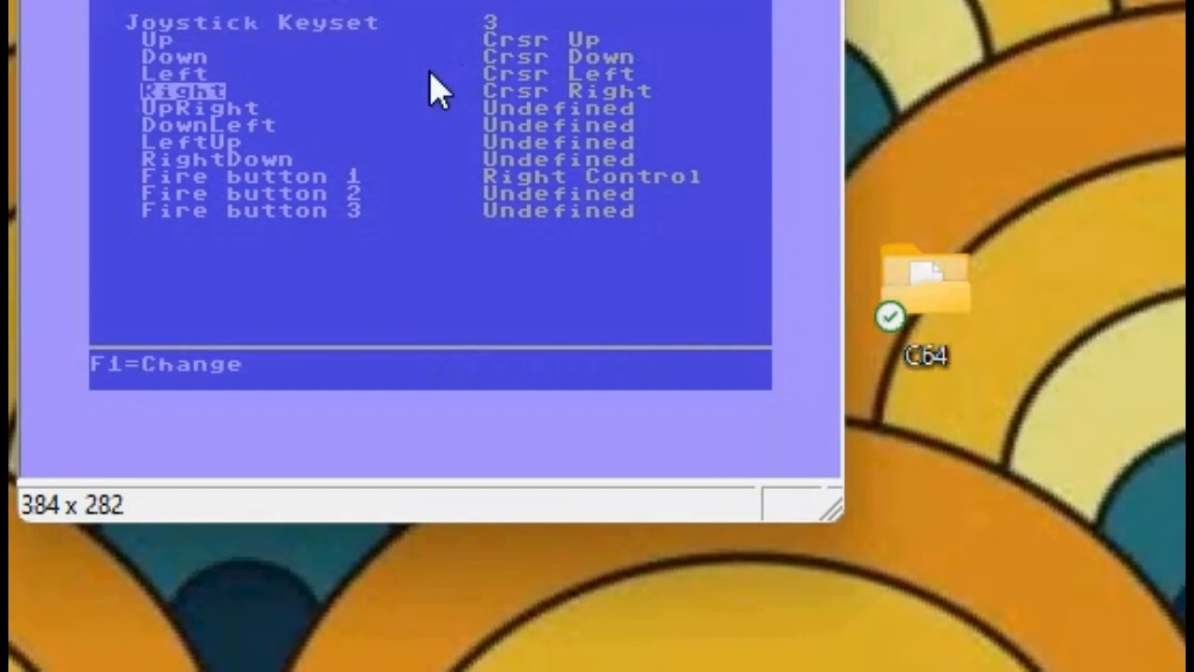
pyautogui.press('Down')
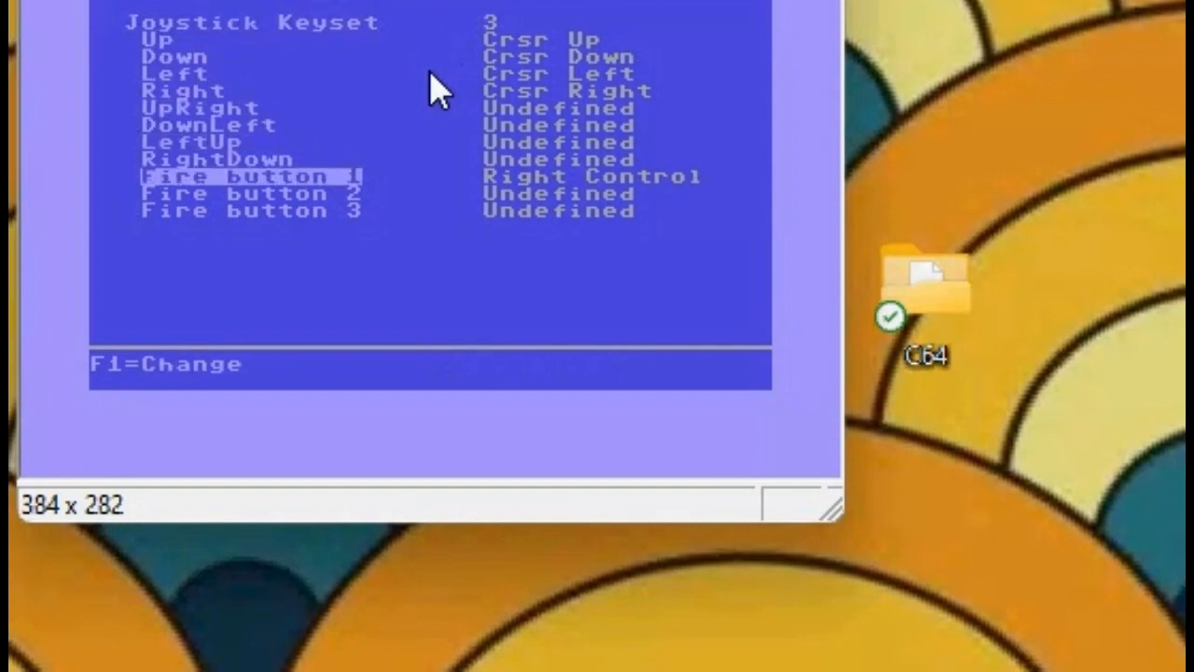
pyautogui.press('f1')
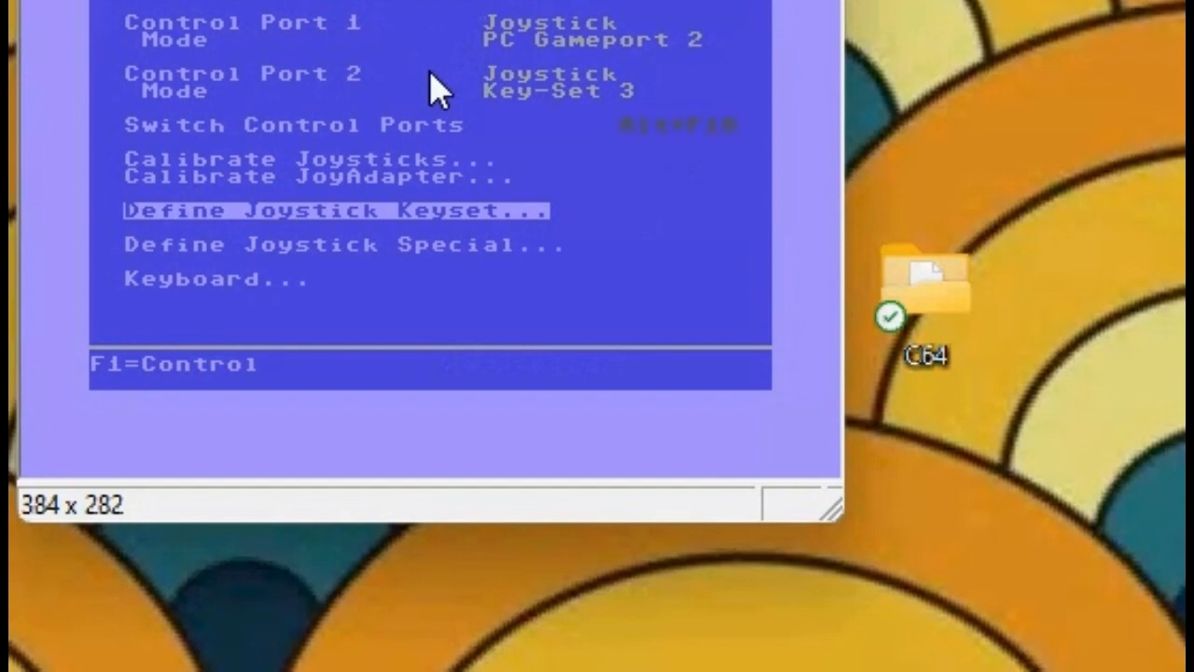
pyautogui.moveTo(531, 89)
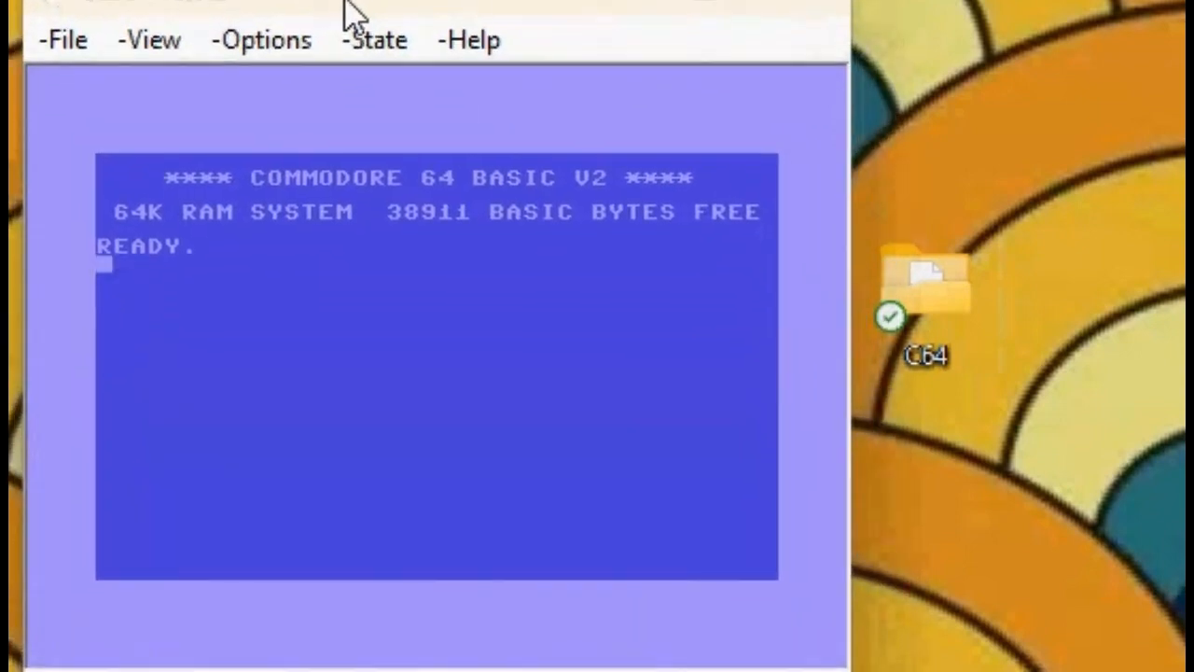
pyautogui.moveTo(993, 294)
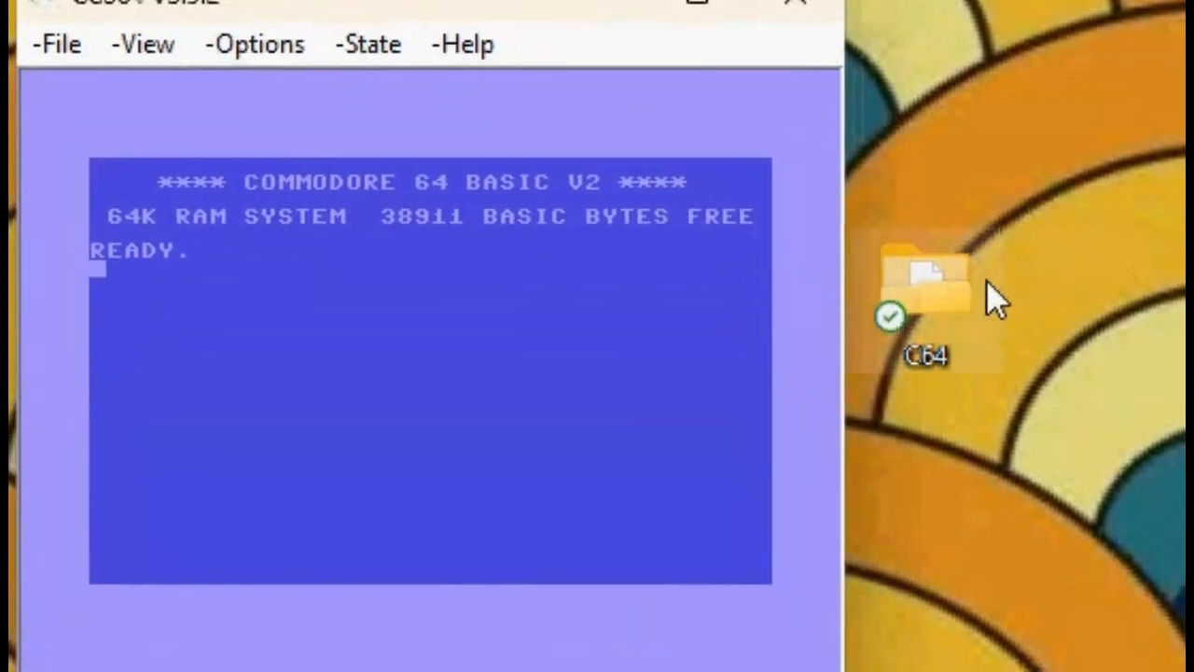
pyautogui.moveTo(975, 293)
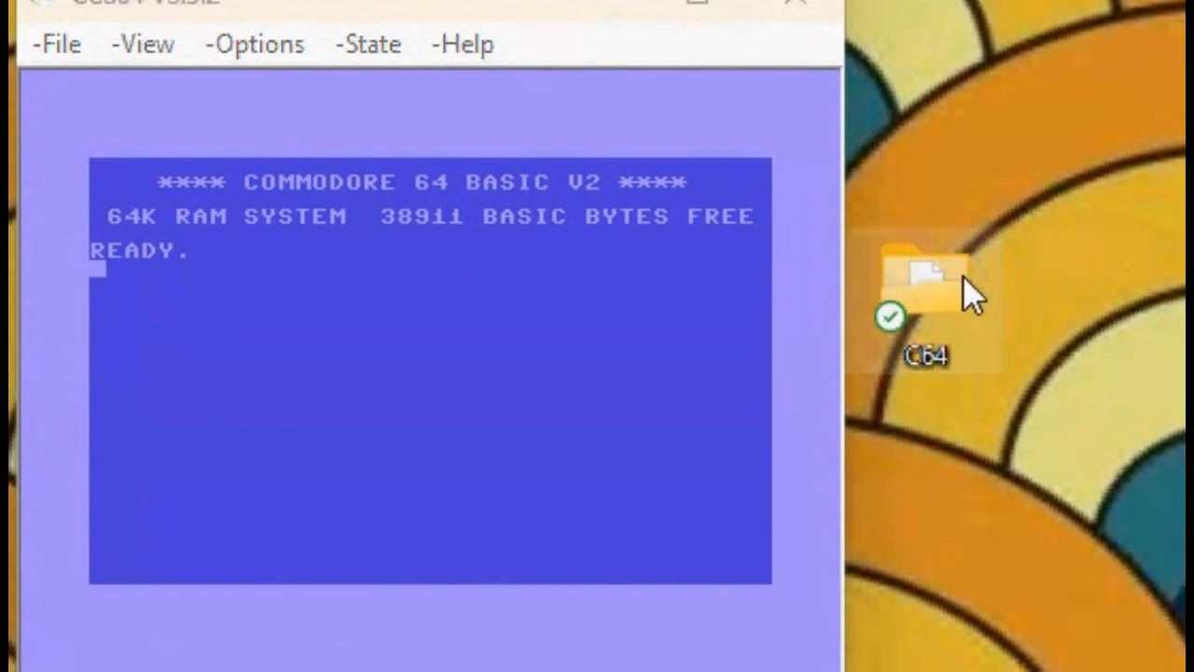
# Step: Load the game's .d64 image from the desktop C64 folder and close that folder
pyautogui.doubleClick(922, 280)
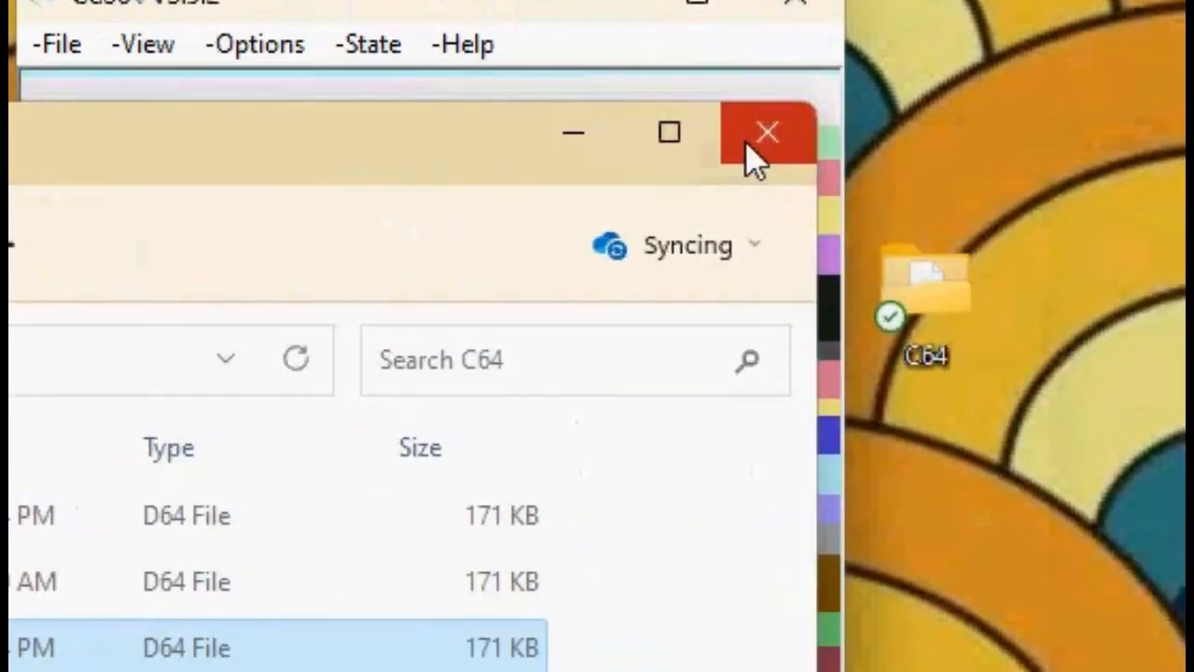
pyautogui.click(767, 132)
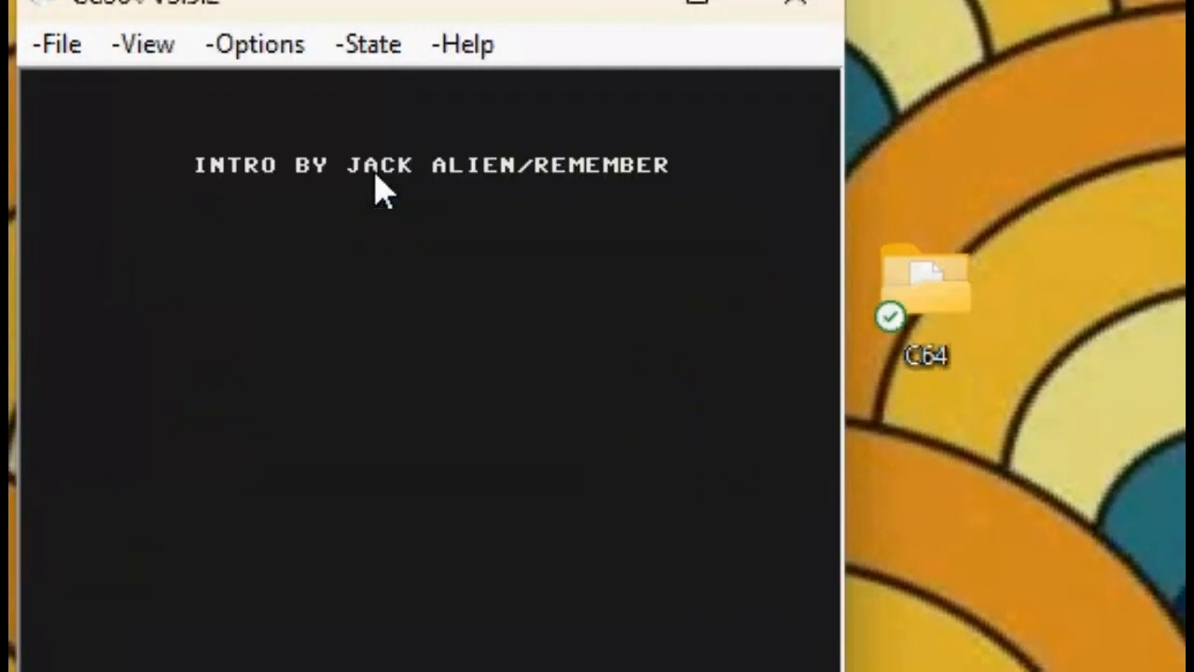
pyautogui.moveTo(373, 228)
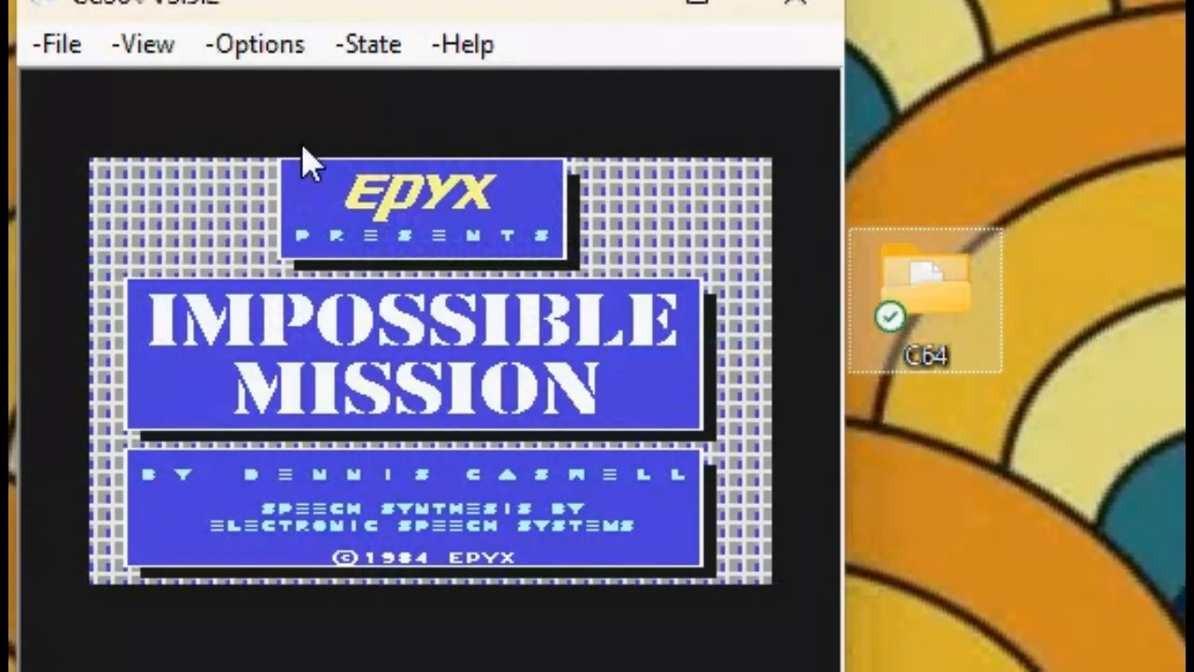
pyautogui.moveTo(317, 210)
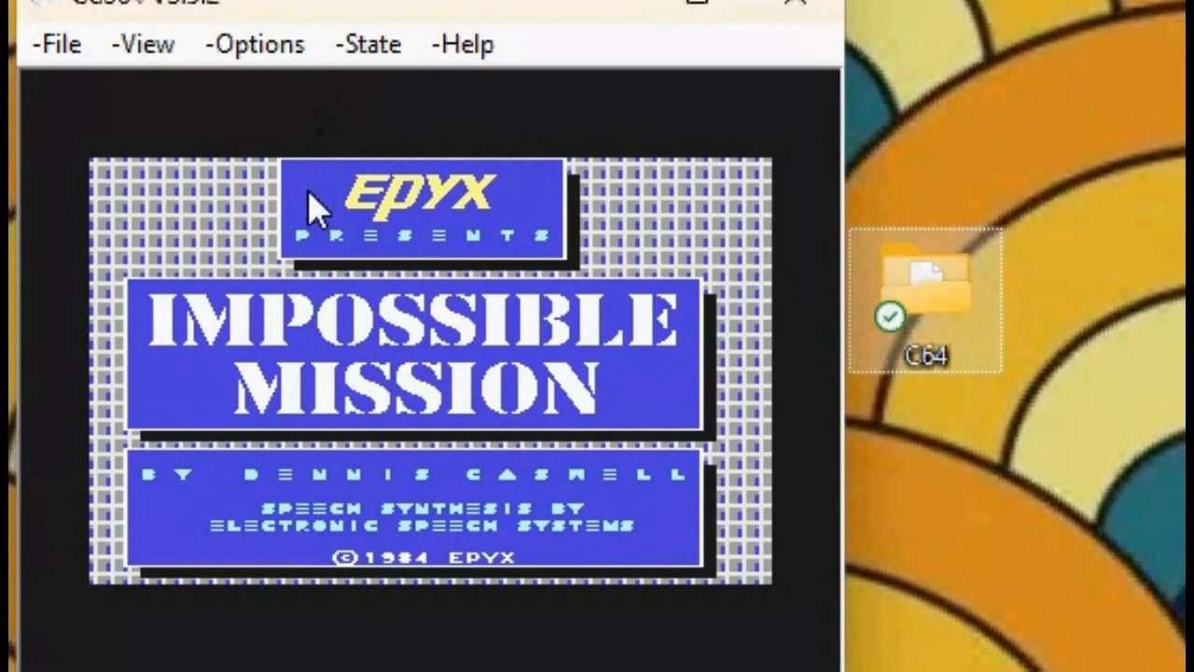
# Step: Answer H at the Highscore/Trainers prompt and L at the highscore prompt
pyautogui.doubleClick(924, 298)
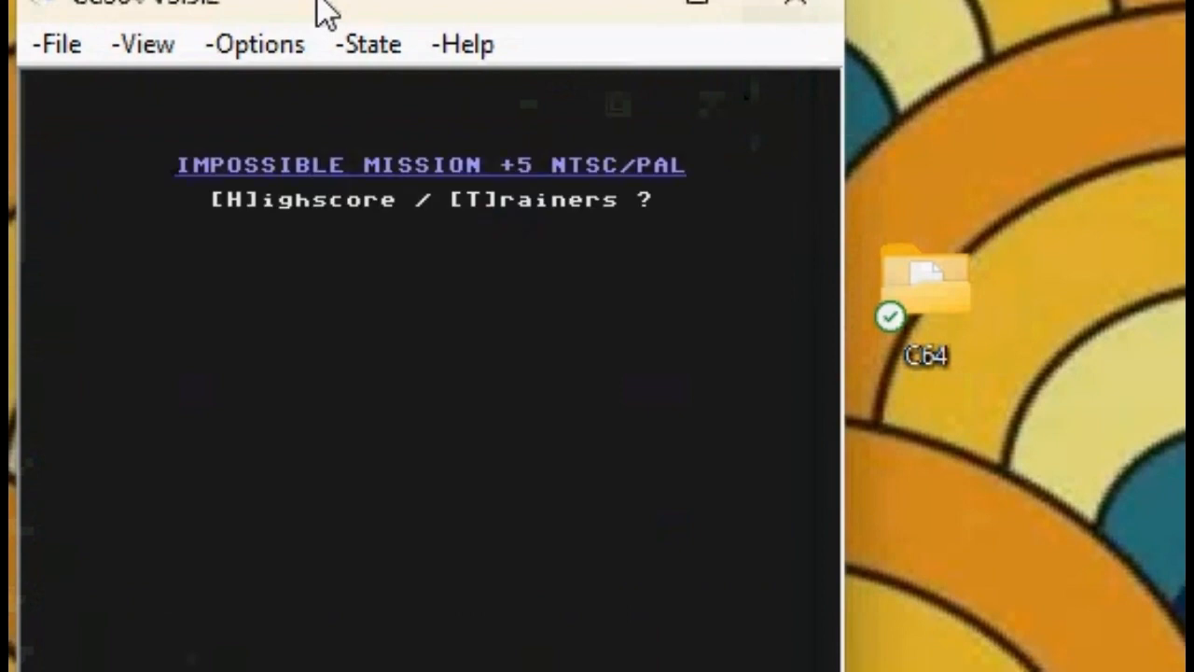
pyautogui.press('h')
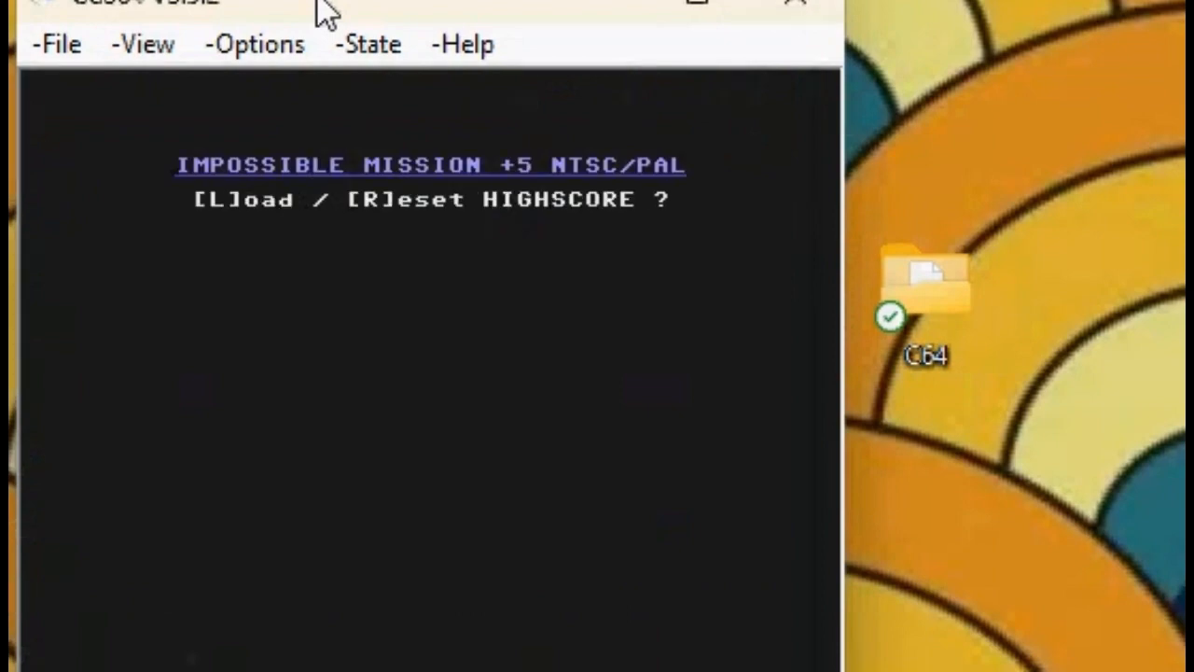
pyautogui.press('l')
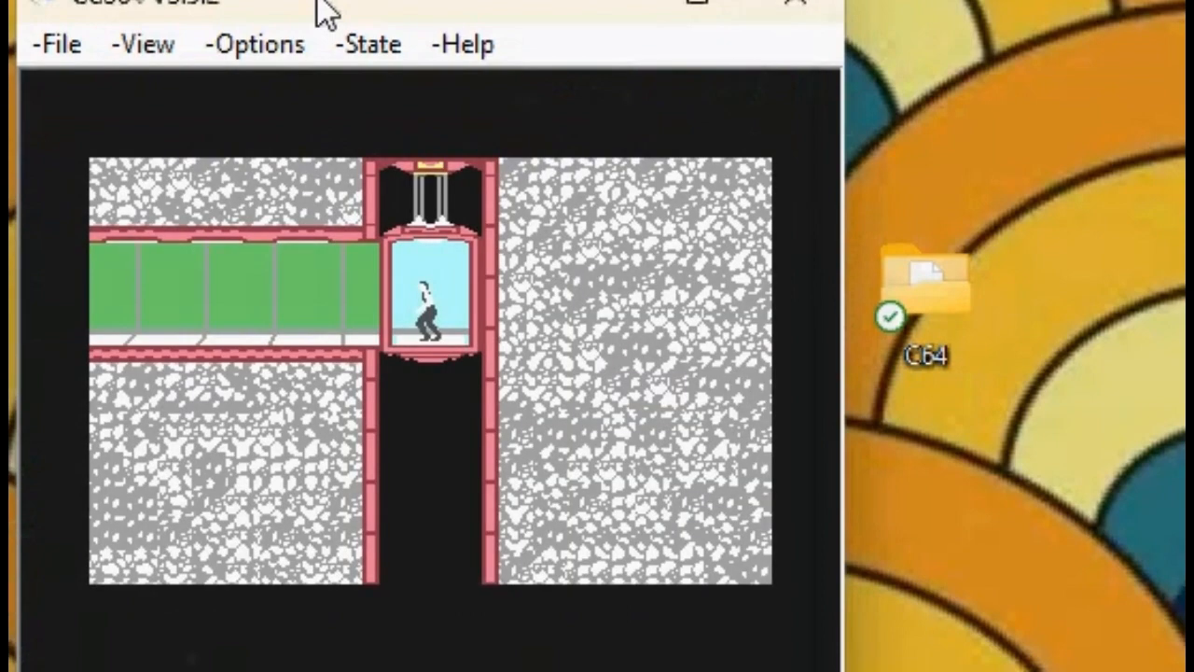